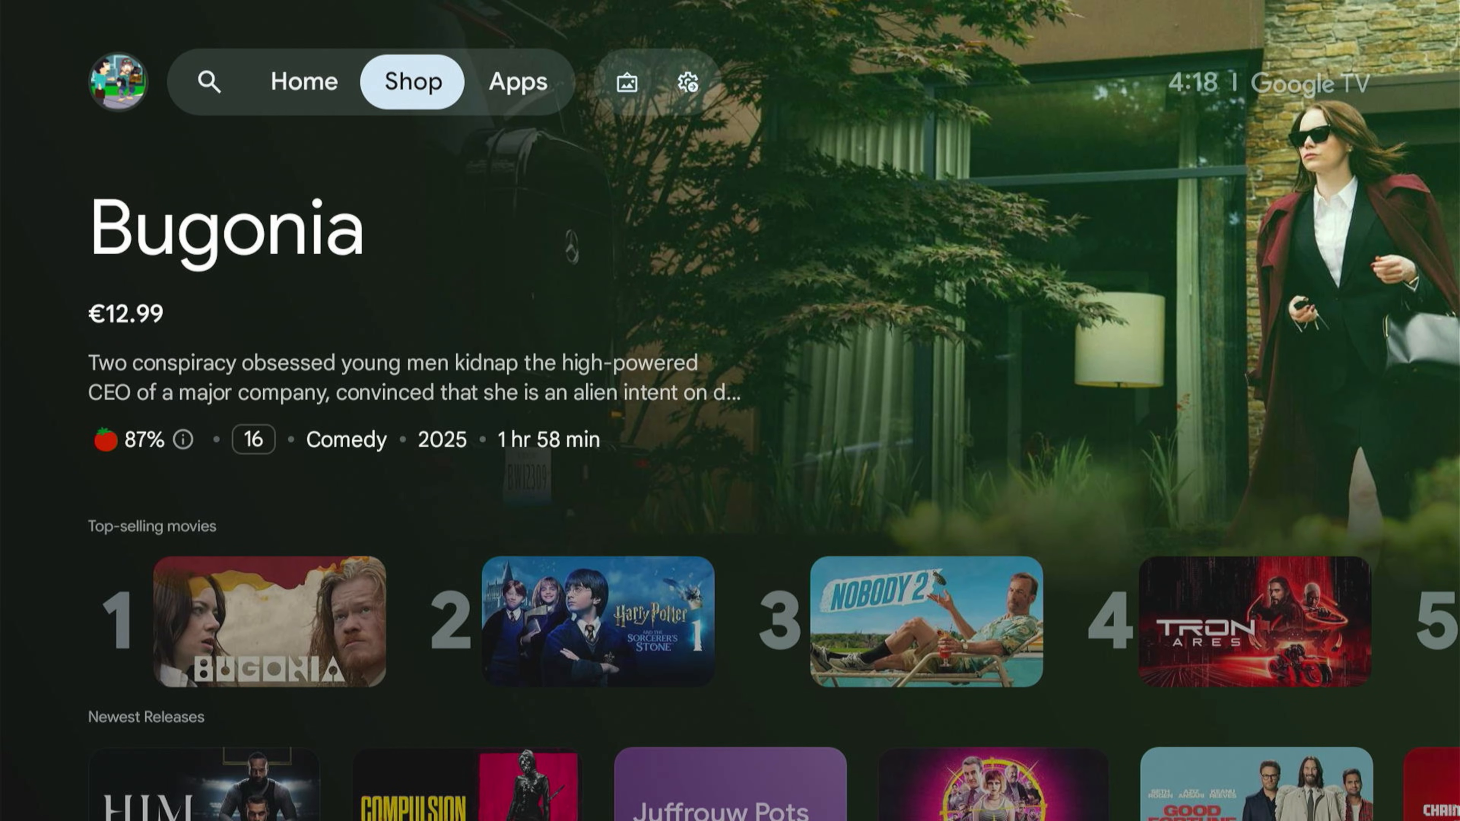
Reach the full Settings menu from the Apps tab via Quick Settings and highlight System
click(517, 81)
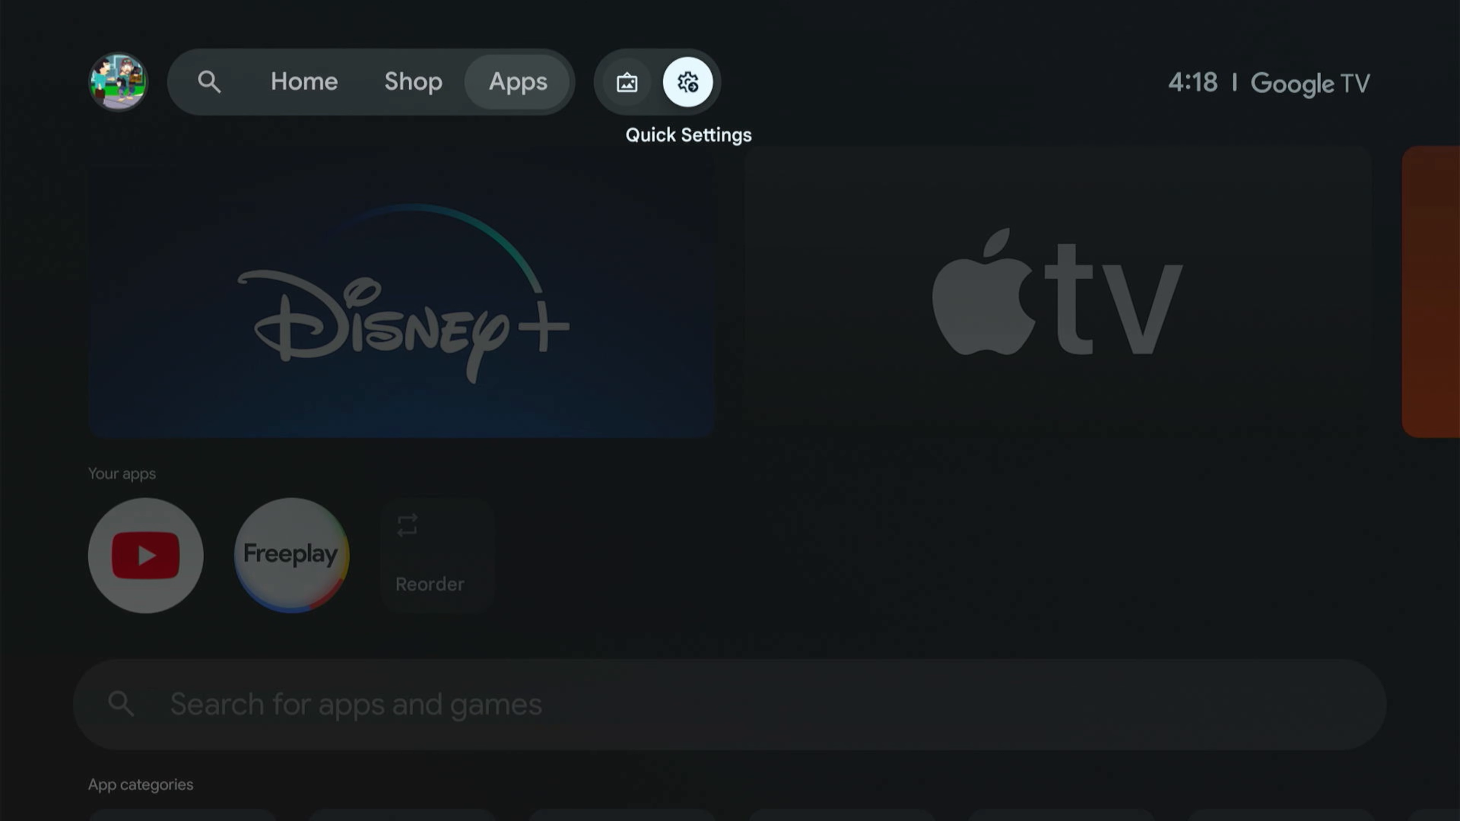
click(687, 84)
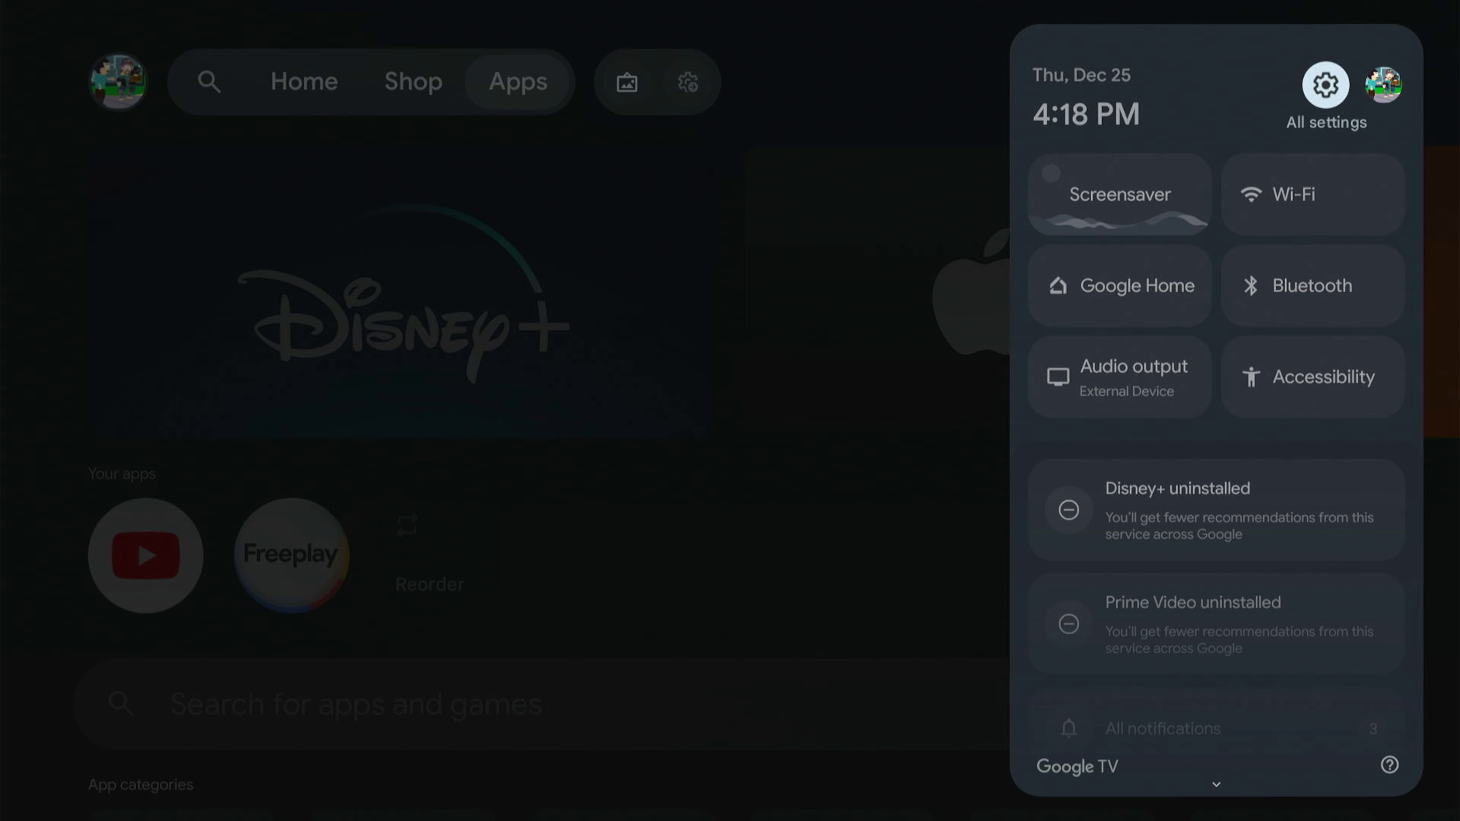
click(1326, 84)
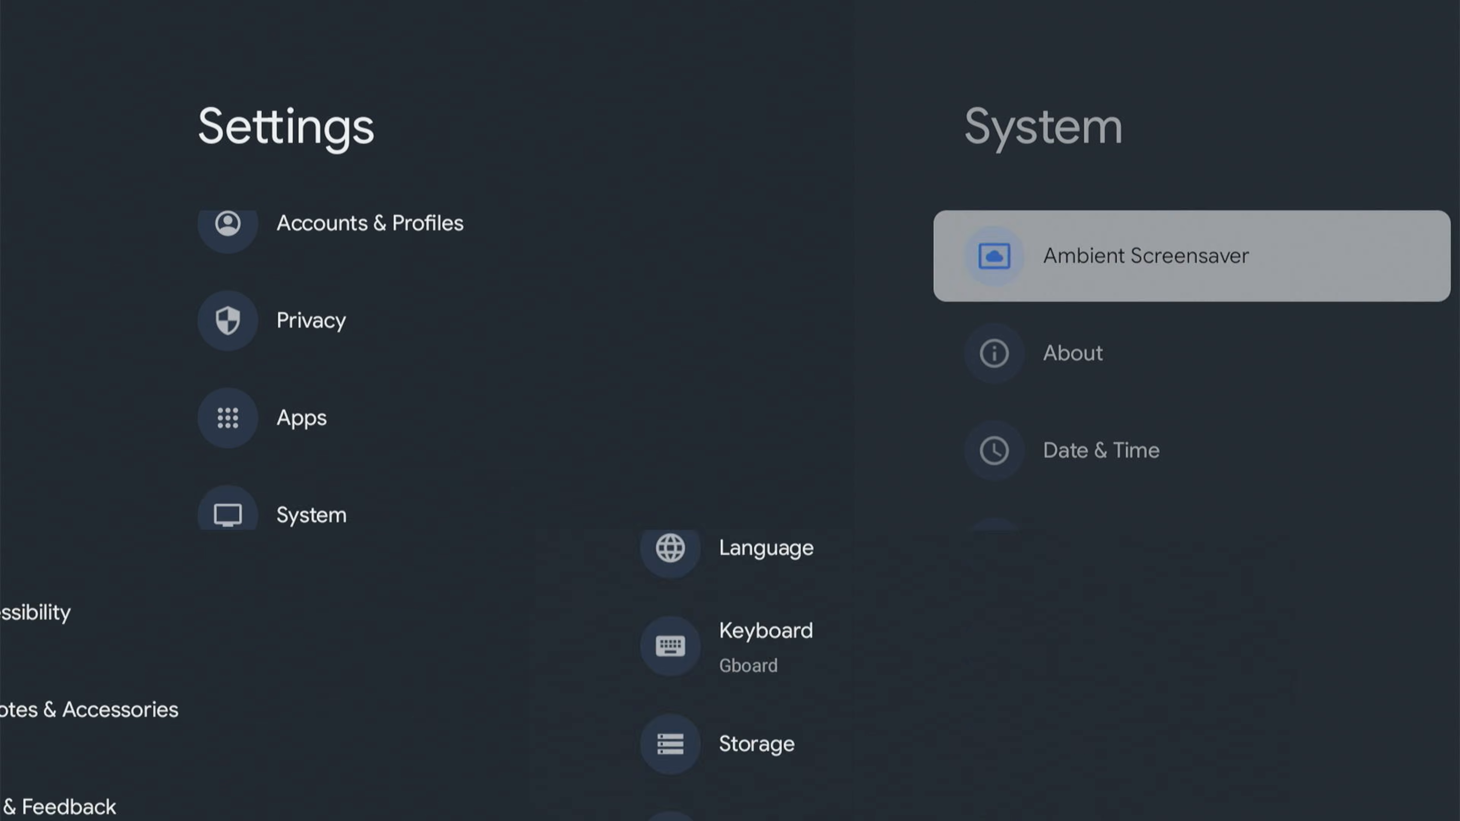
Review System > About down to the Android TV OS build entry, then return home
click(1177, 260)
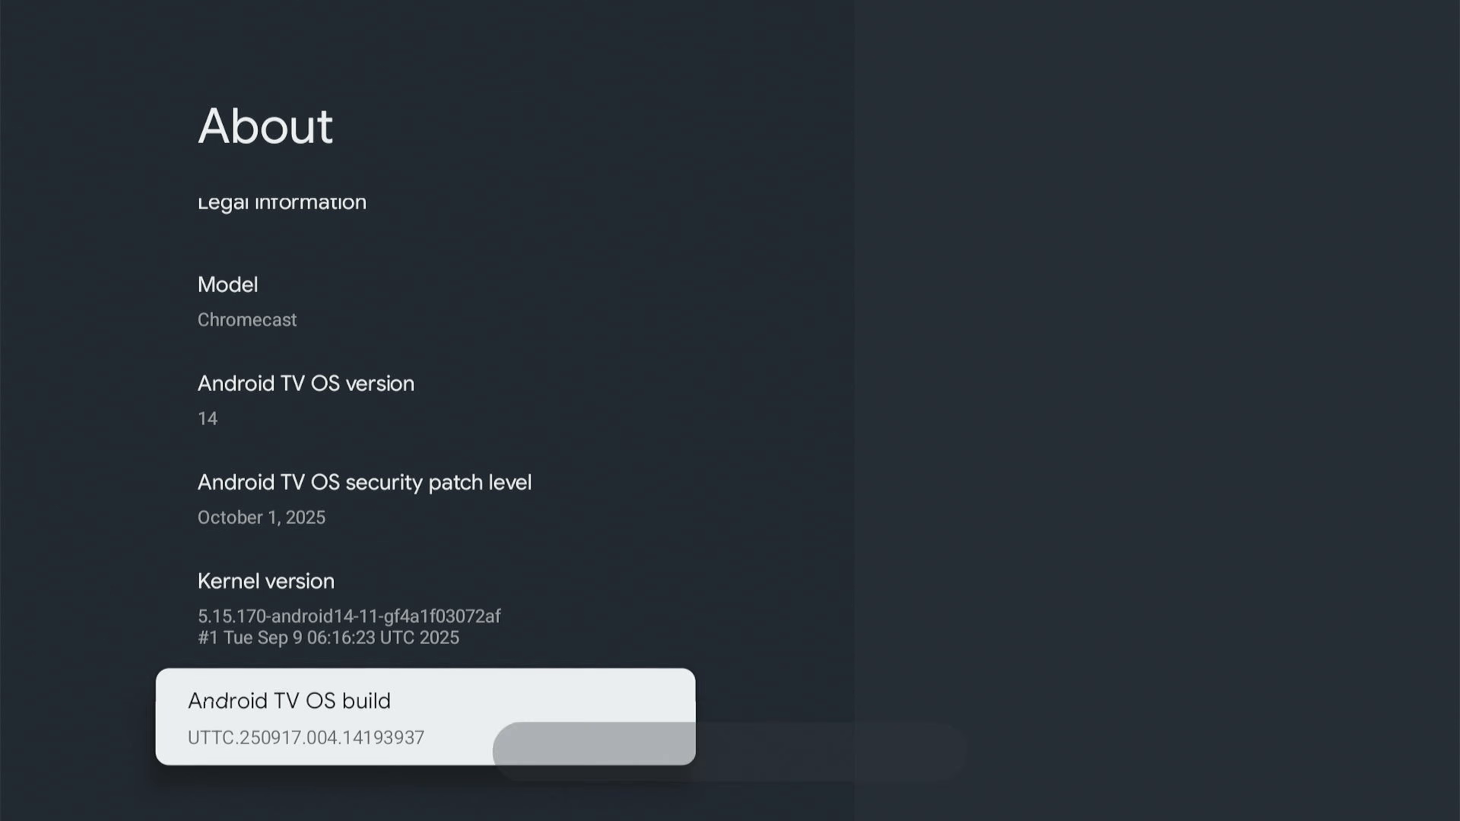
click(401, 700)
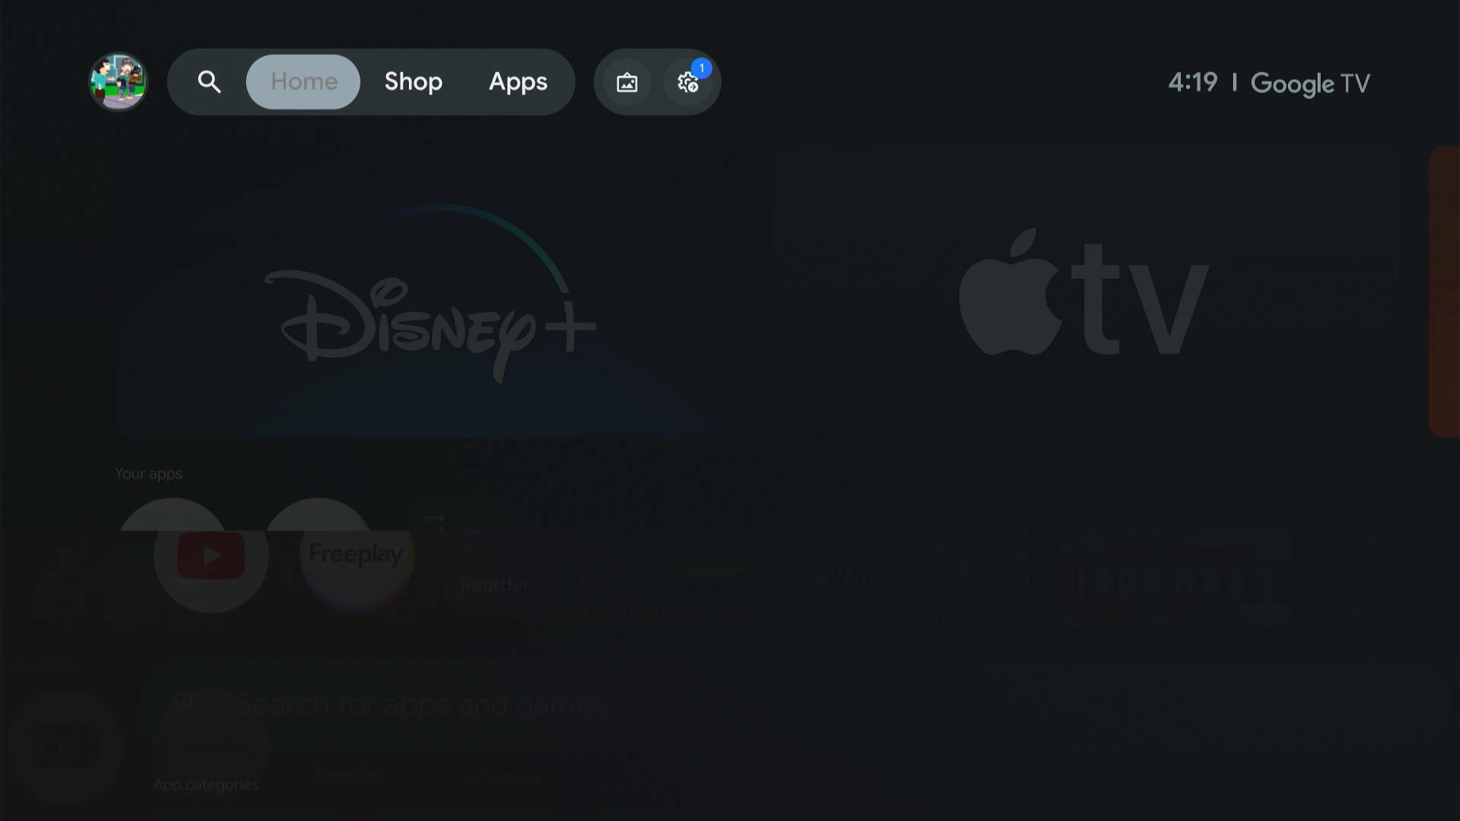
From the Apps tab, search for "downloader" to list Downloader by AFTVnews
click(517, 81)
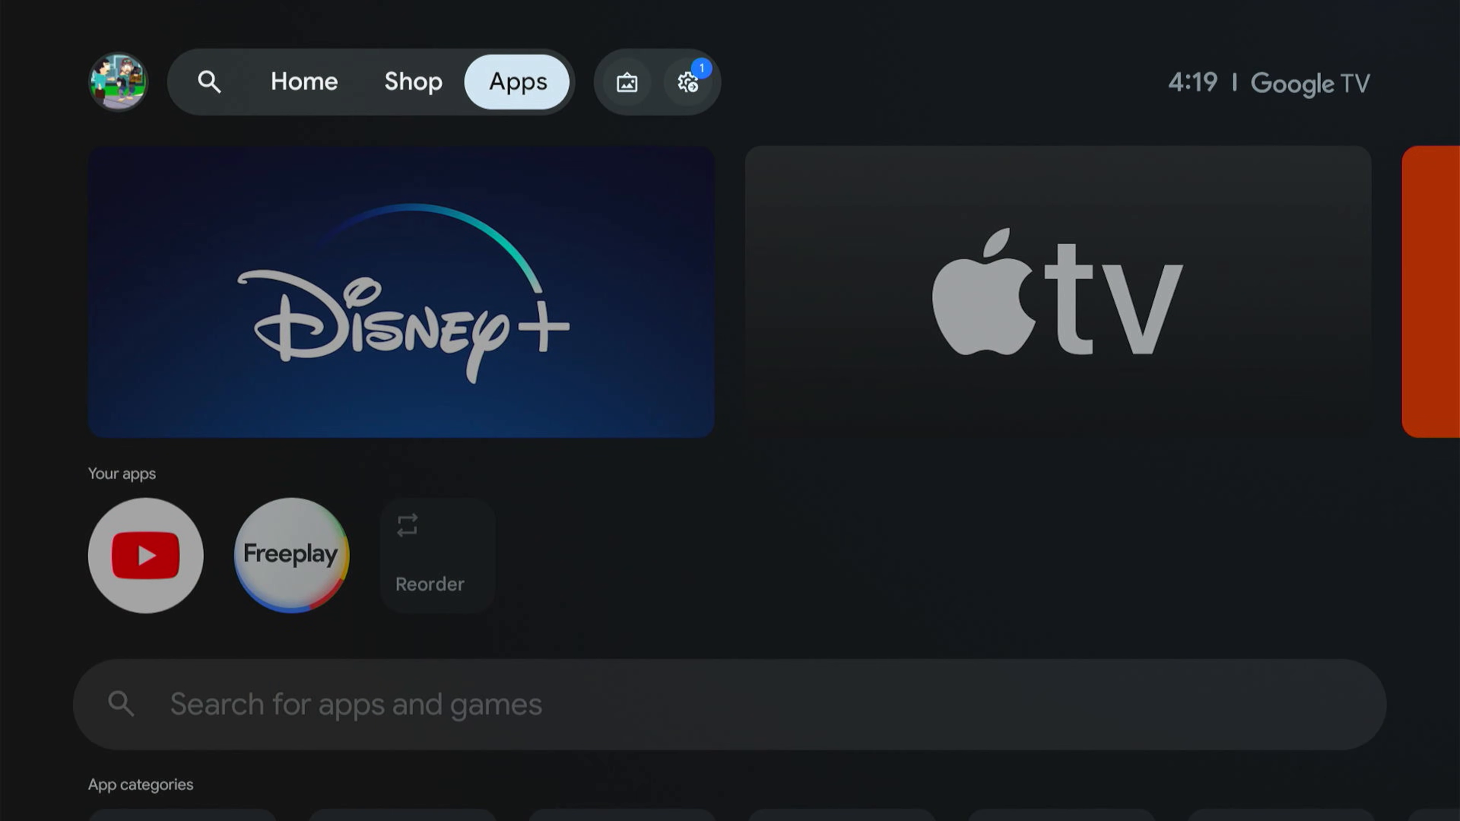
scroll(down, 3)
text(dow)
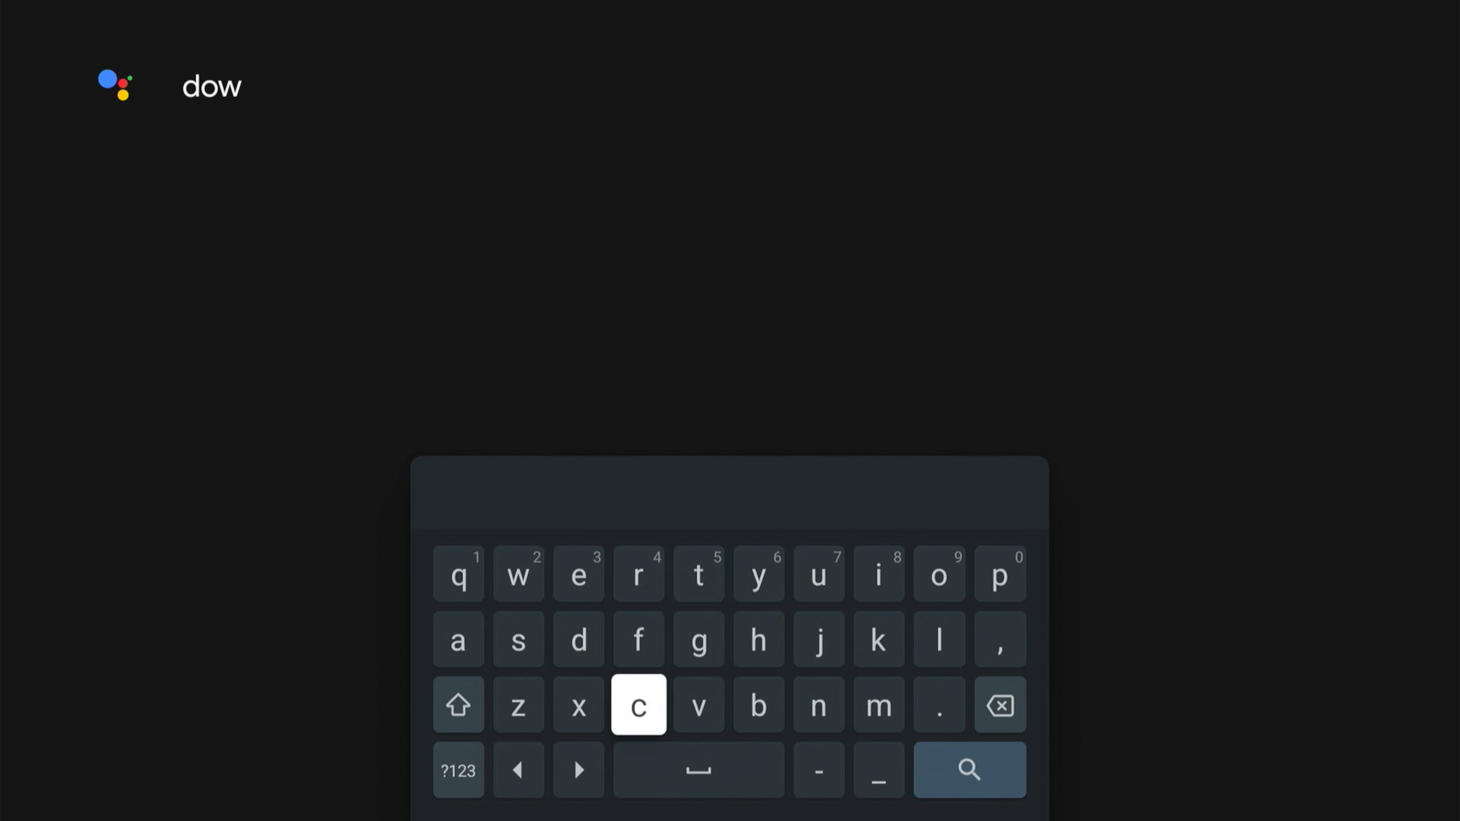
click(940, 642)
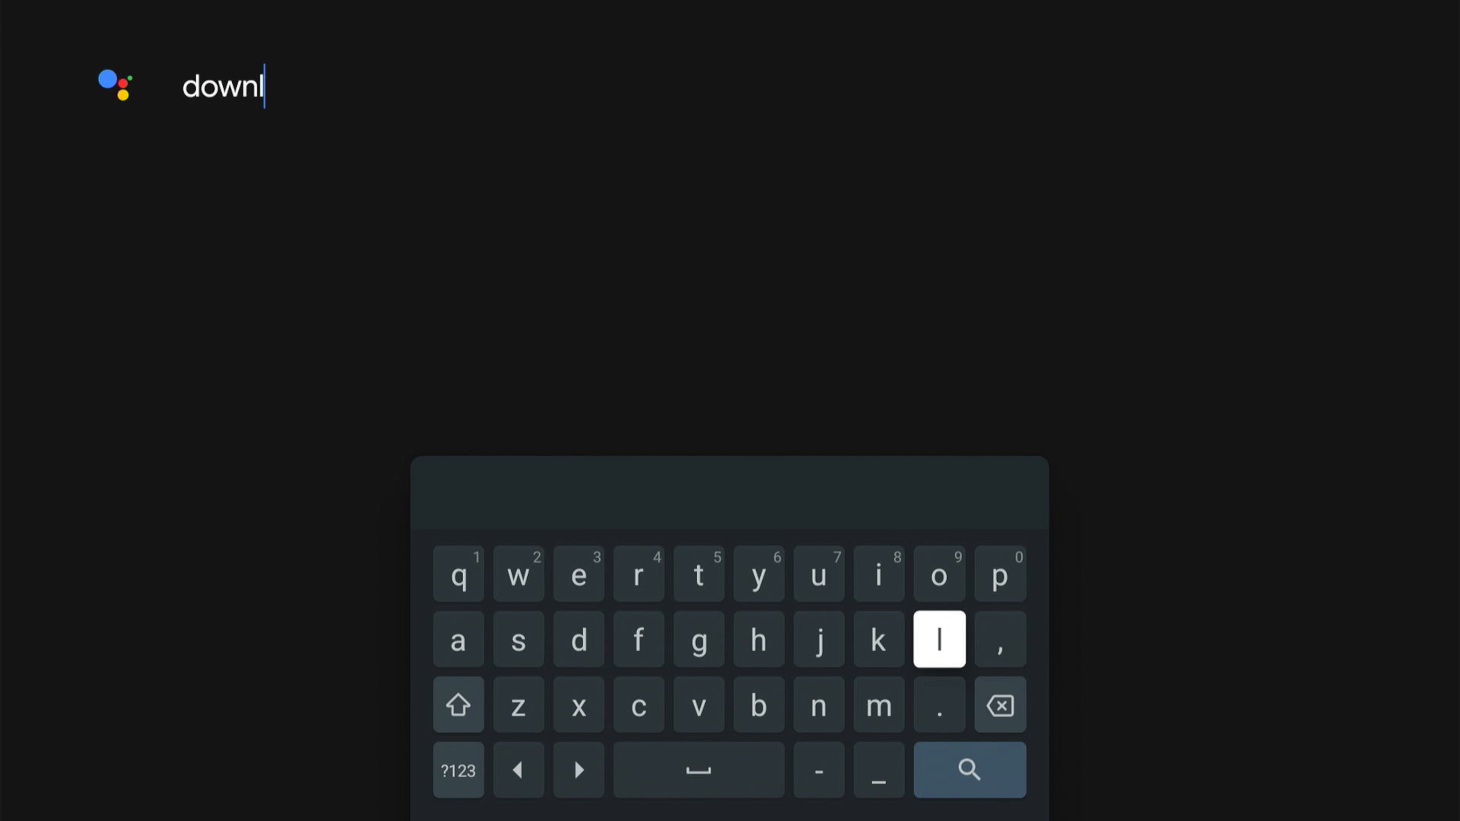
click(941, 583)
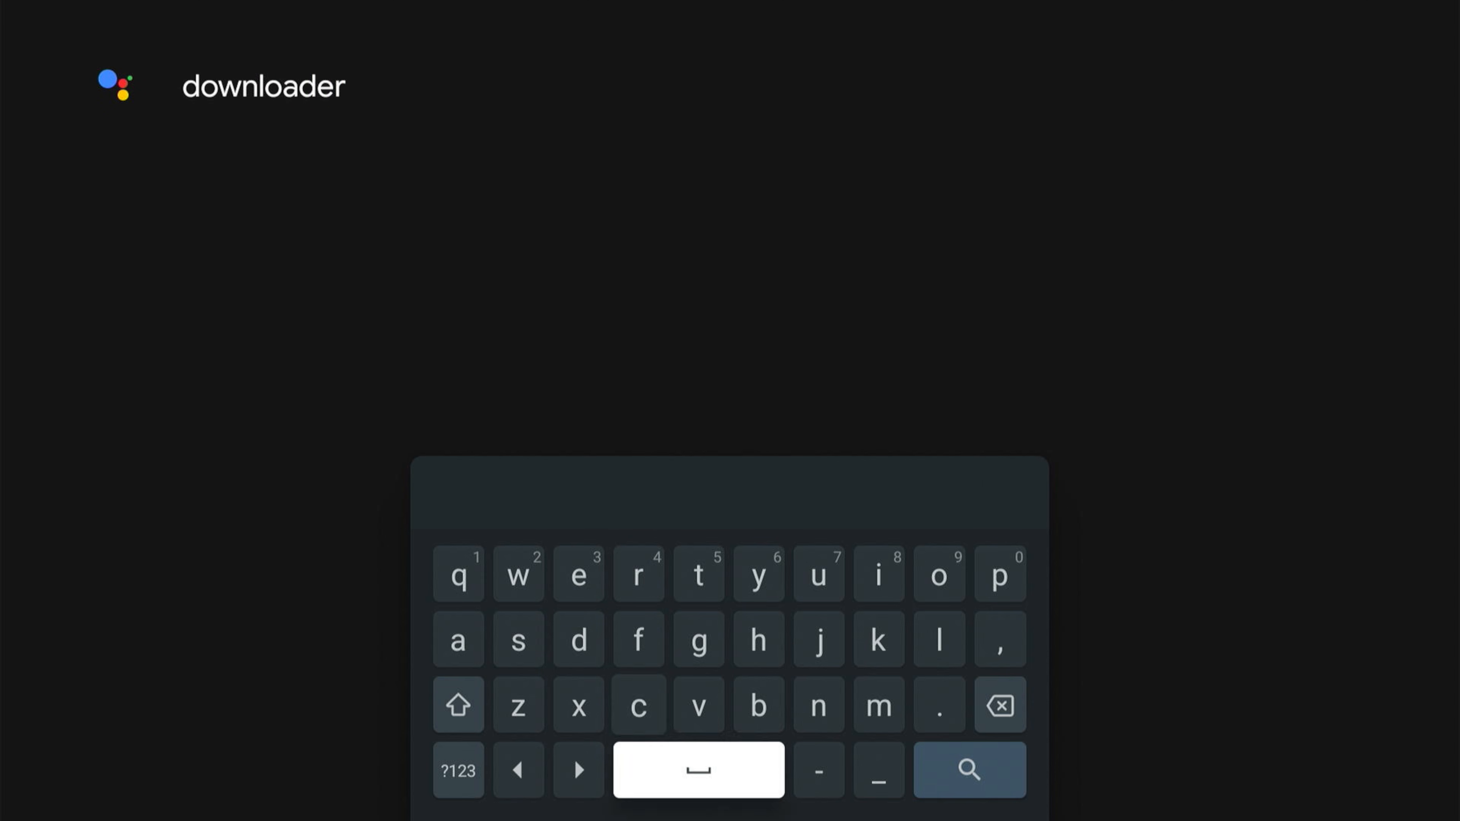
click(968, 771)
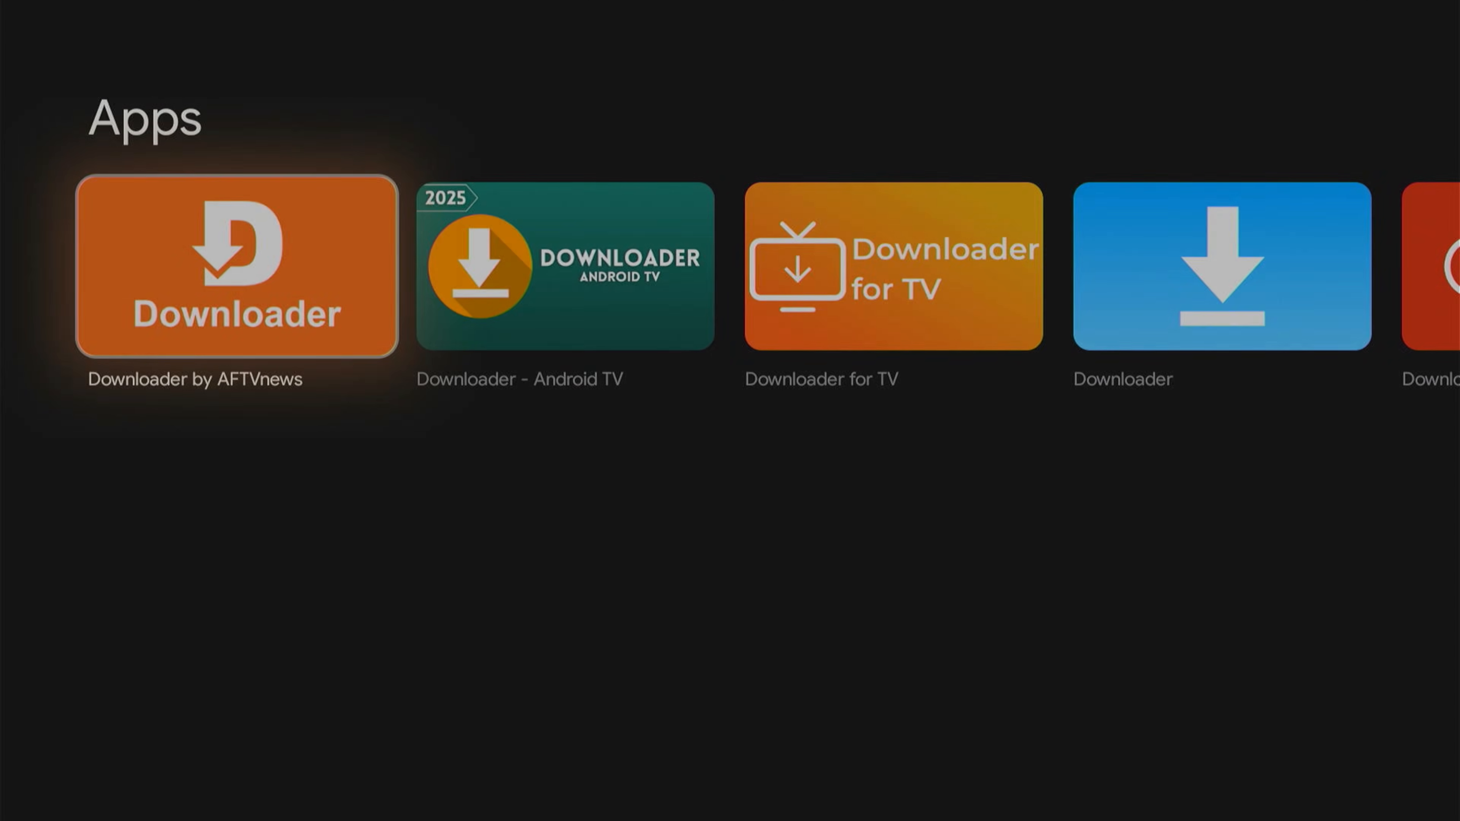
Install Downloader by AFTVnews from its result page and launch it
click(233, 265)
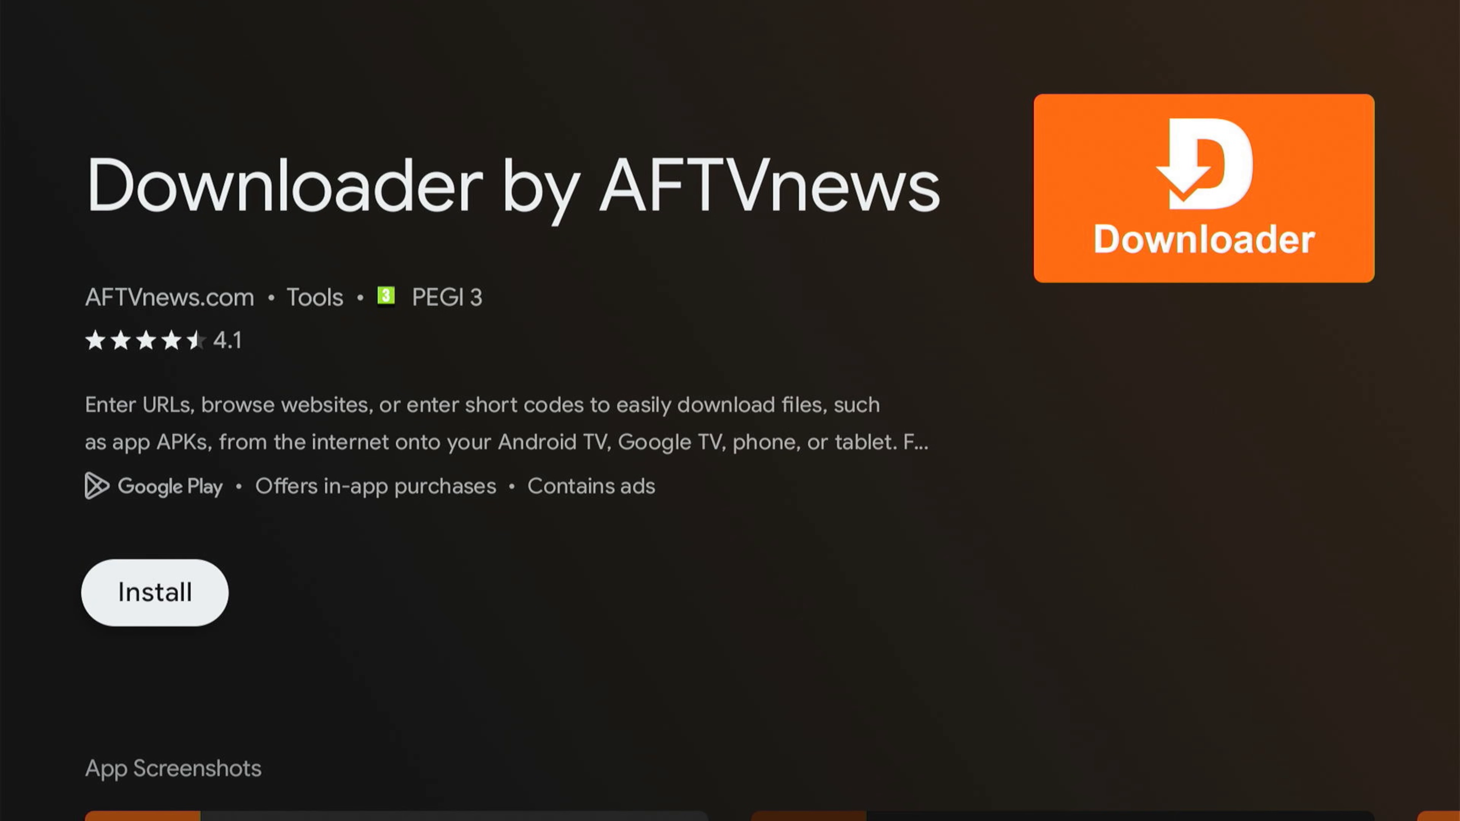
click(153, 594)
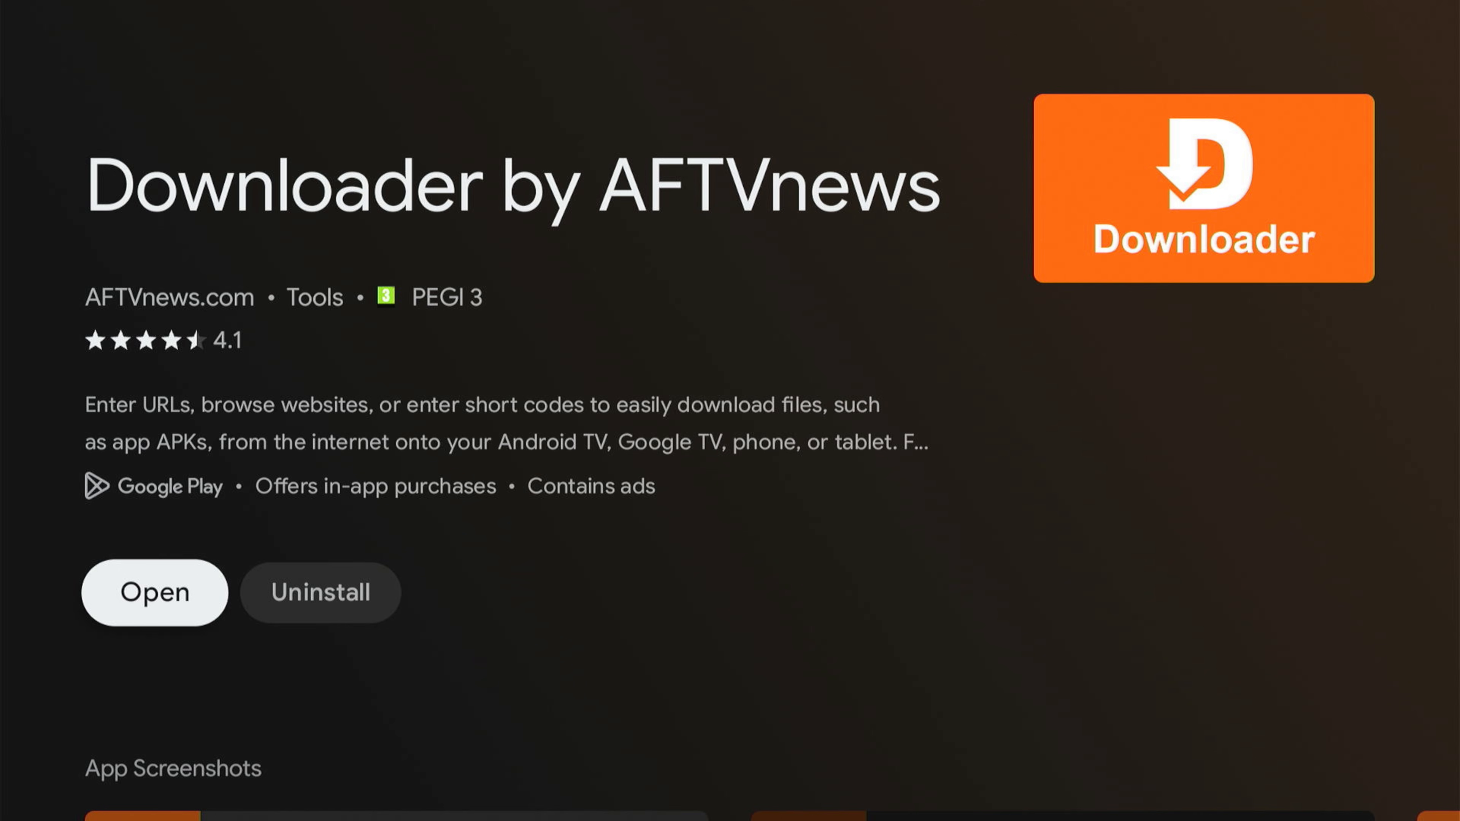
click(154, 593)
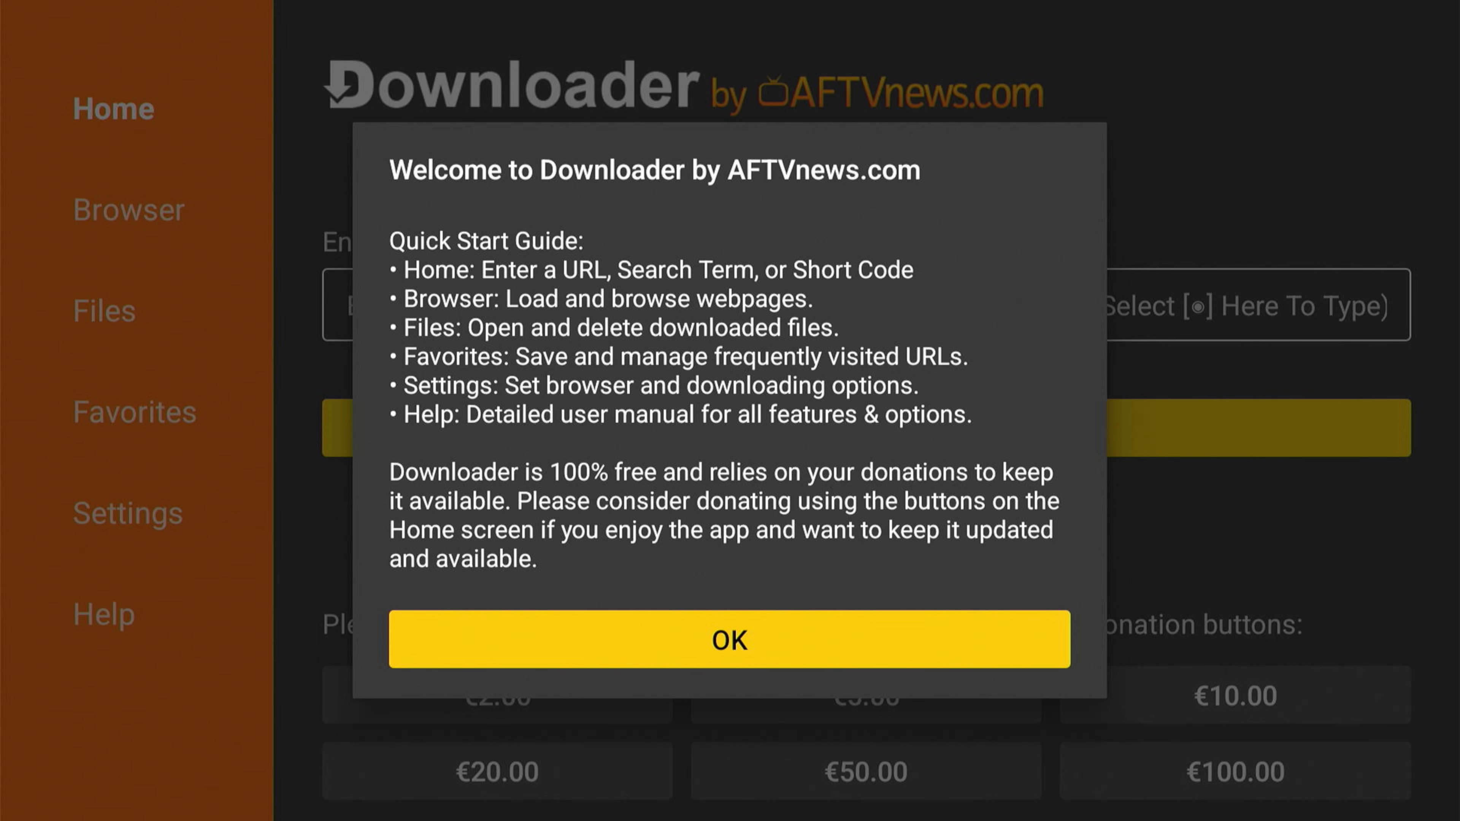
Dismiss the quick start guide and select the URL/short code field for entry
click(729, 642)
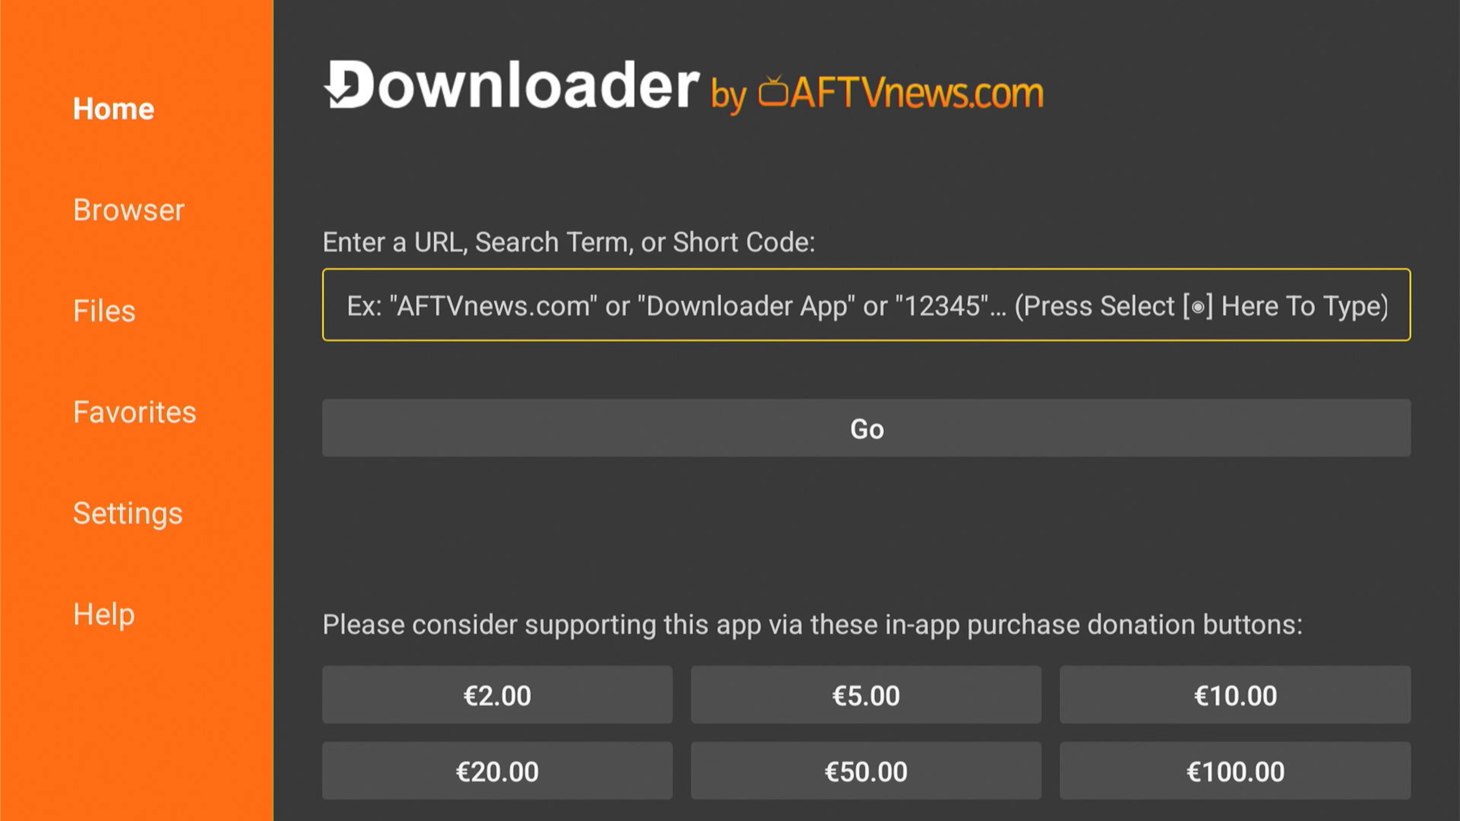
click(863, 309)
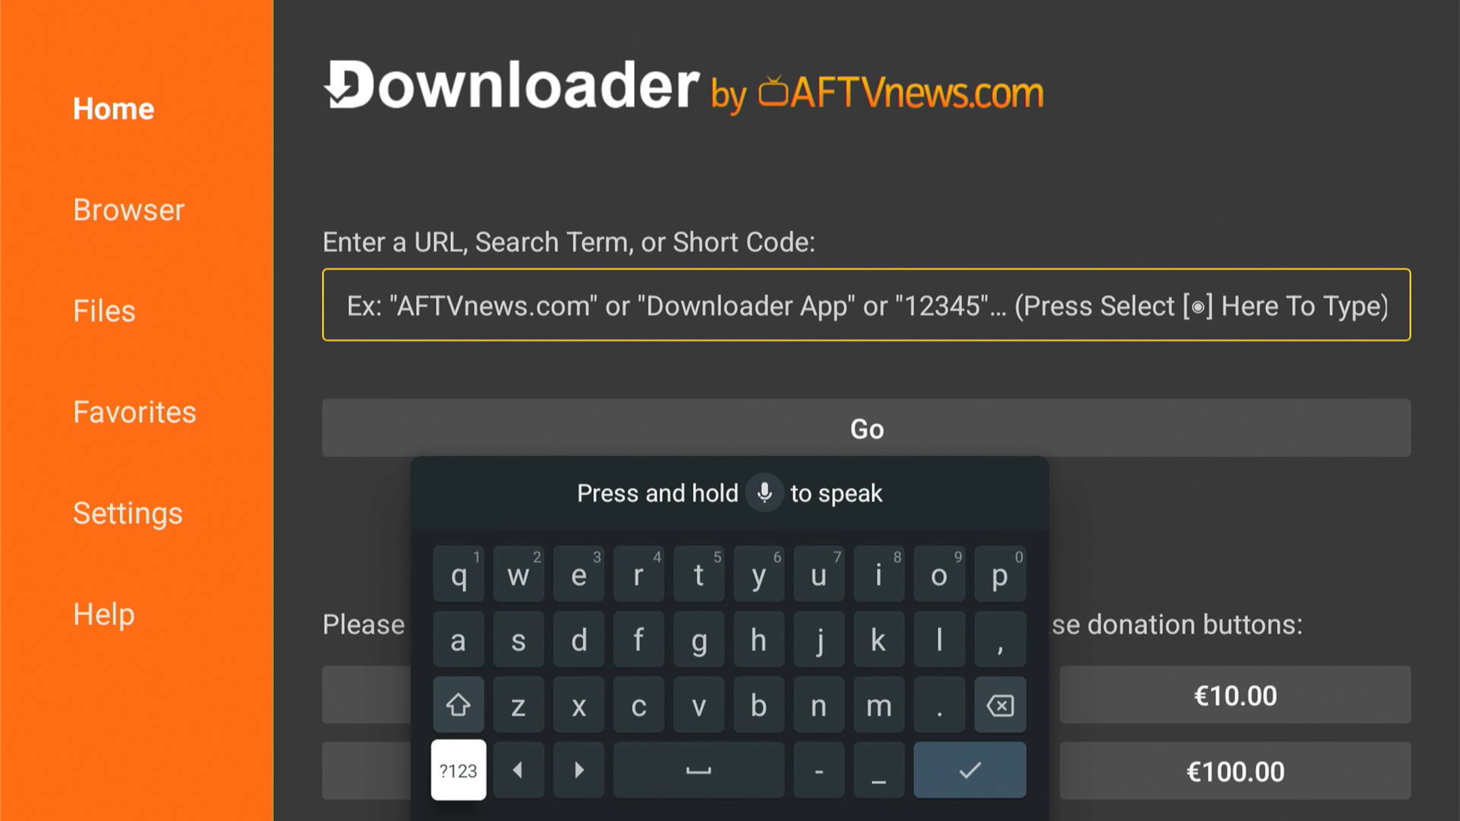
Enter short code 8837673 on the numeric keyboard and submit it with Go
click(459, 771)
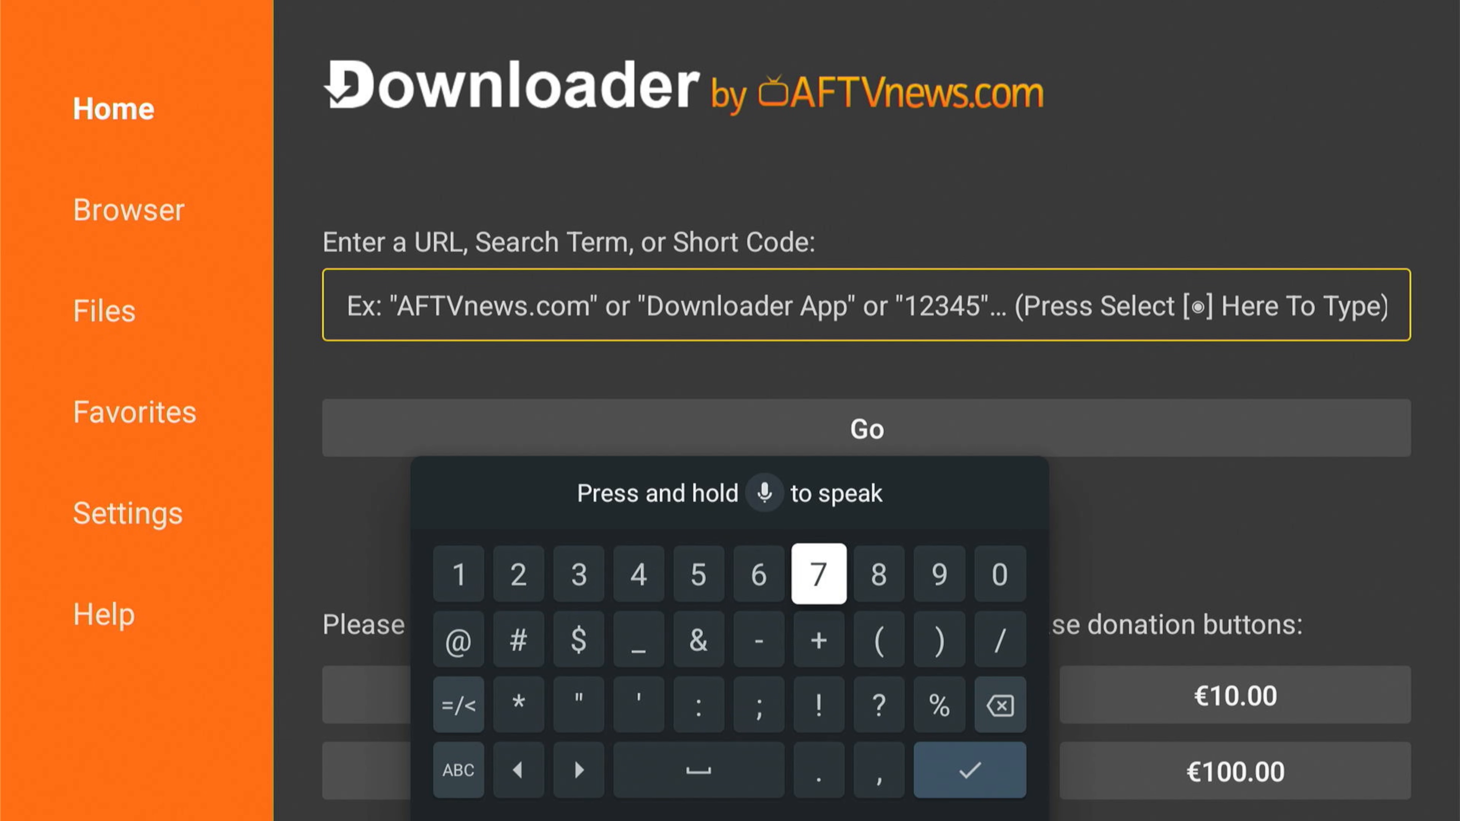
click(878, 574)
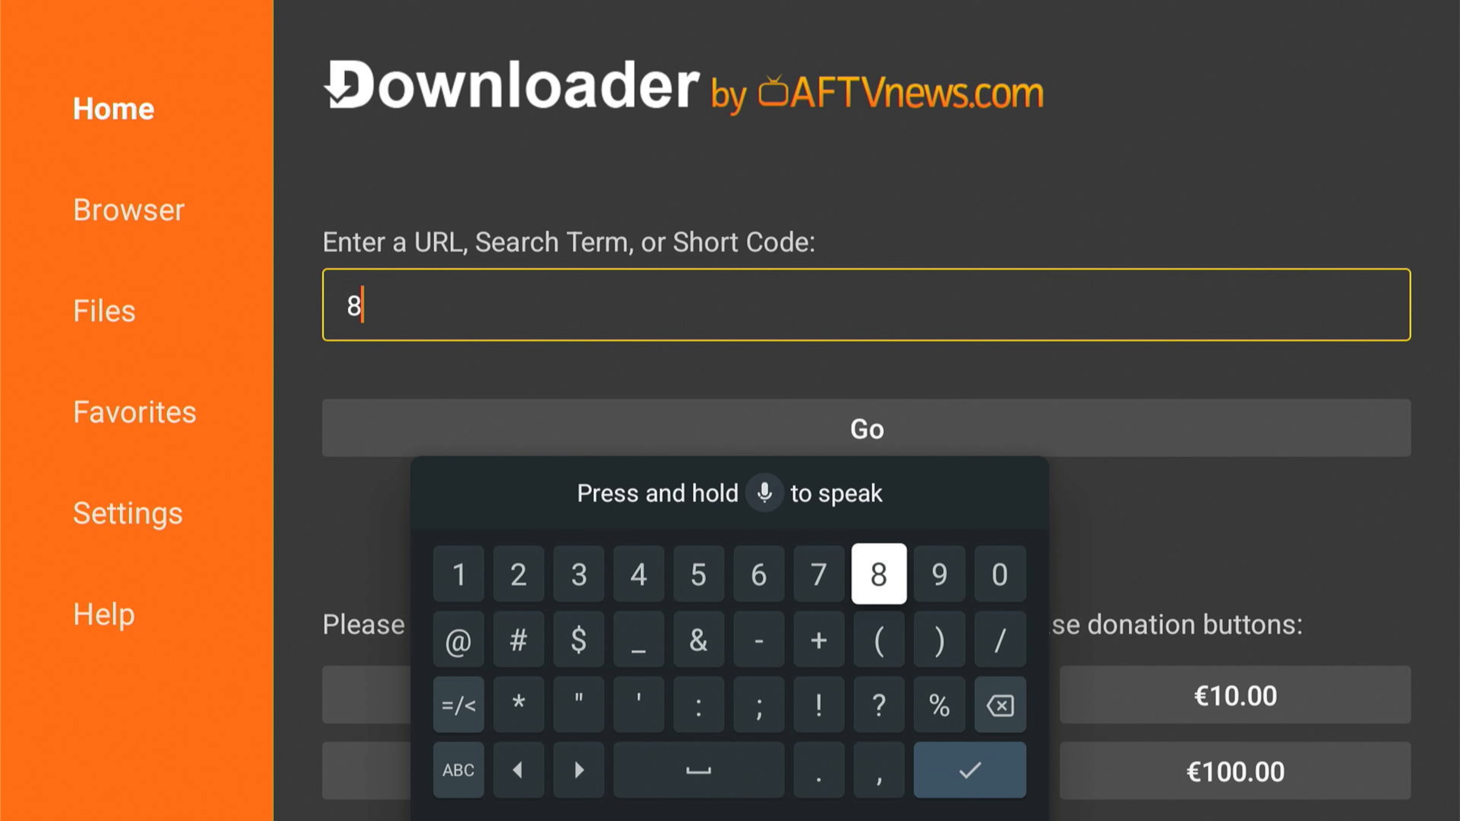
click(876, 574)
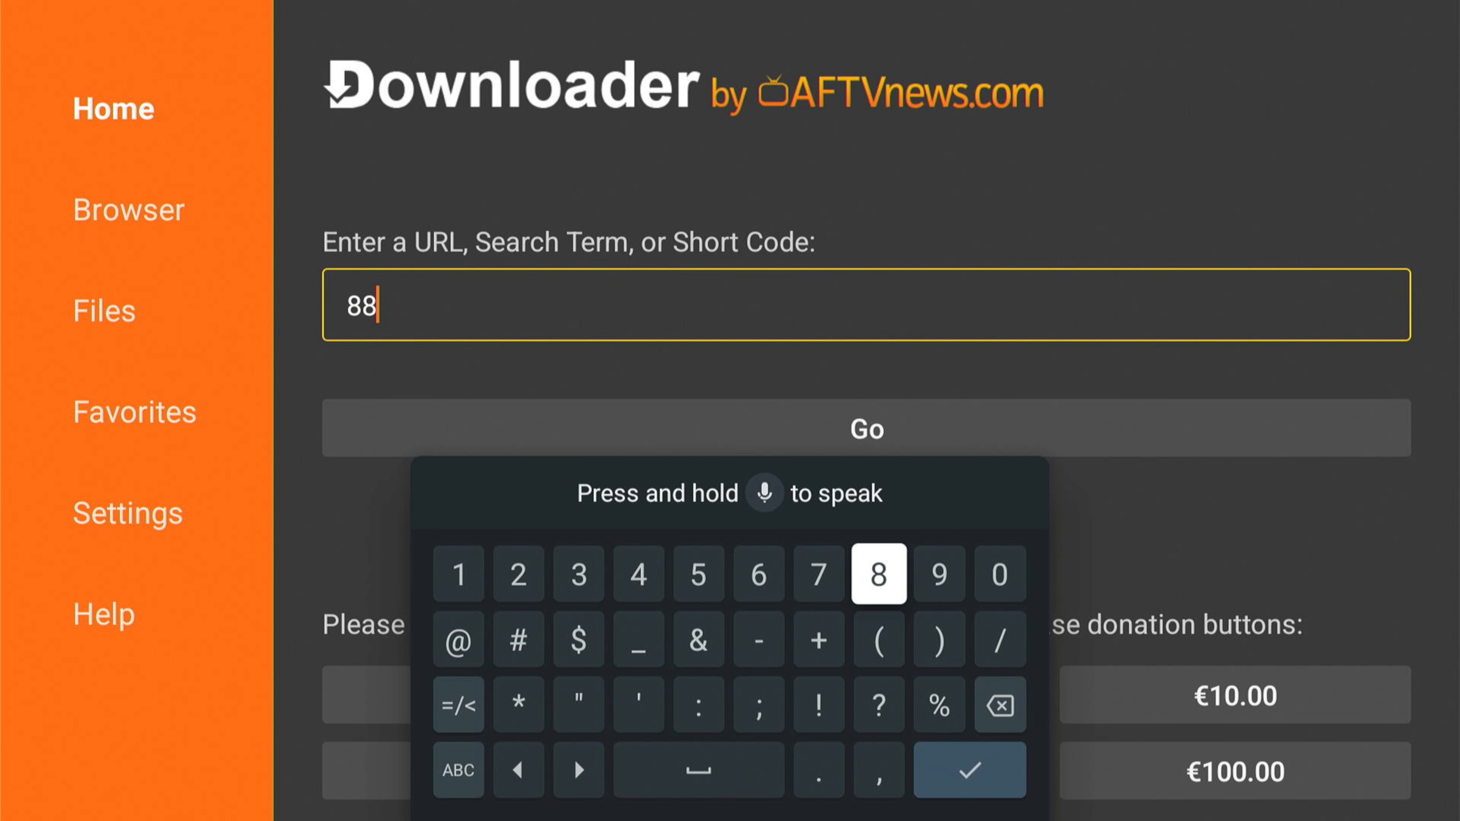
mouse_move(578, 574)
text(3)
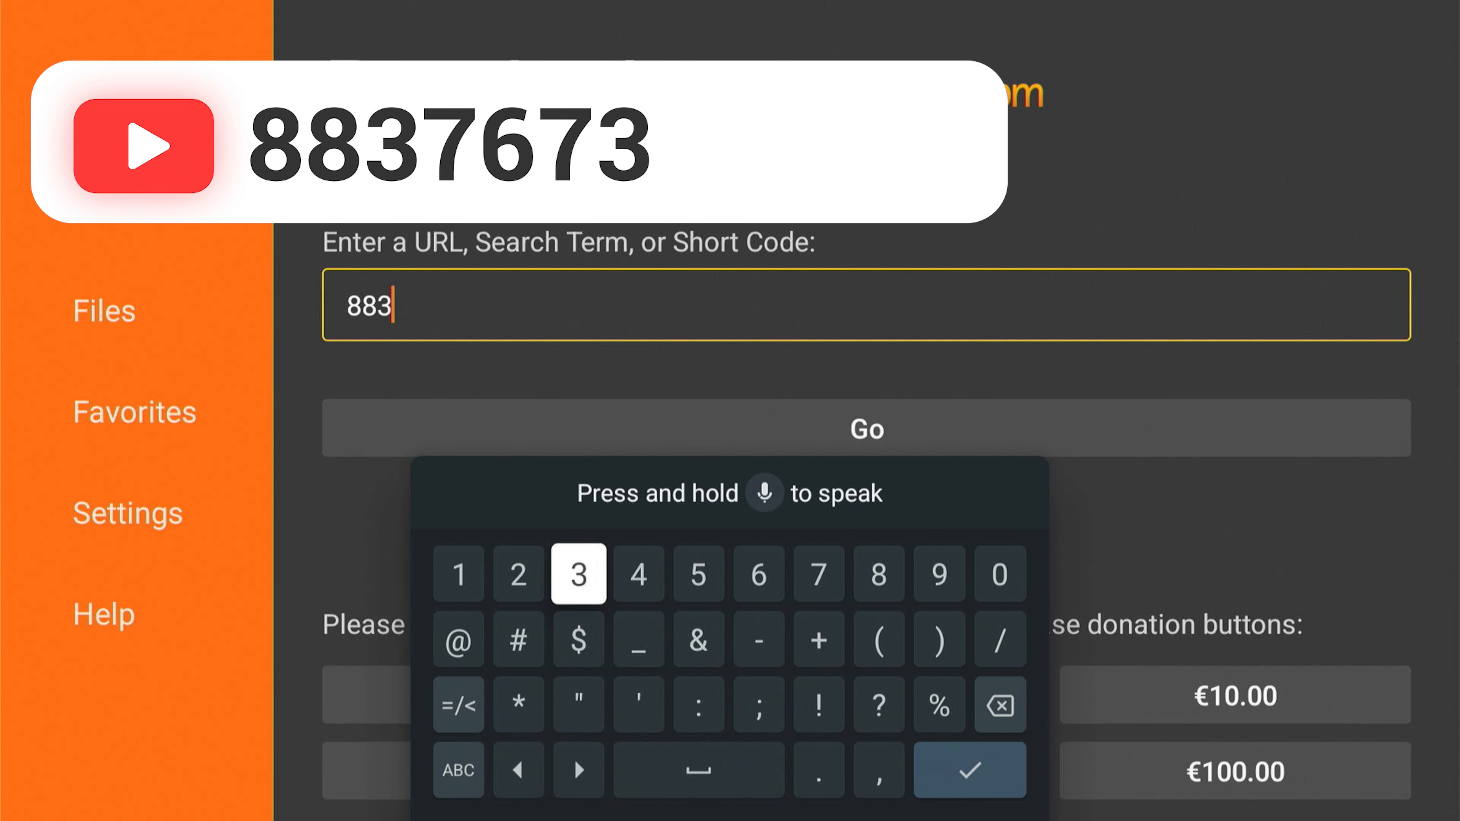
mouse_move(817, 575)
text(76)
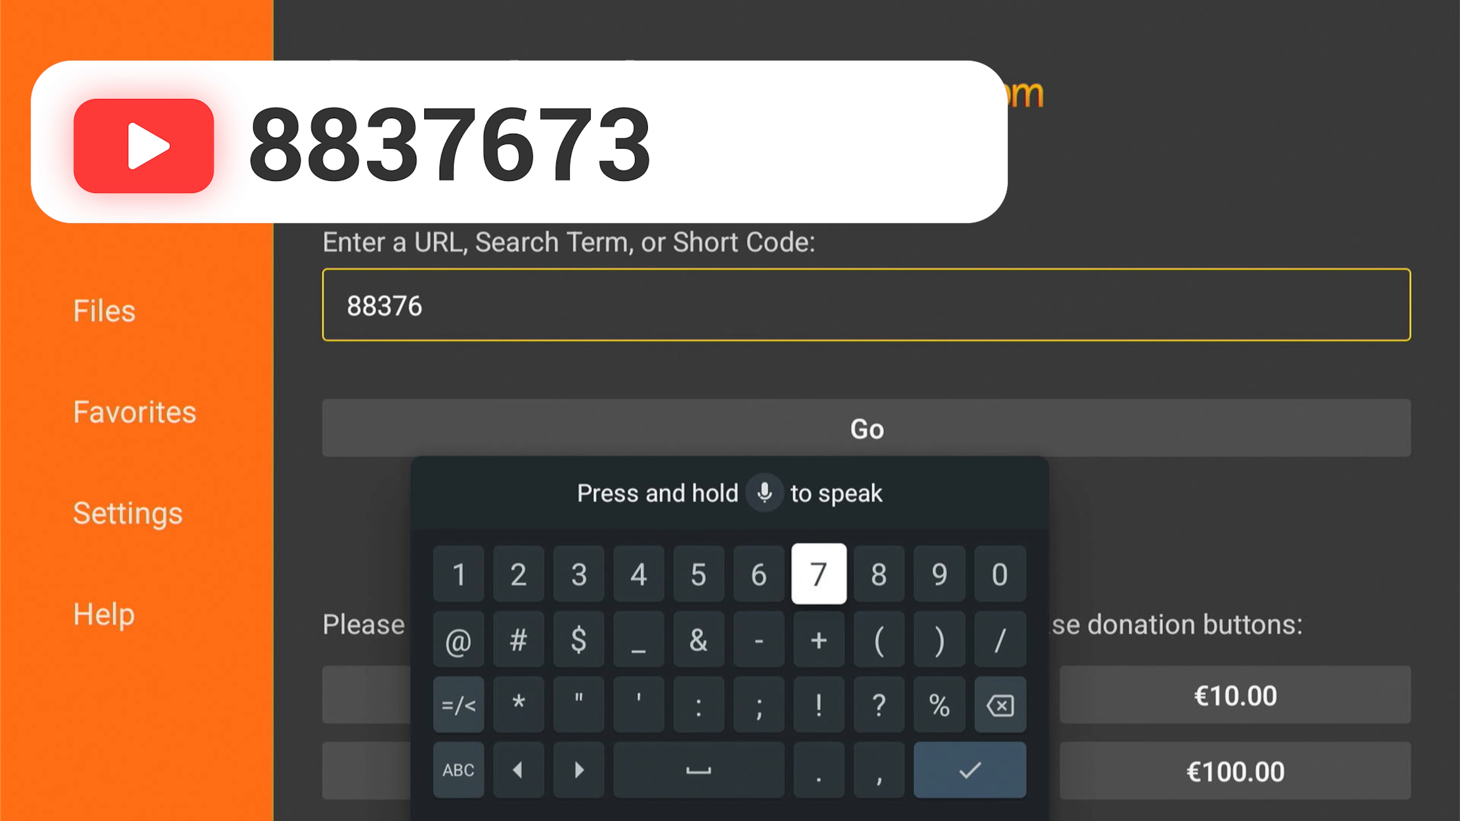
click(818, 576)
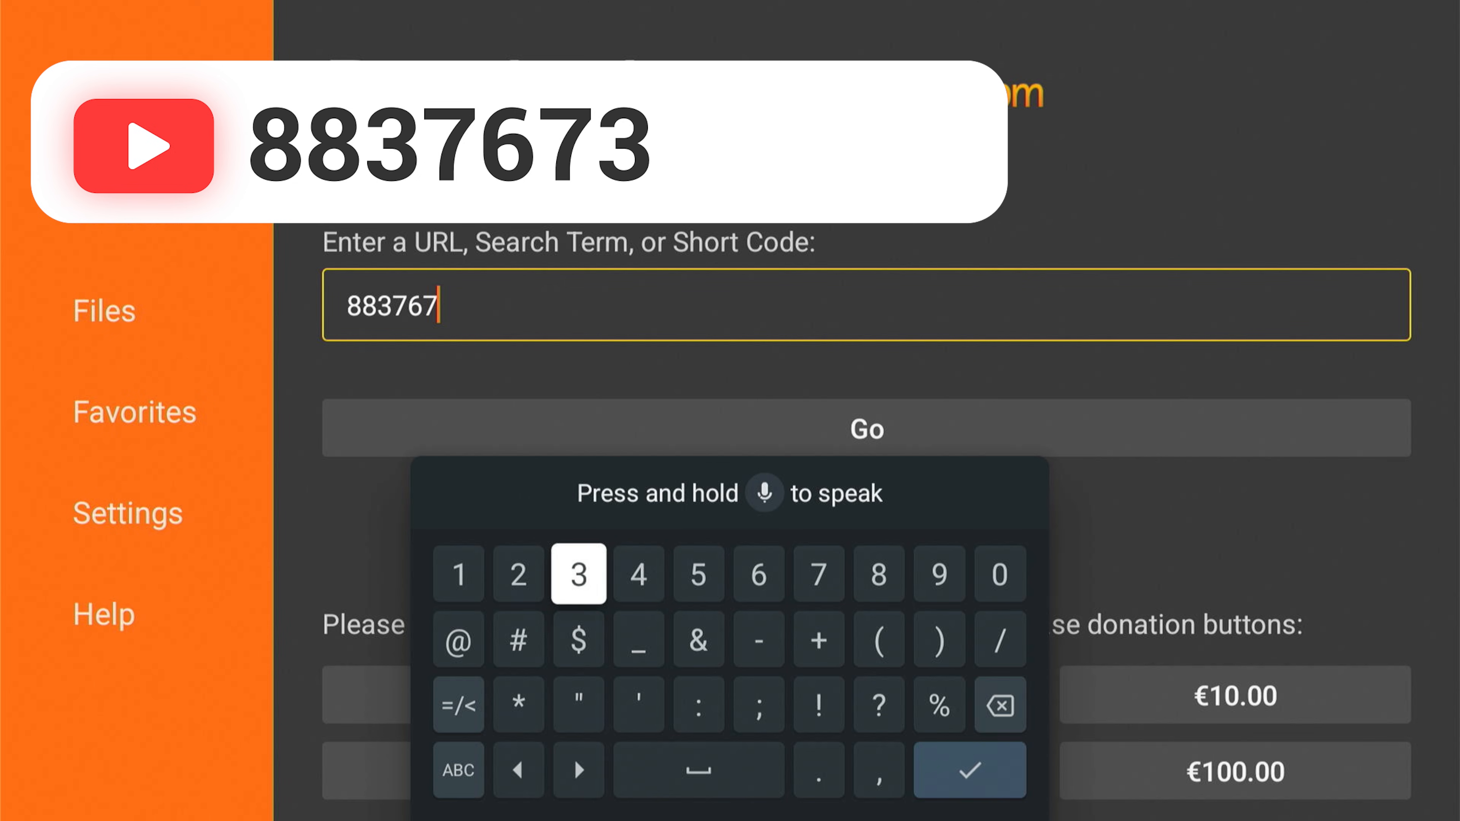
click(578, 576)
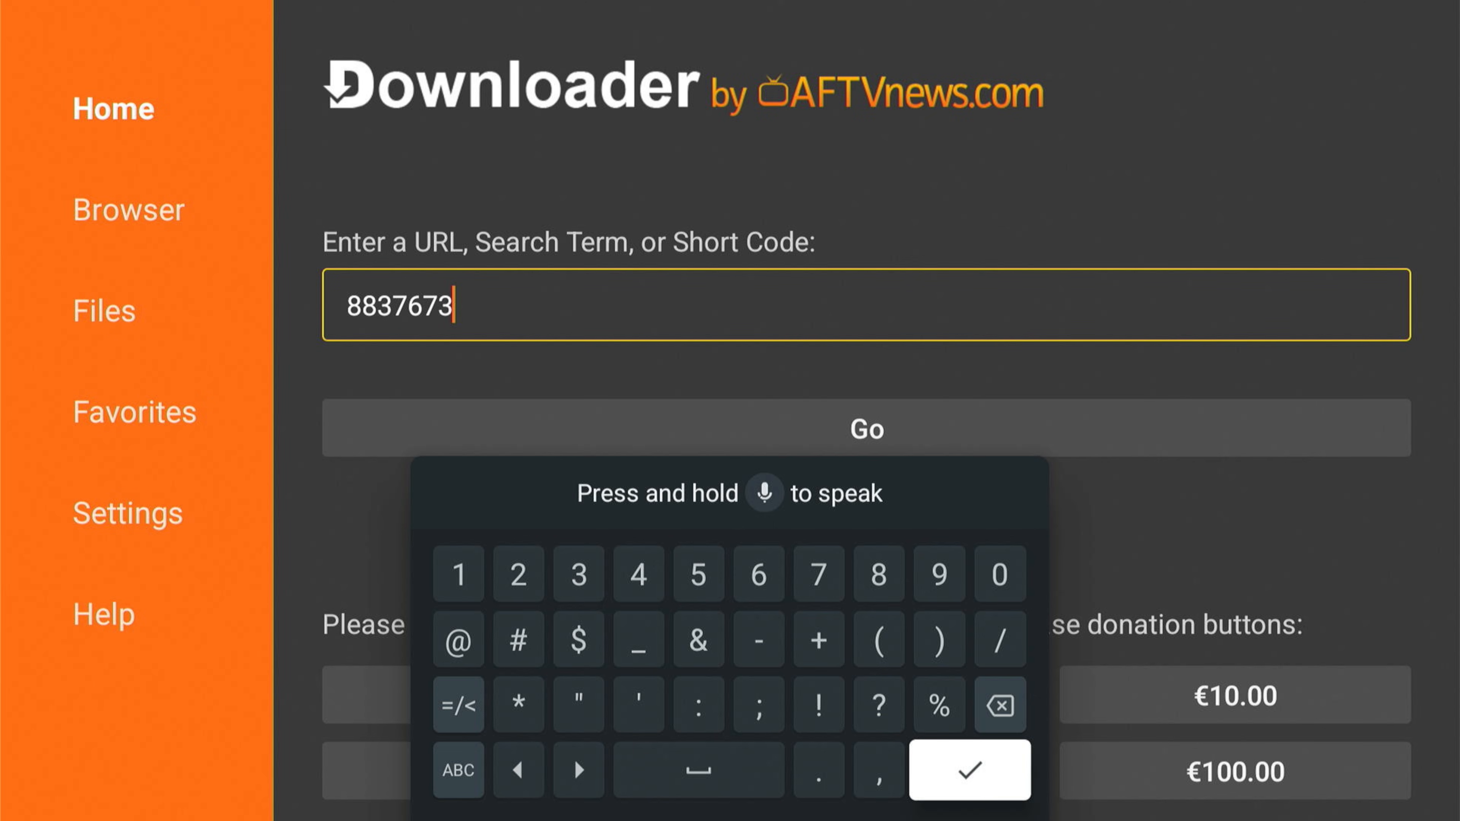
click(970, 773)
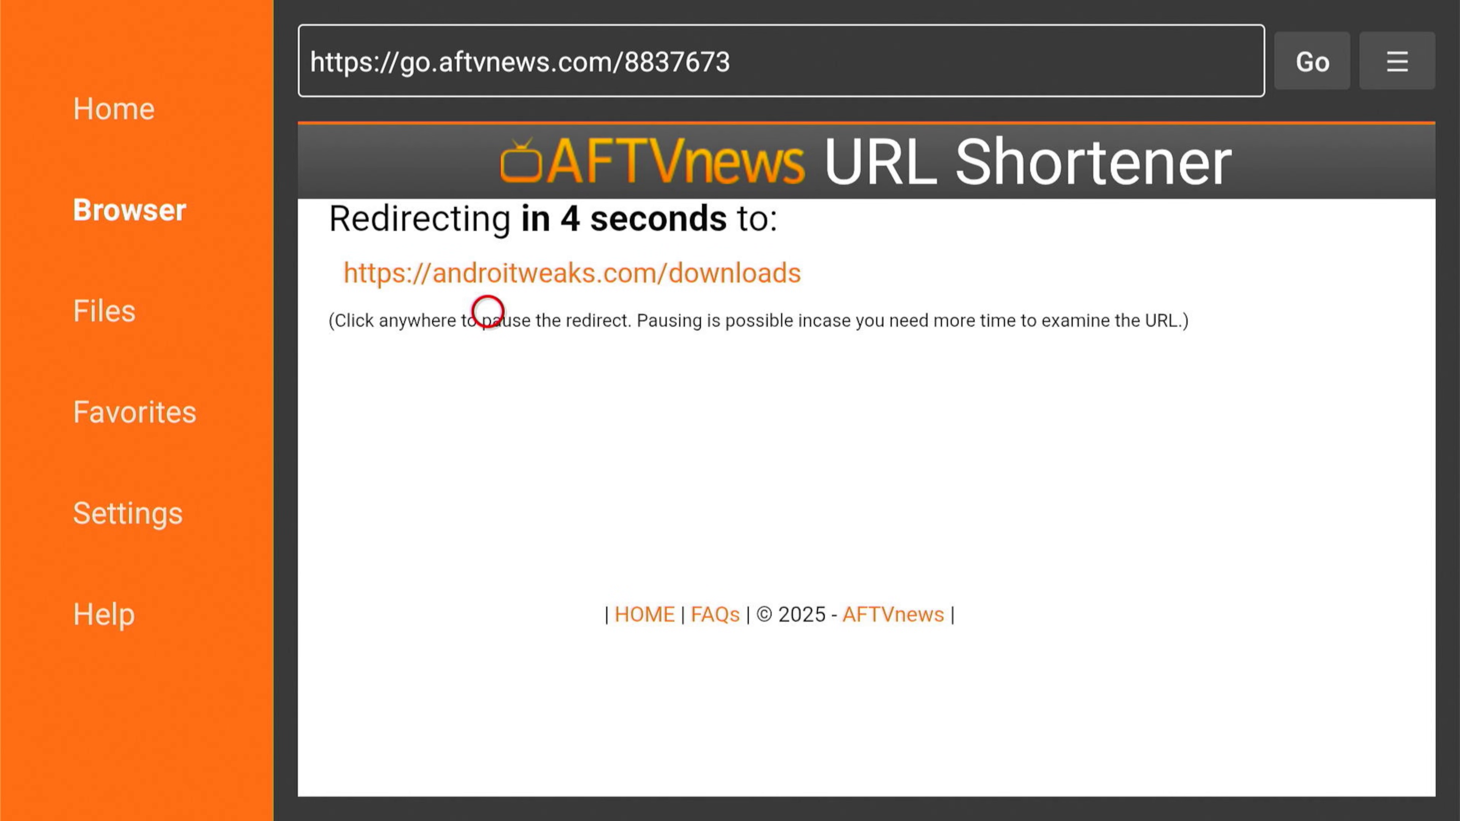
Pause the AFTVnews redirect to check the androitweaks.com/downloads destination
click(487, 317)
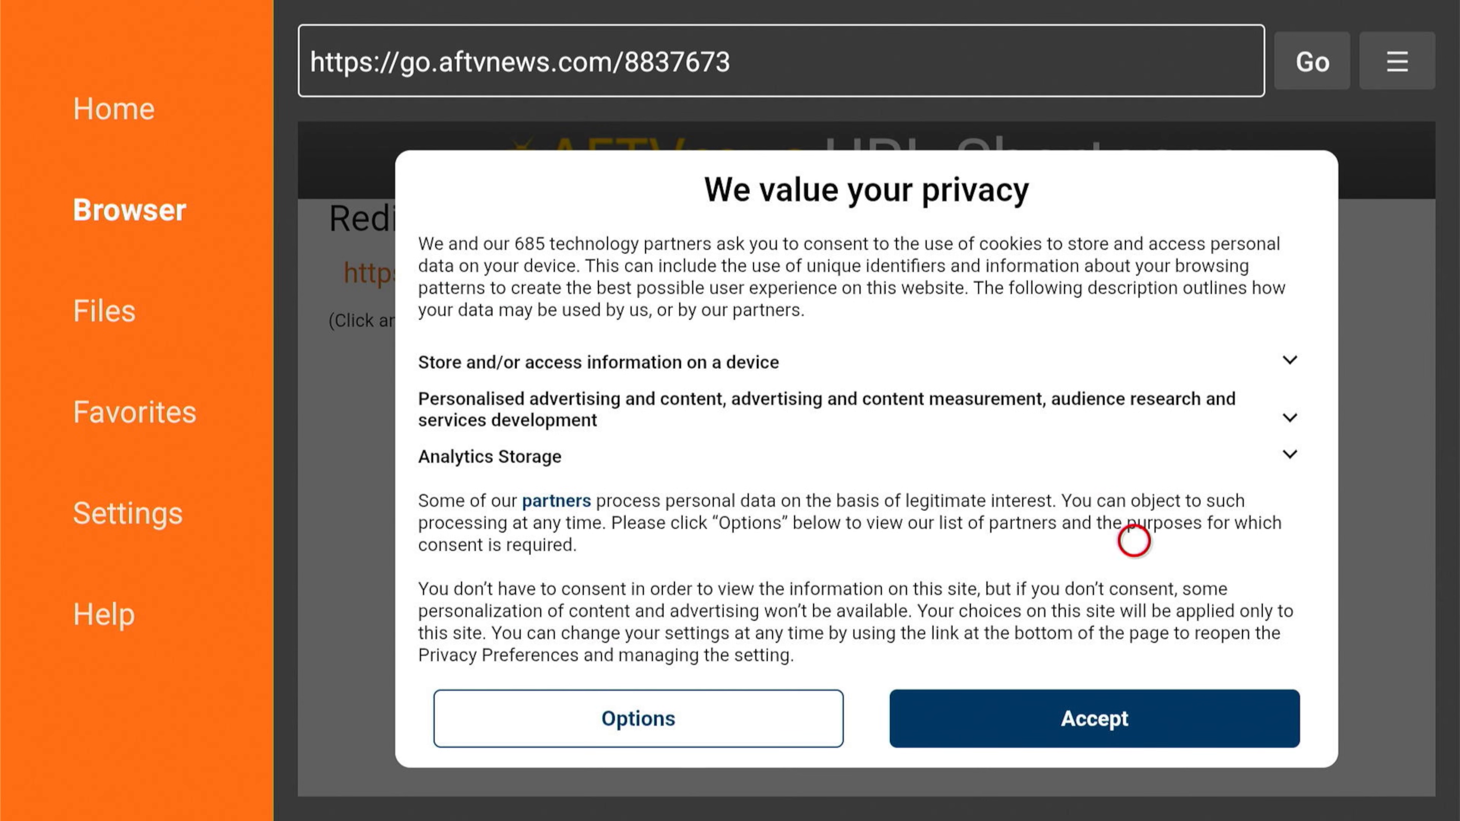
mouse_move(1120, 350)
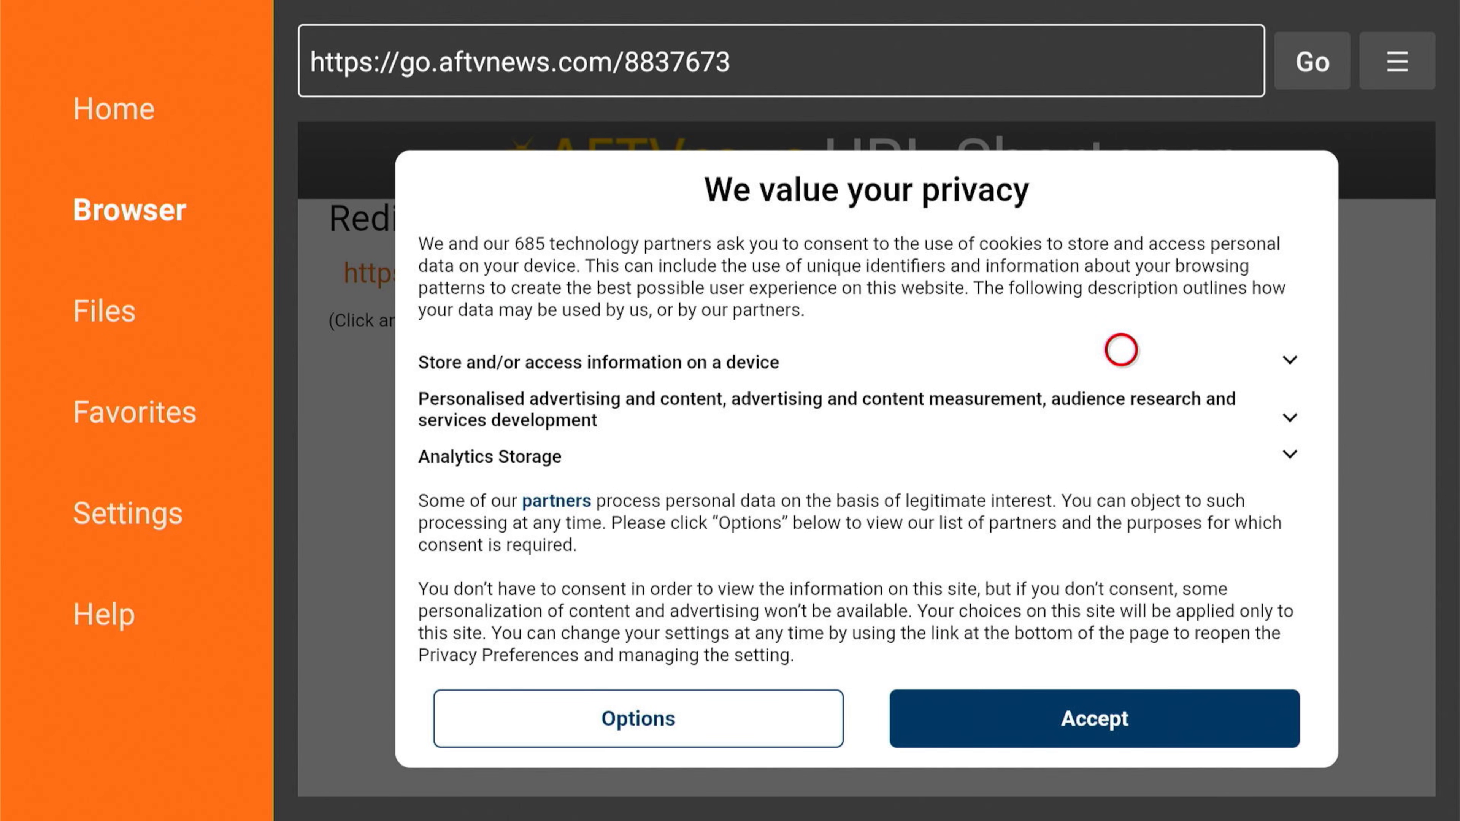
mouse_move(763, 234)
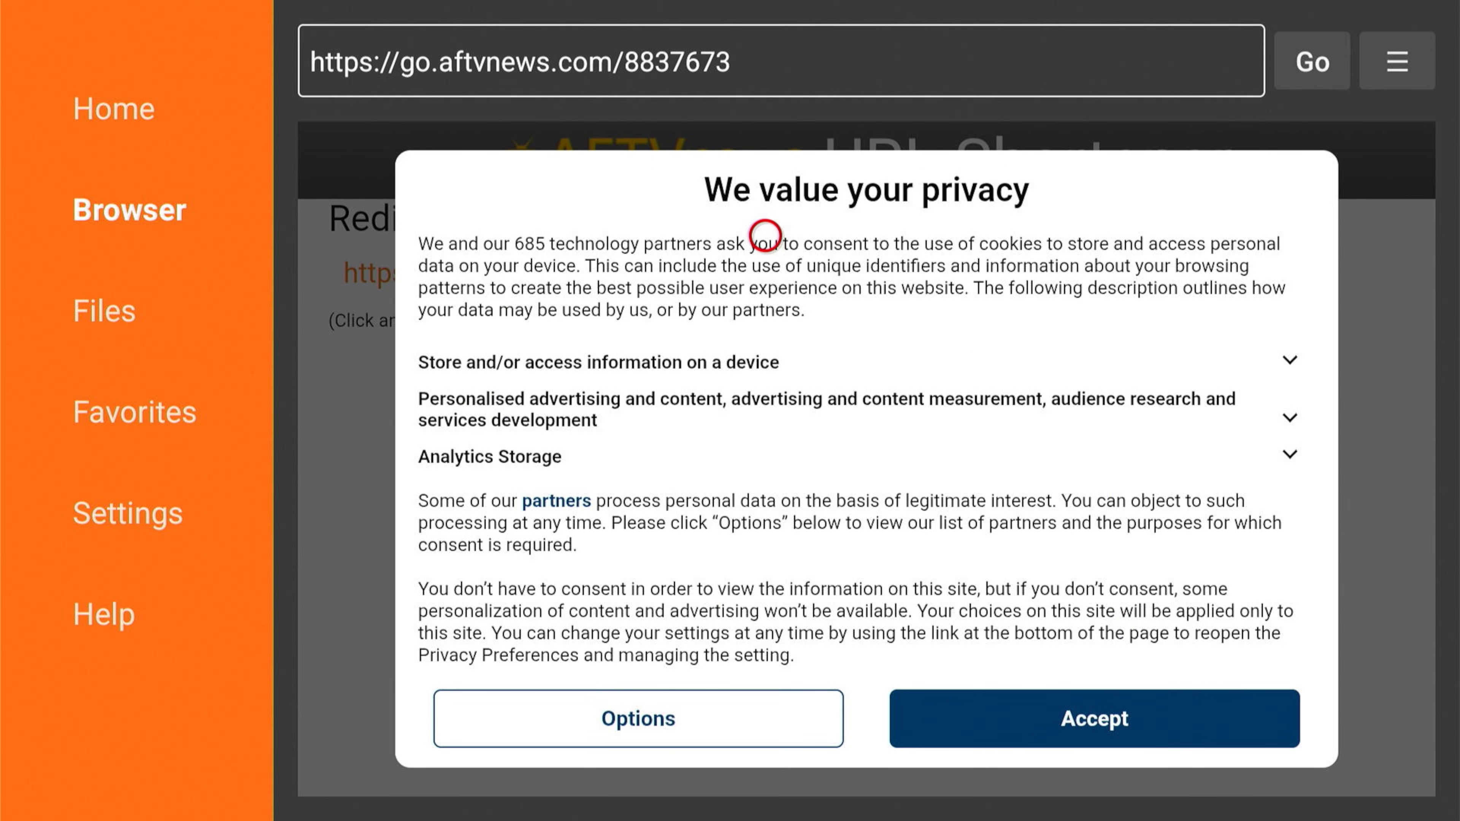
mouse_move(753, 409)
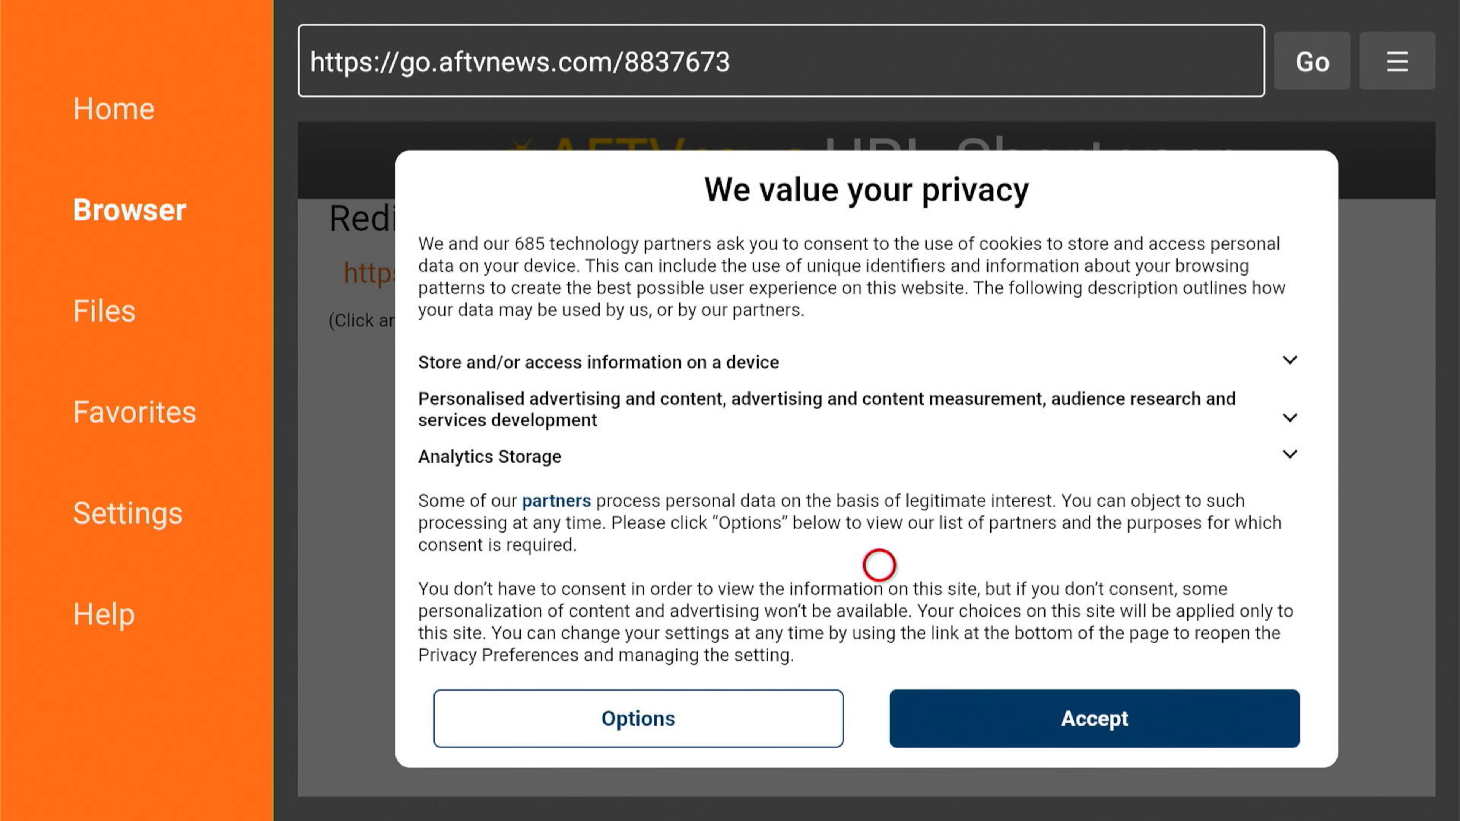
mouse_move(964, 591)
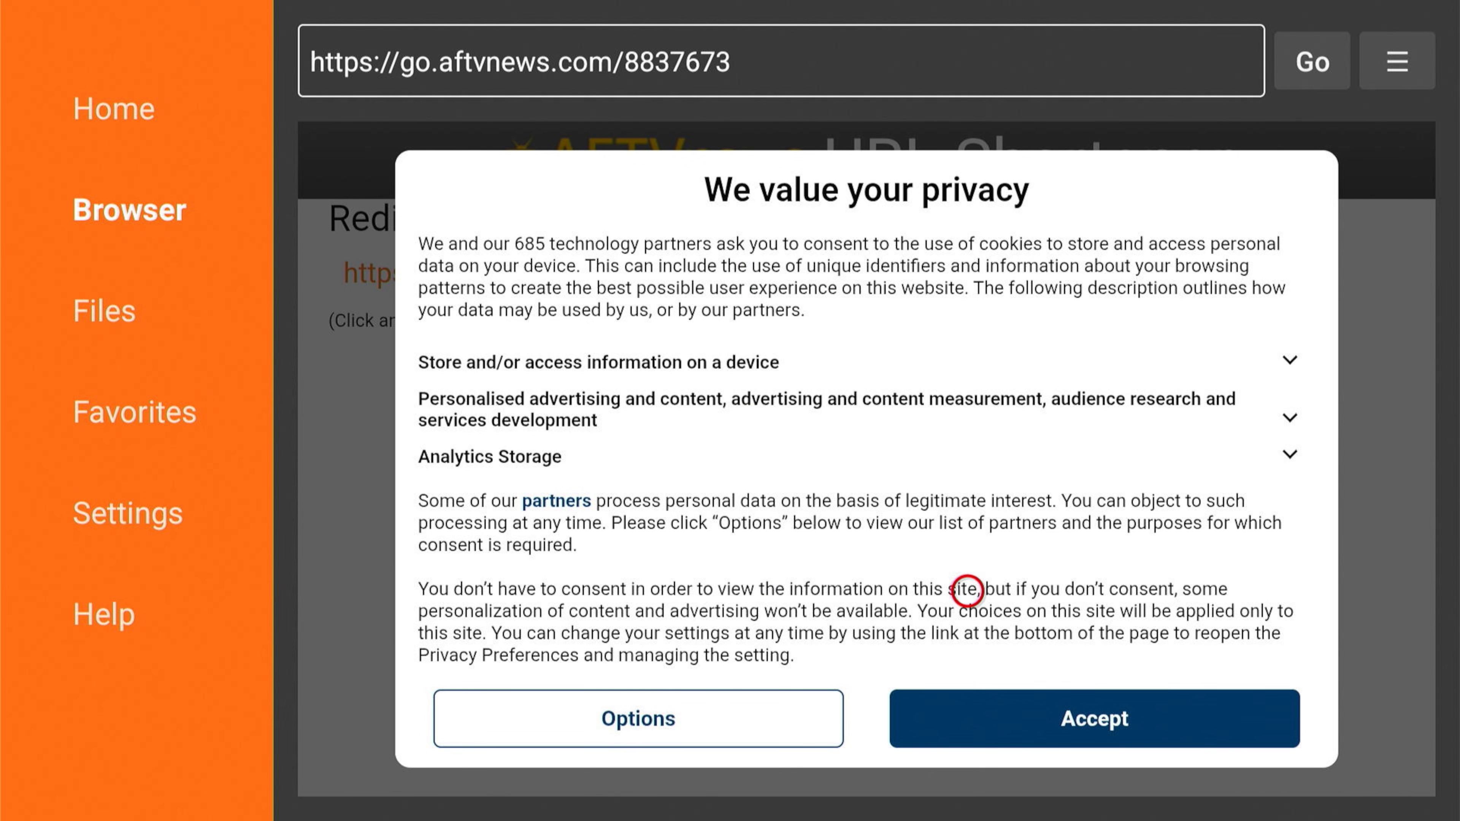
mouse_move(990, 717)
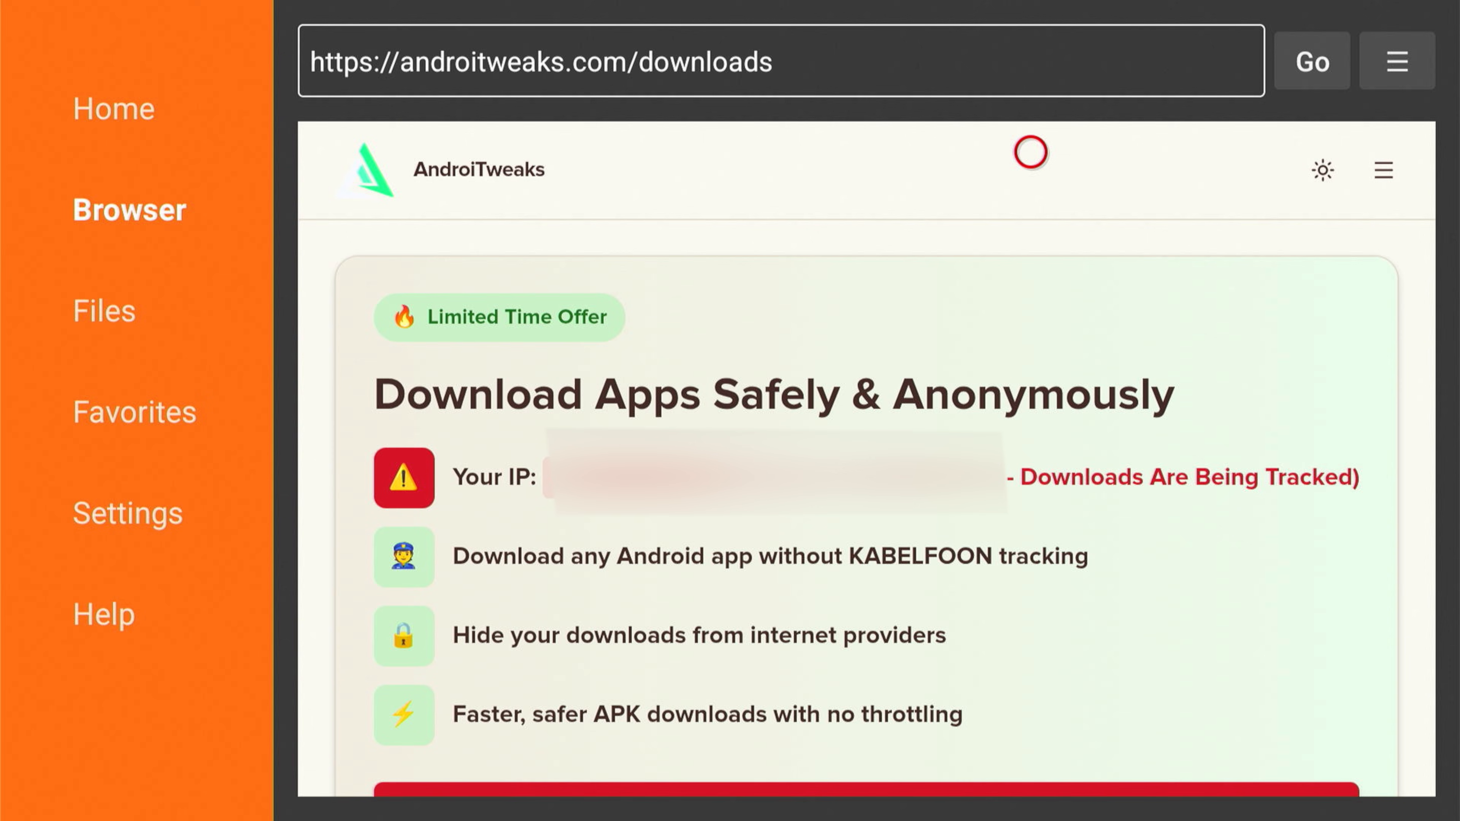
Switch the AndroiTweaks downloads page to full-screen view from the ☰ menu
click(757, 61)
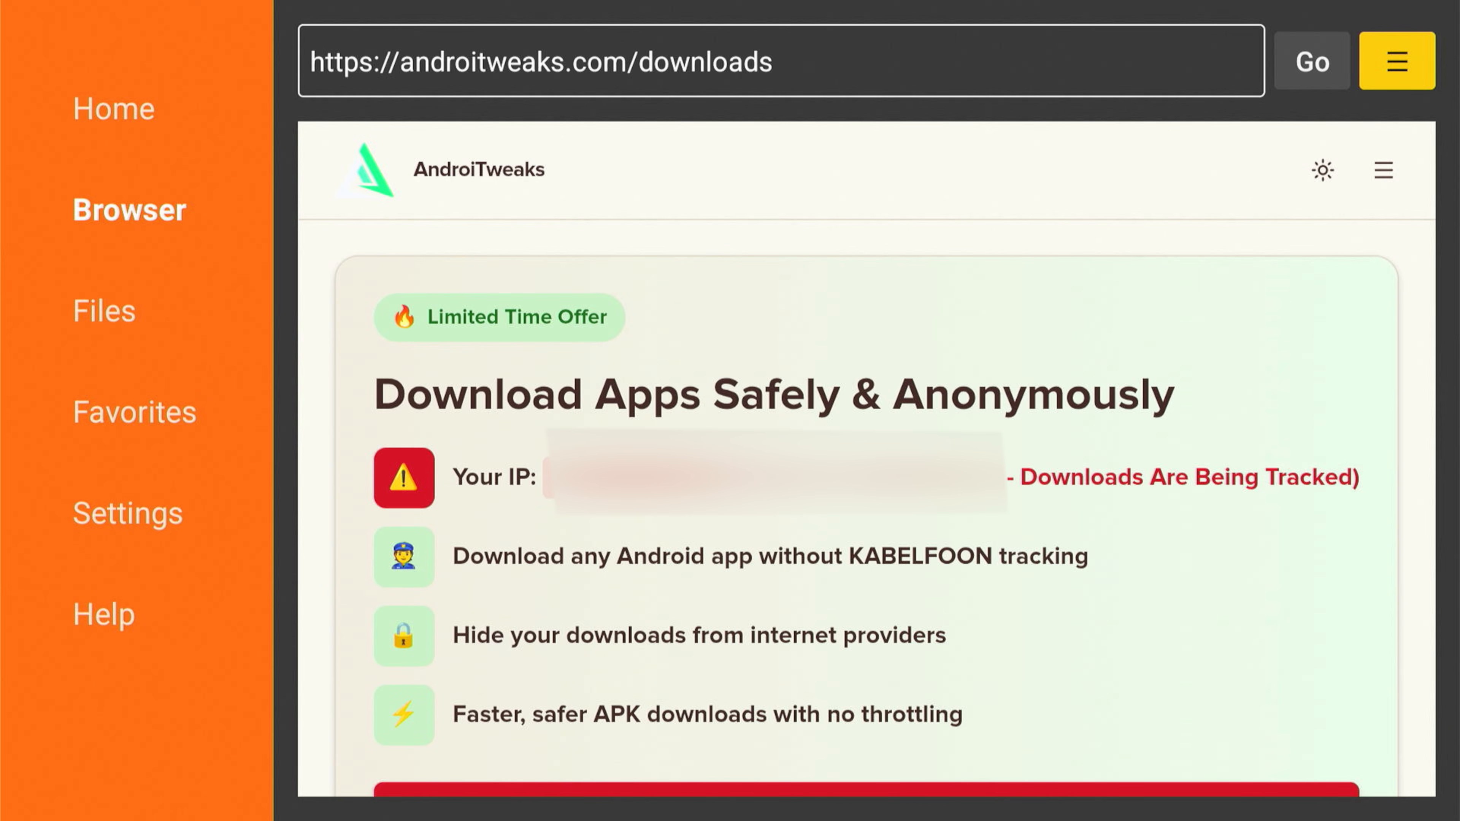
click(1395, 61)
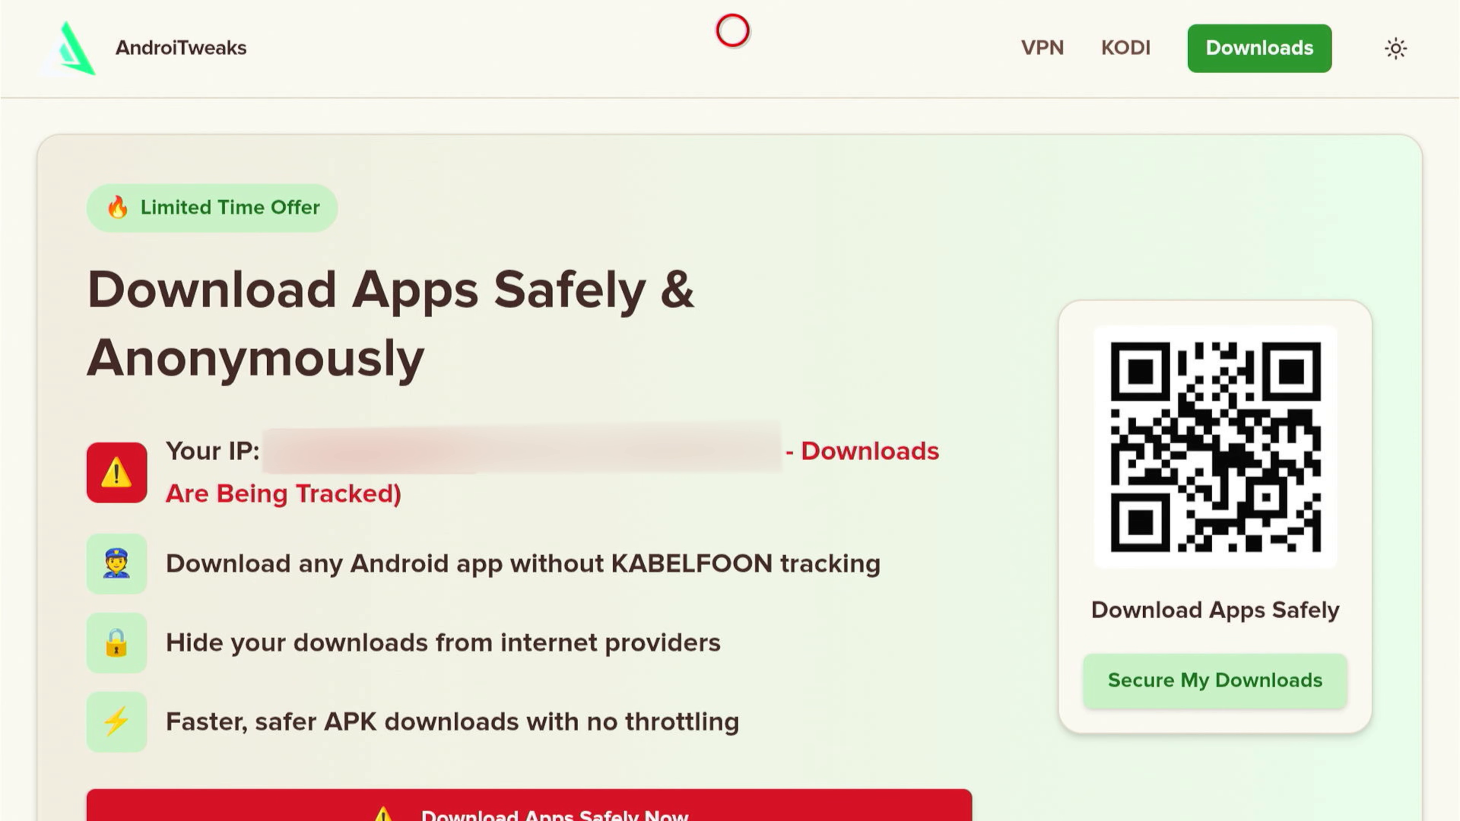
mouse_move(731, 370)
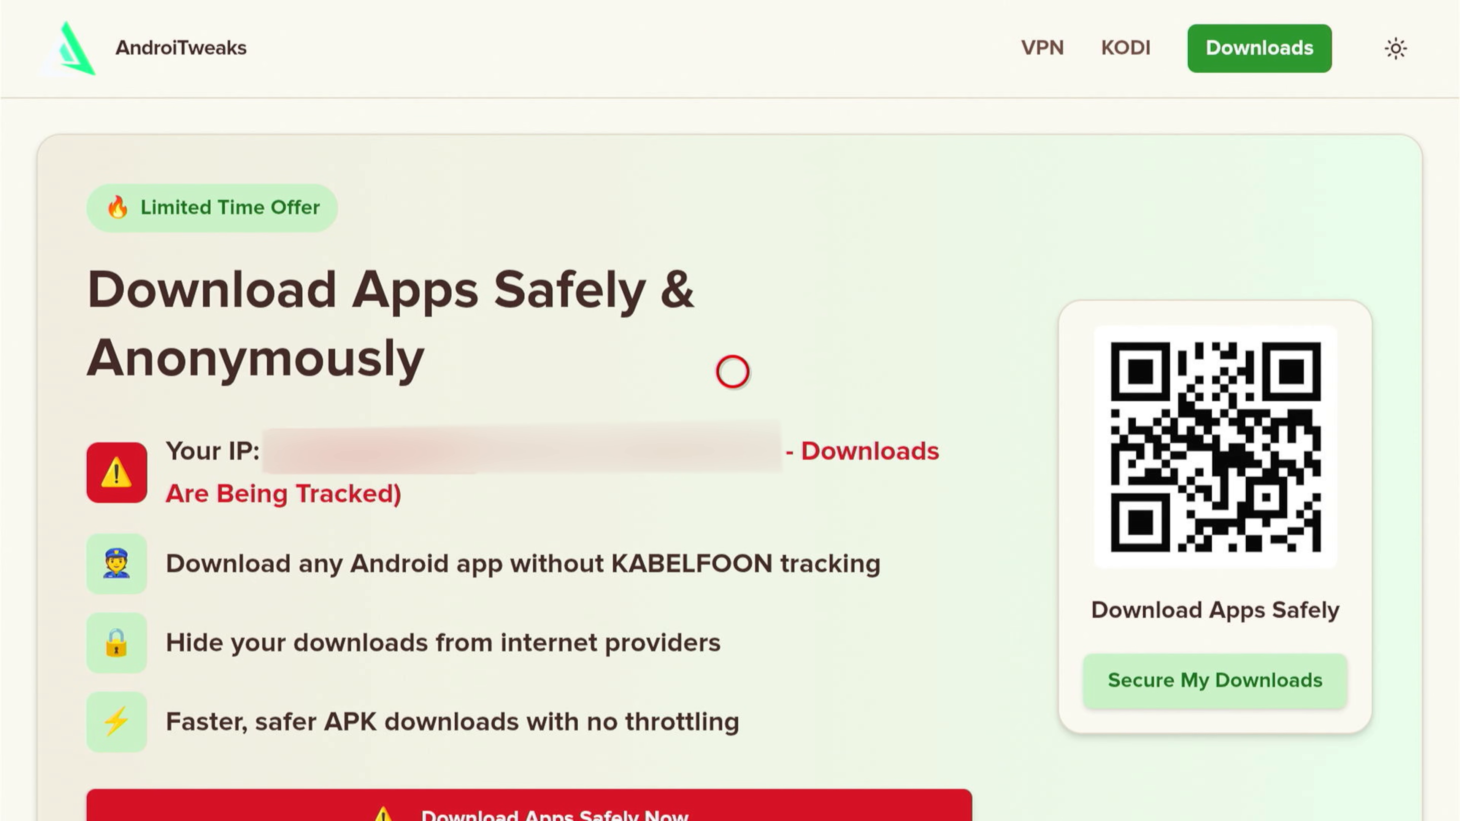
mouse_move(619, 586)
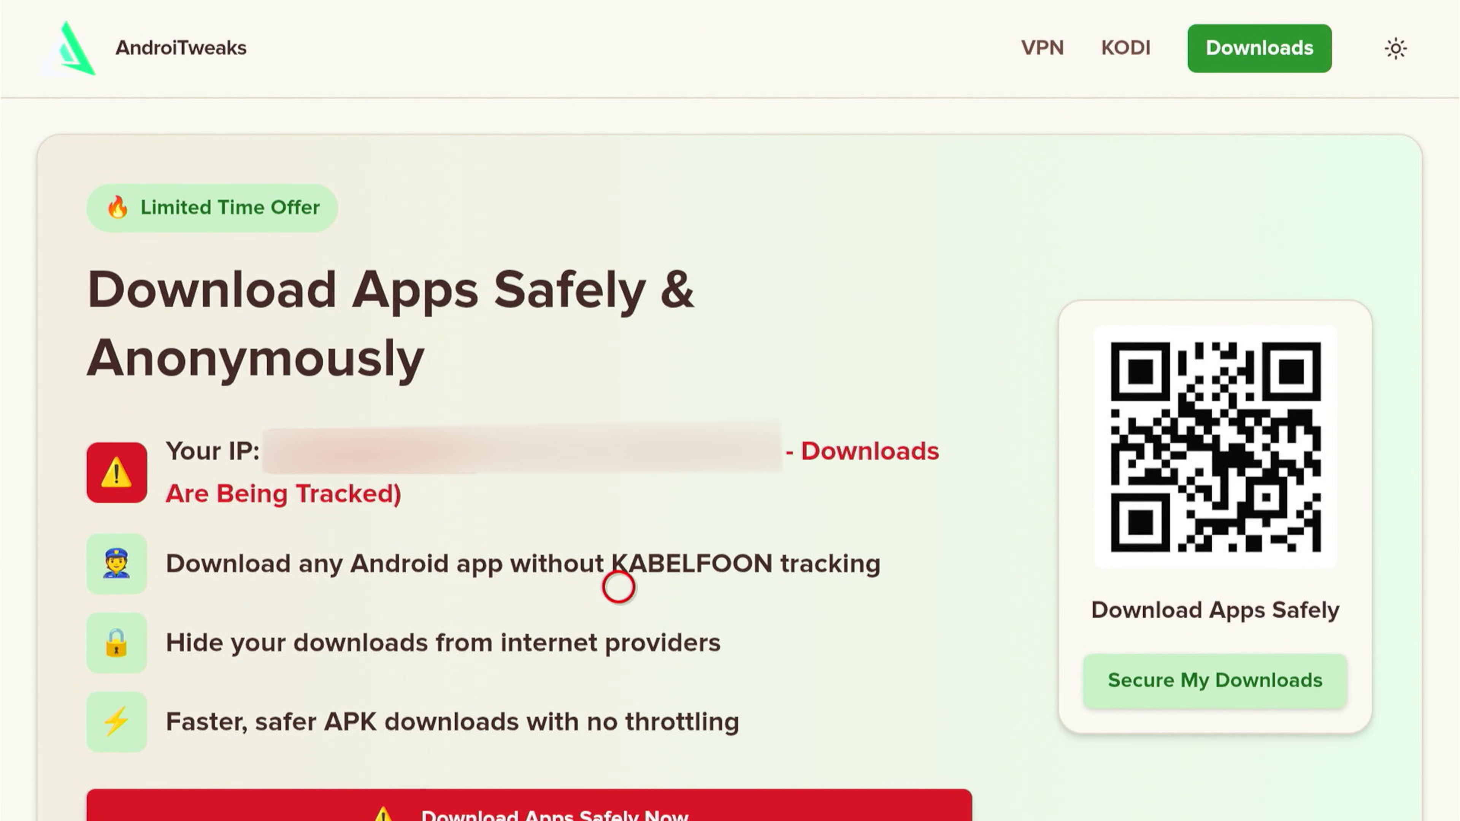
mouse_move(289, 424)
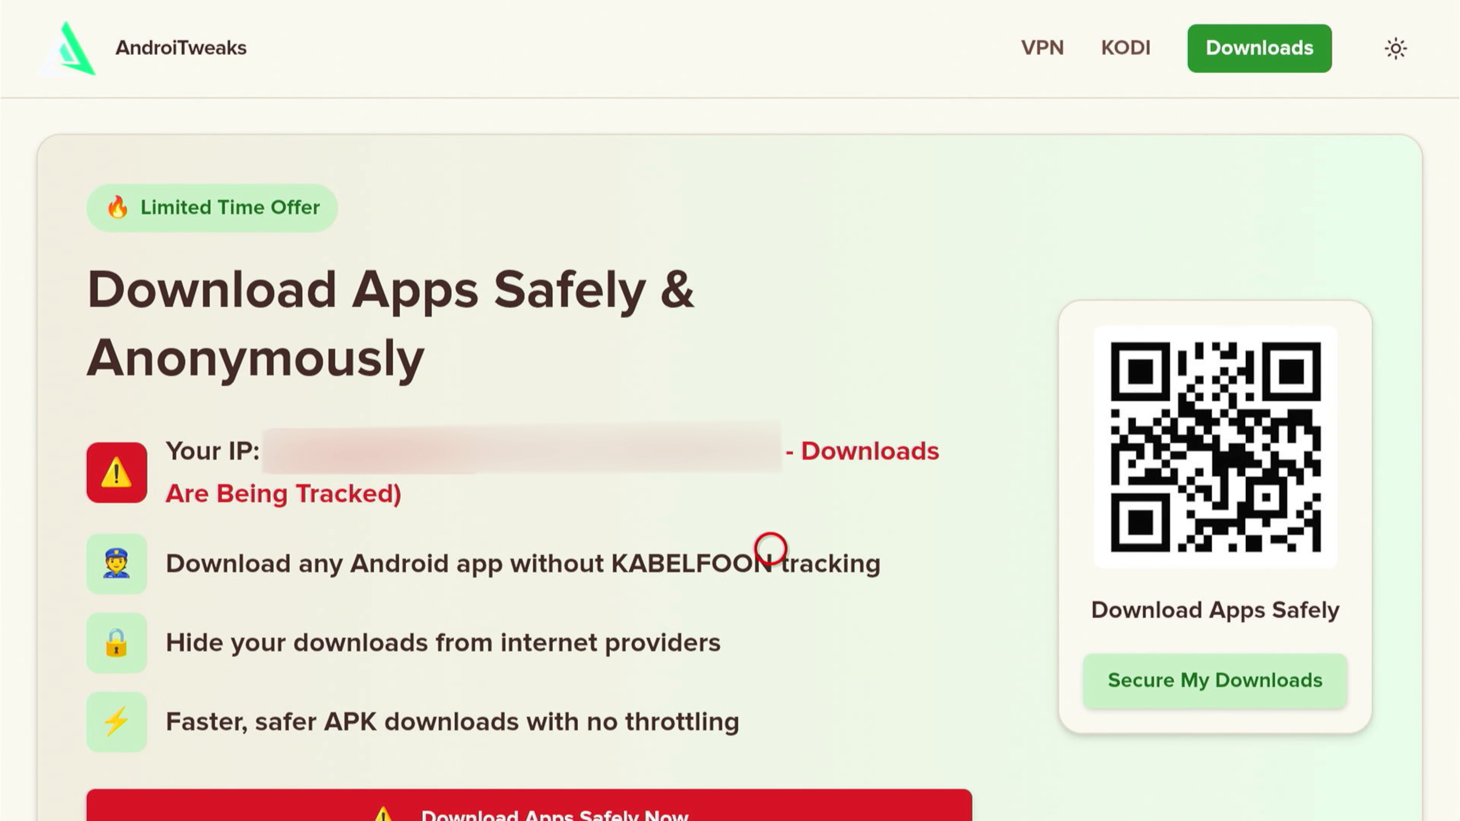
mouse_move(100, 423)
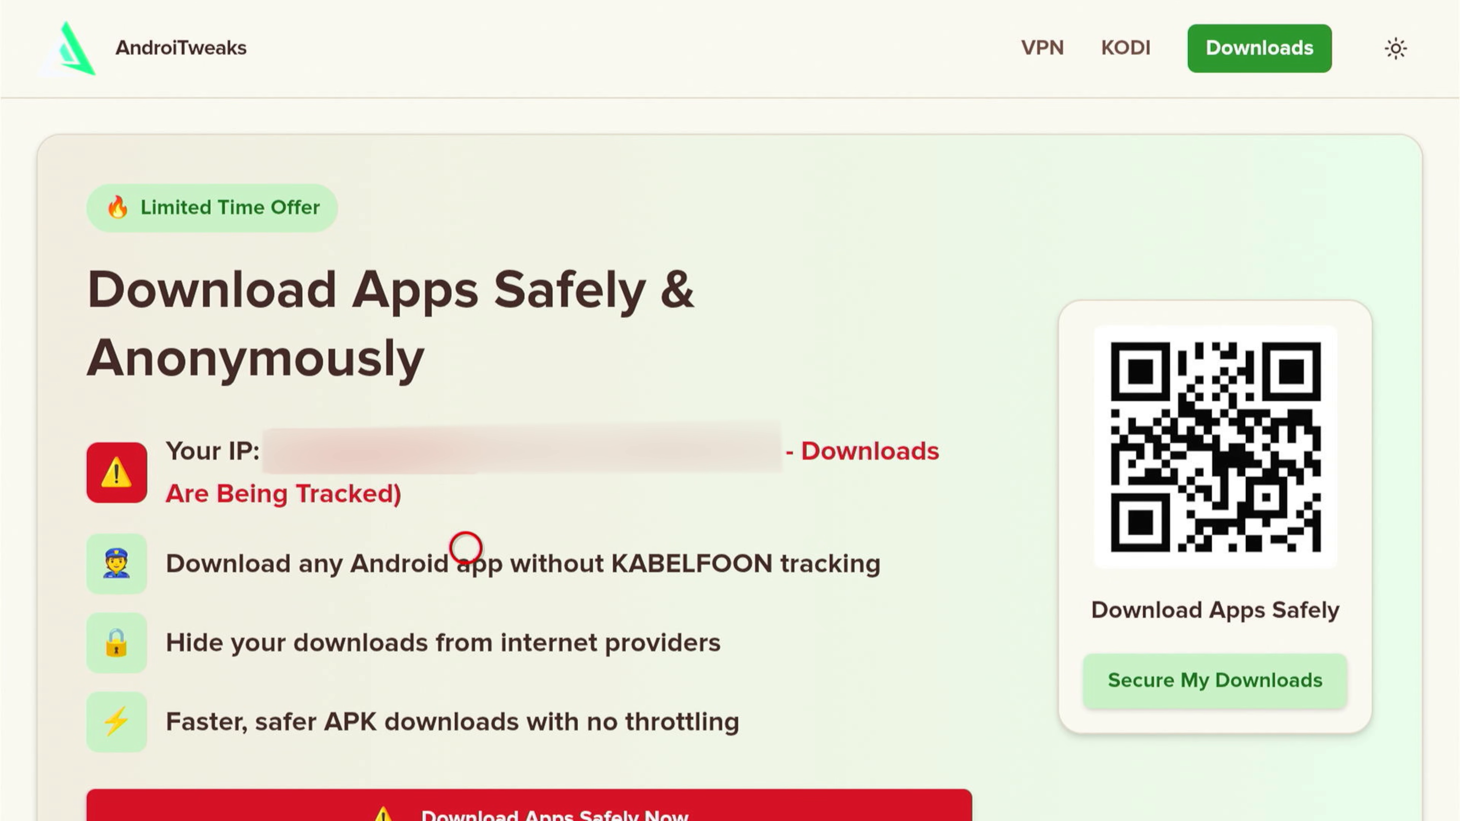
mouse_move(631, 357)
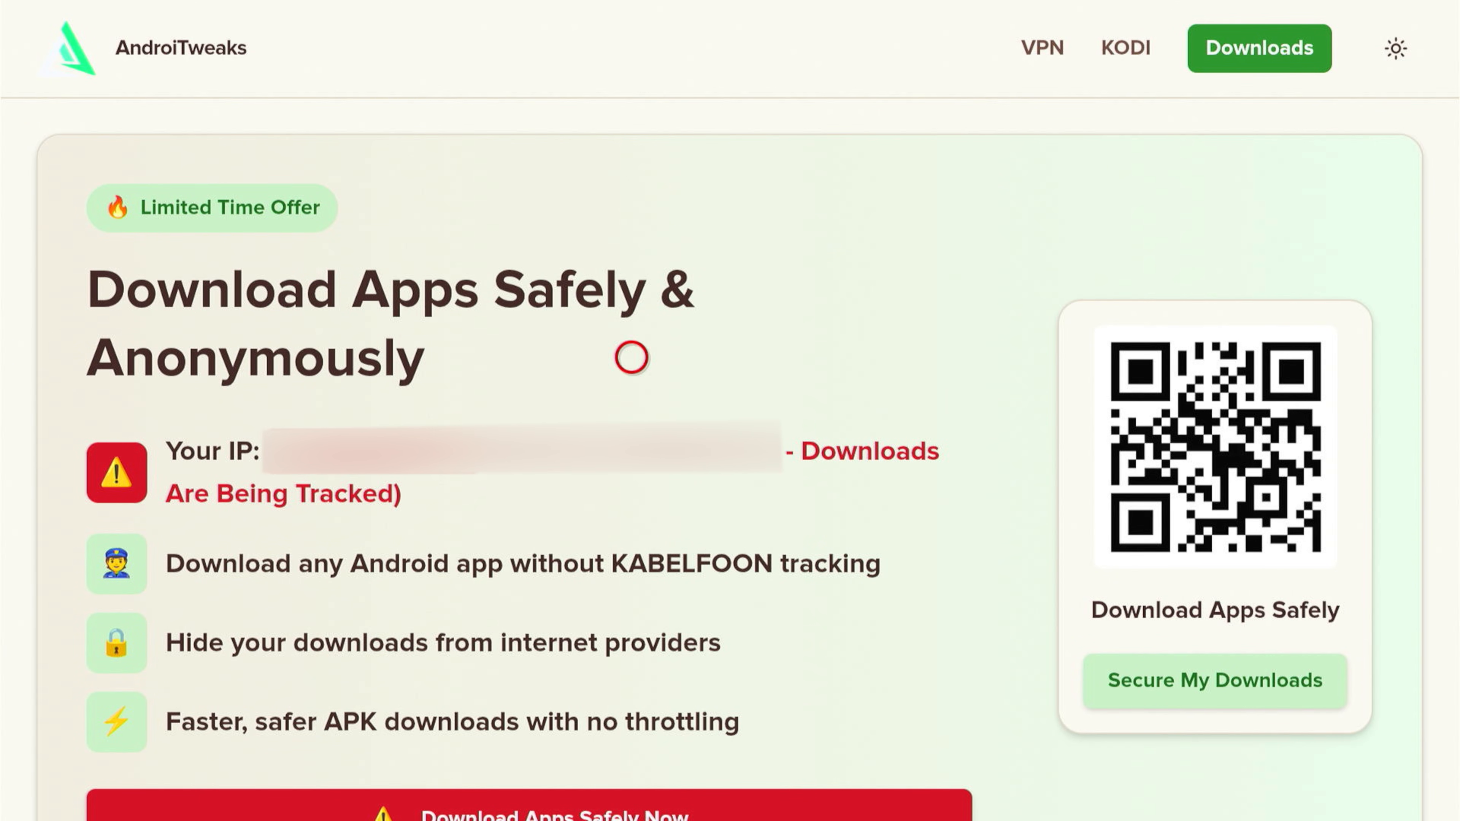
mouse_move(657, 582)
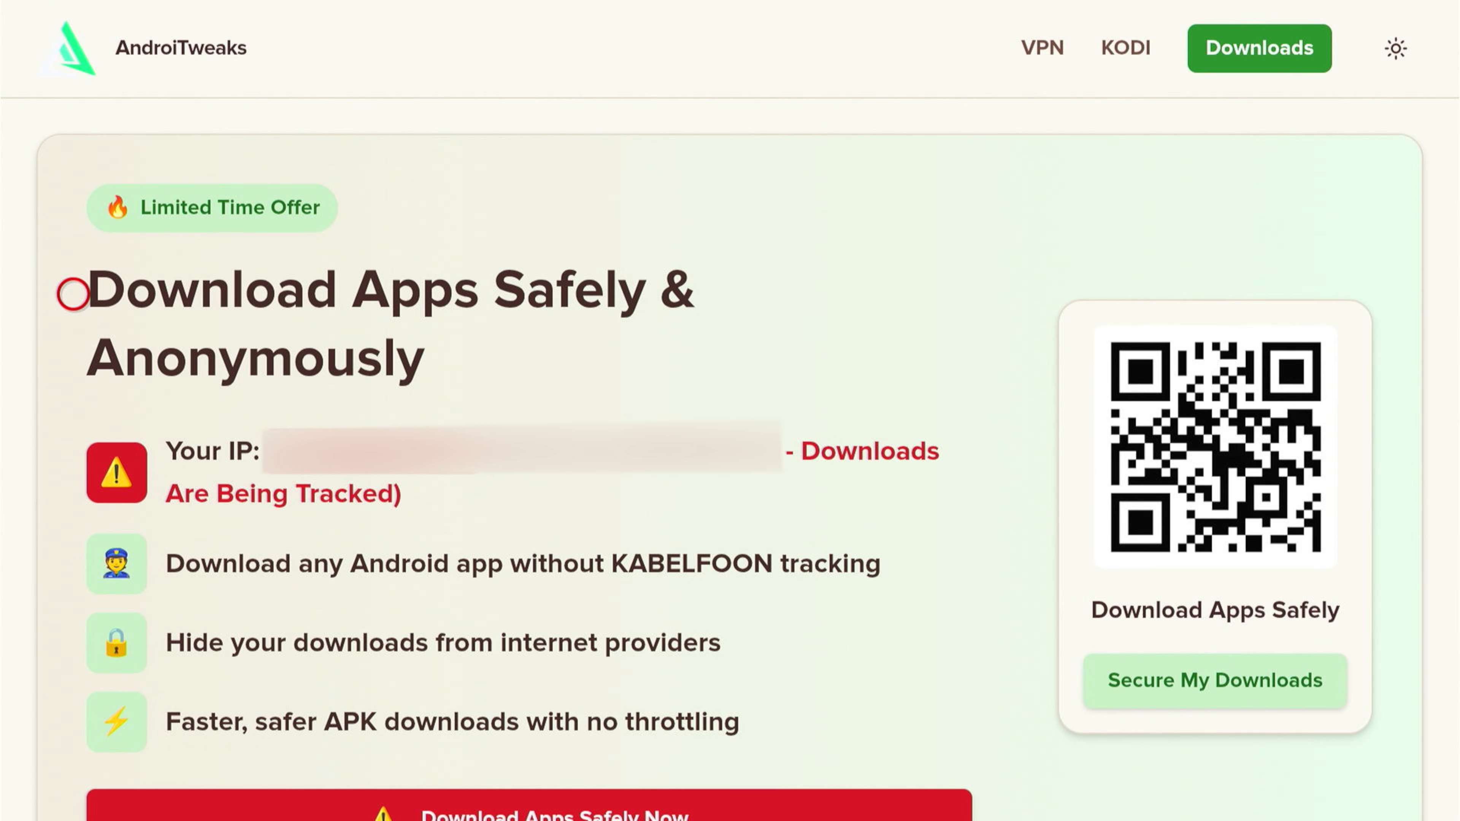
mouse_move(961, 572)
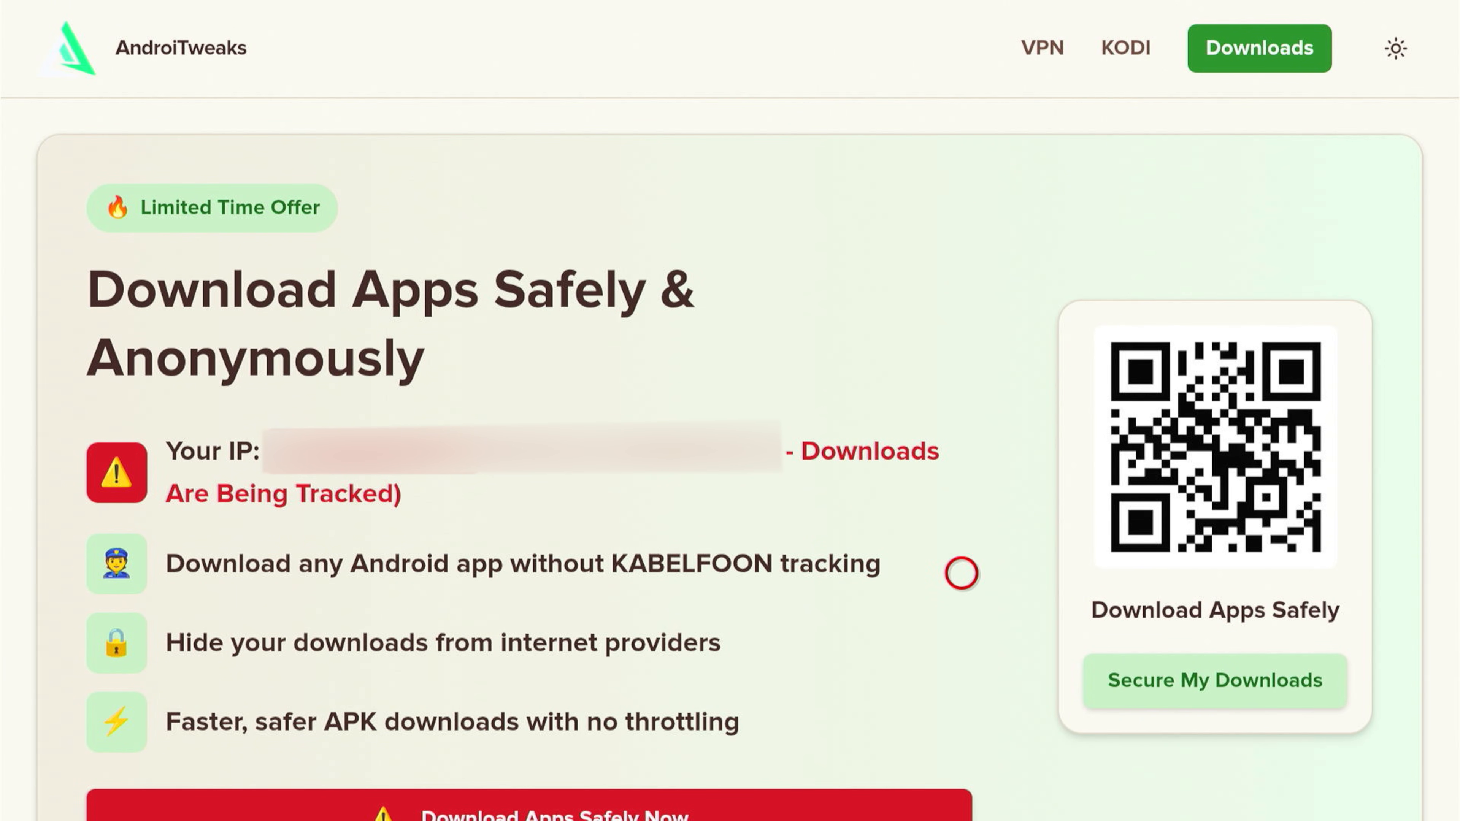
Filter the AndroiTweaks downloads to the Spicy examples category
scroll(down, 3)
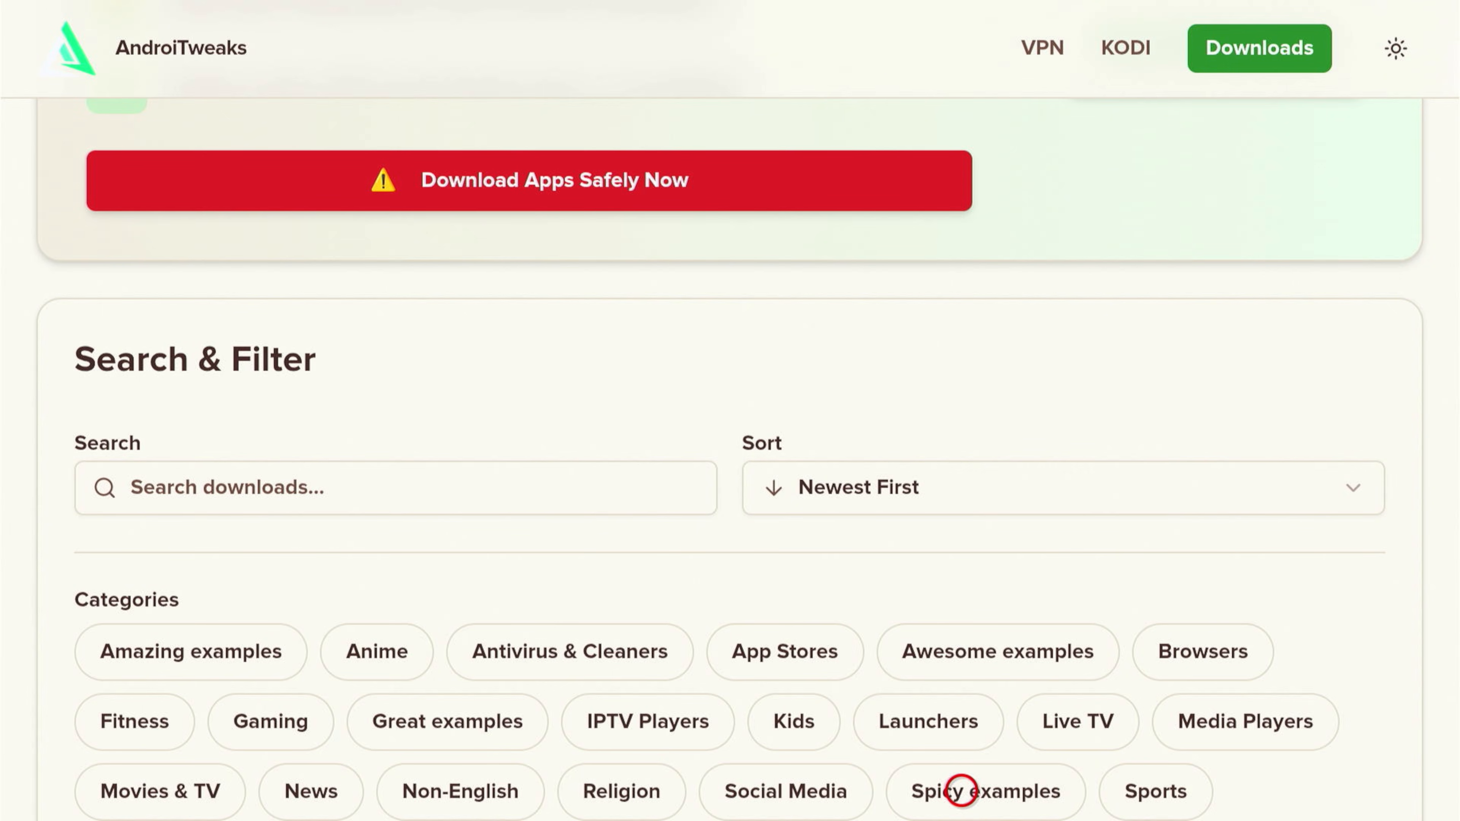
scroll(down, 3)
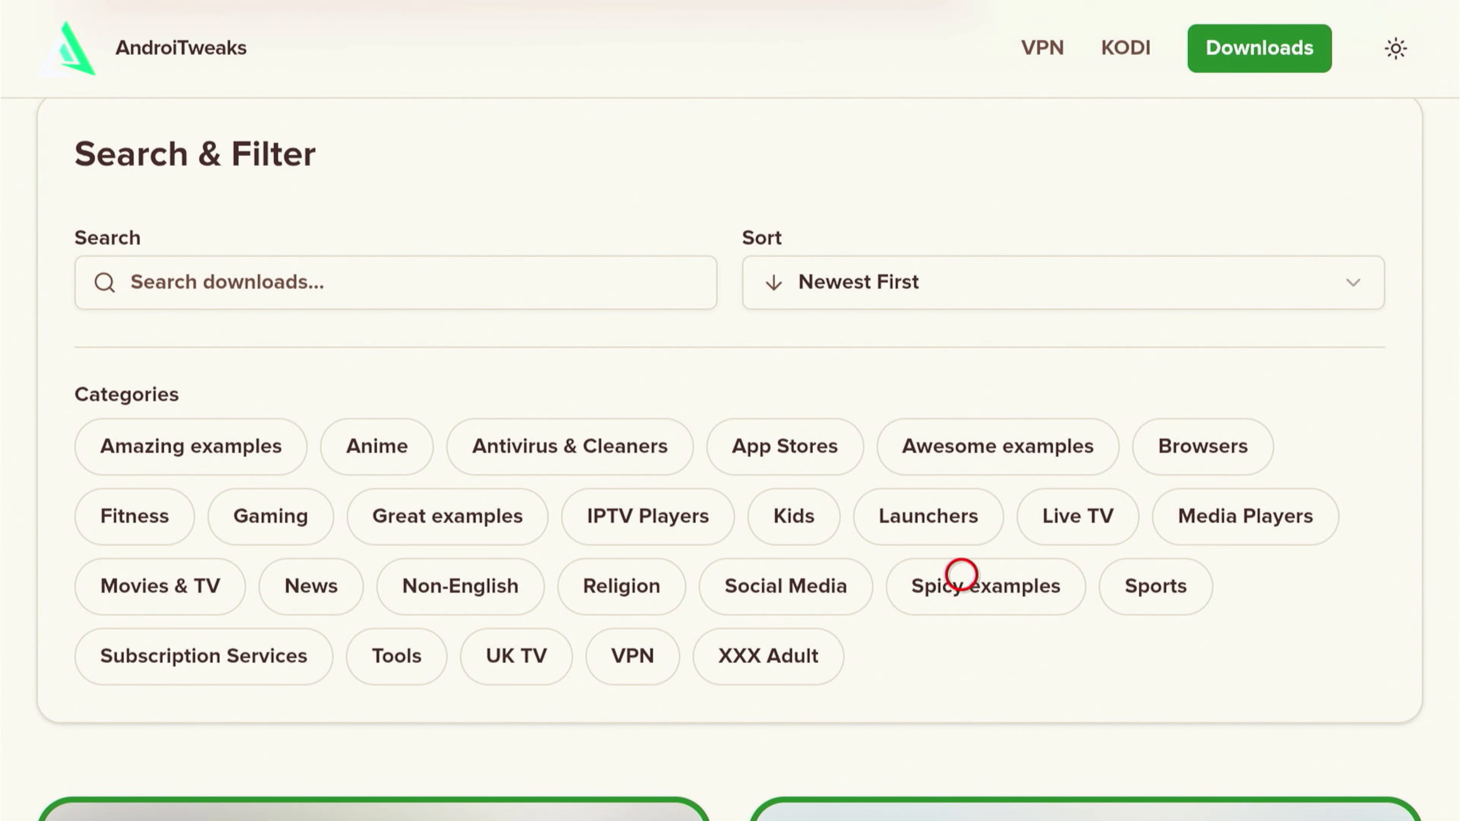
mouse_move(885, 588)
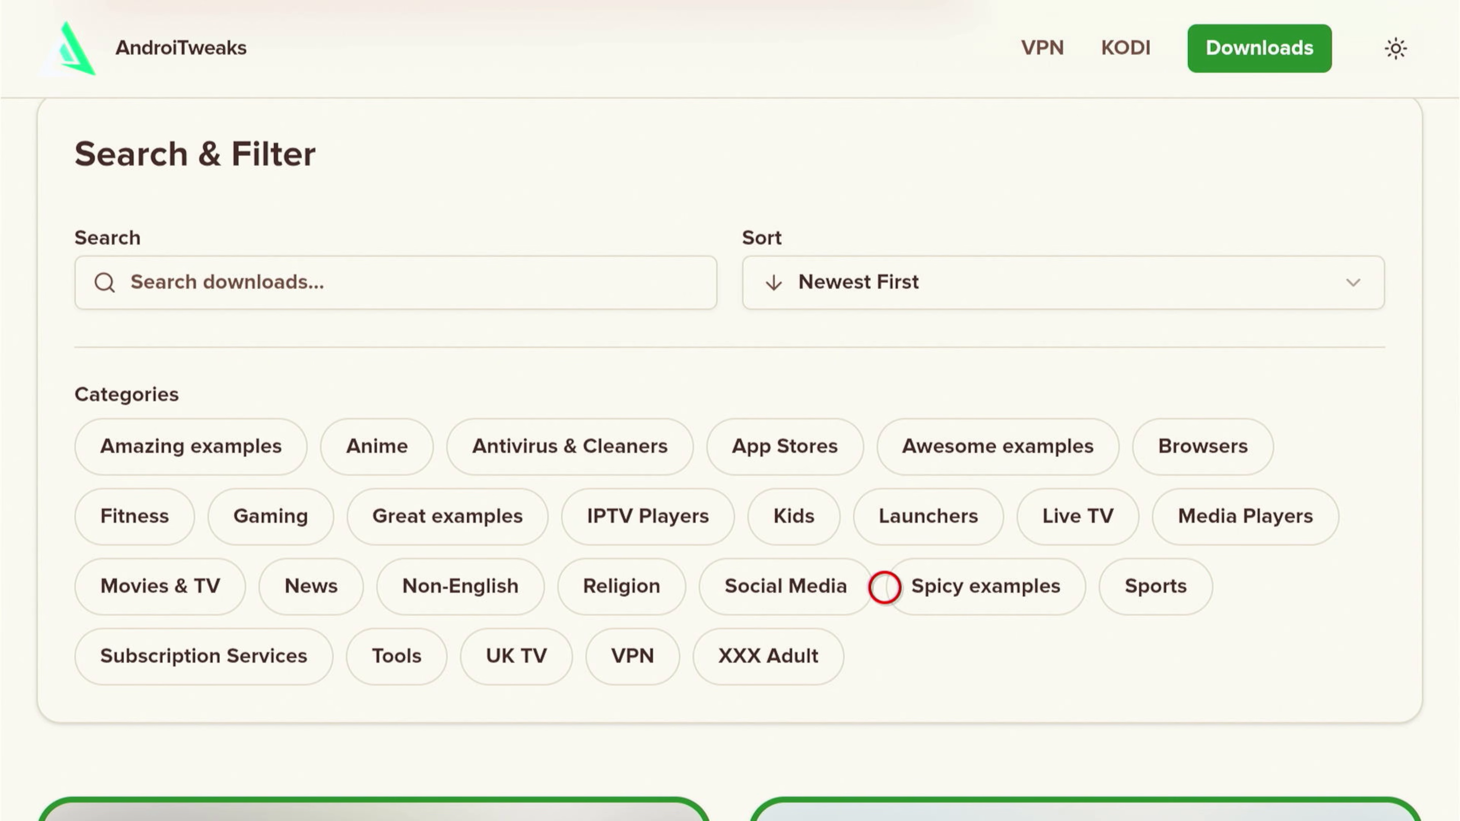
mouse_move(502, 501)
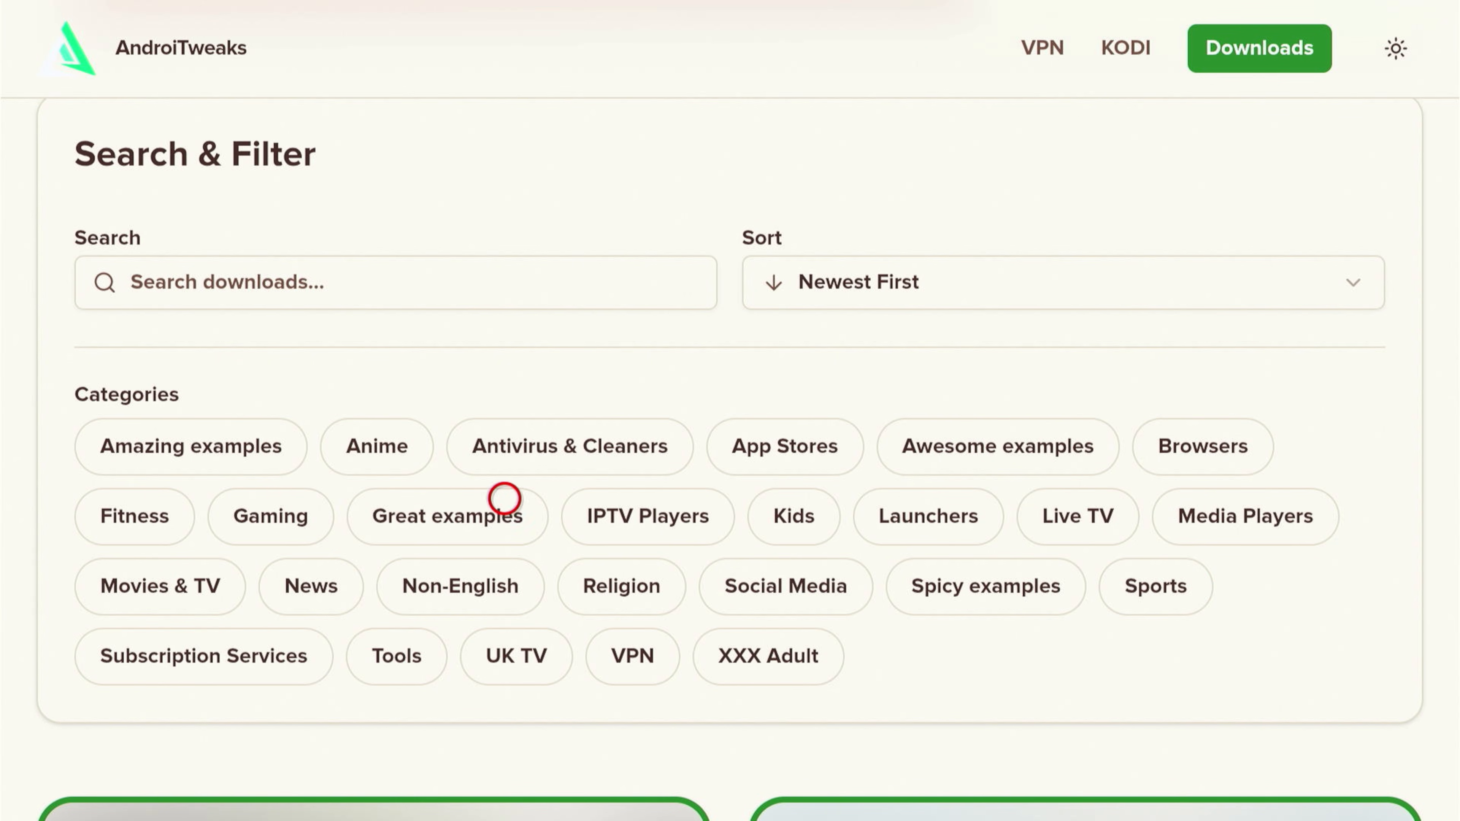
mouse_move(808, 400)
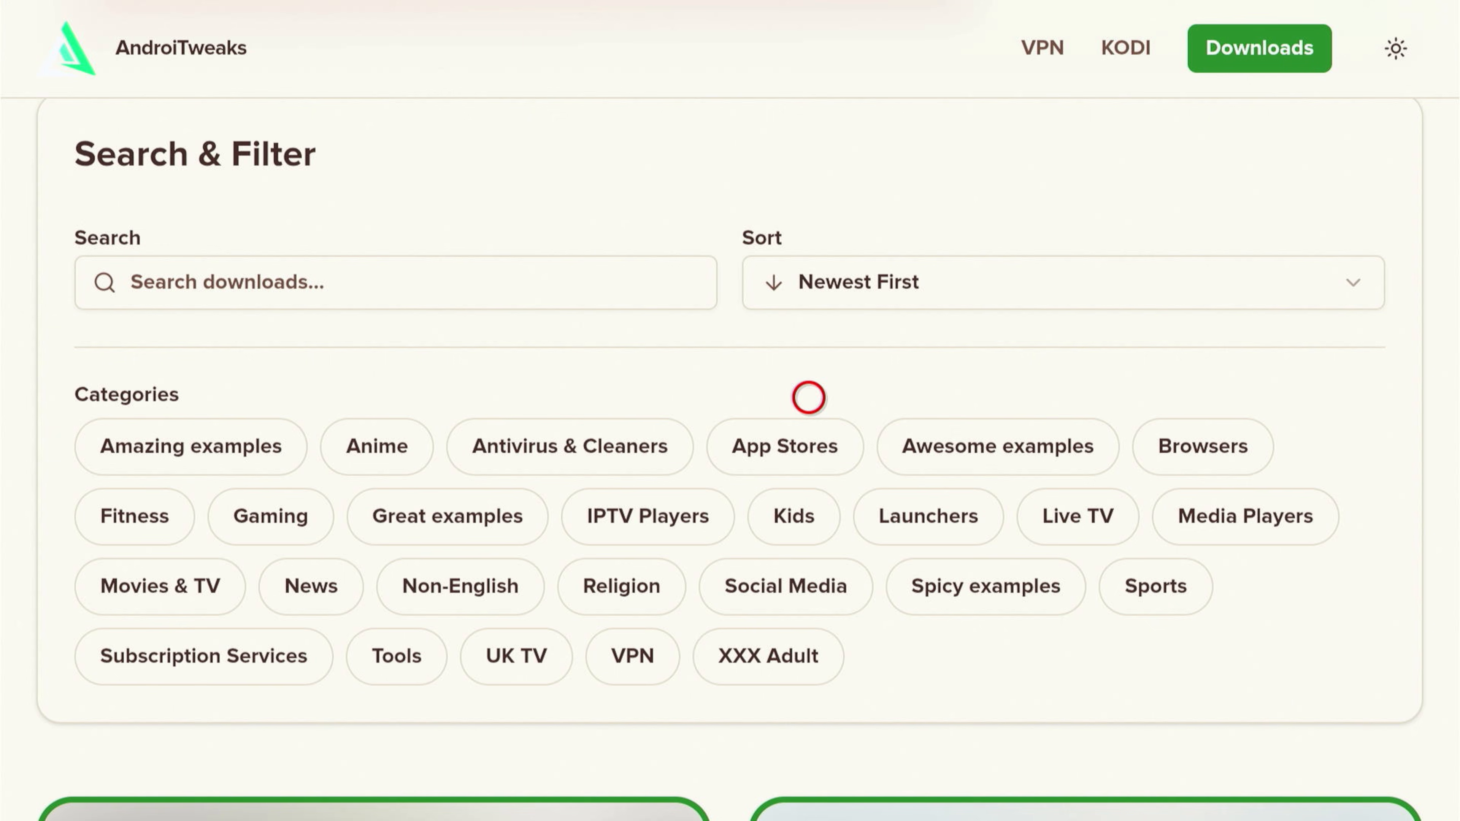
mouse_move(415, 677)
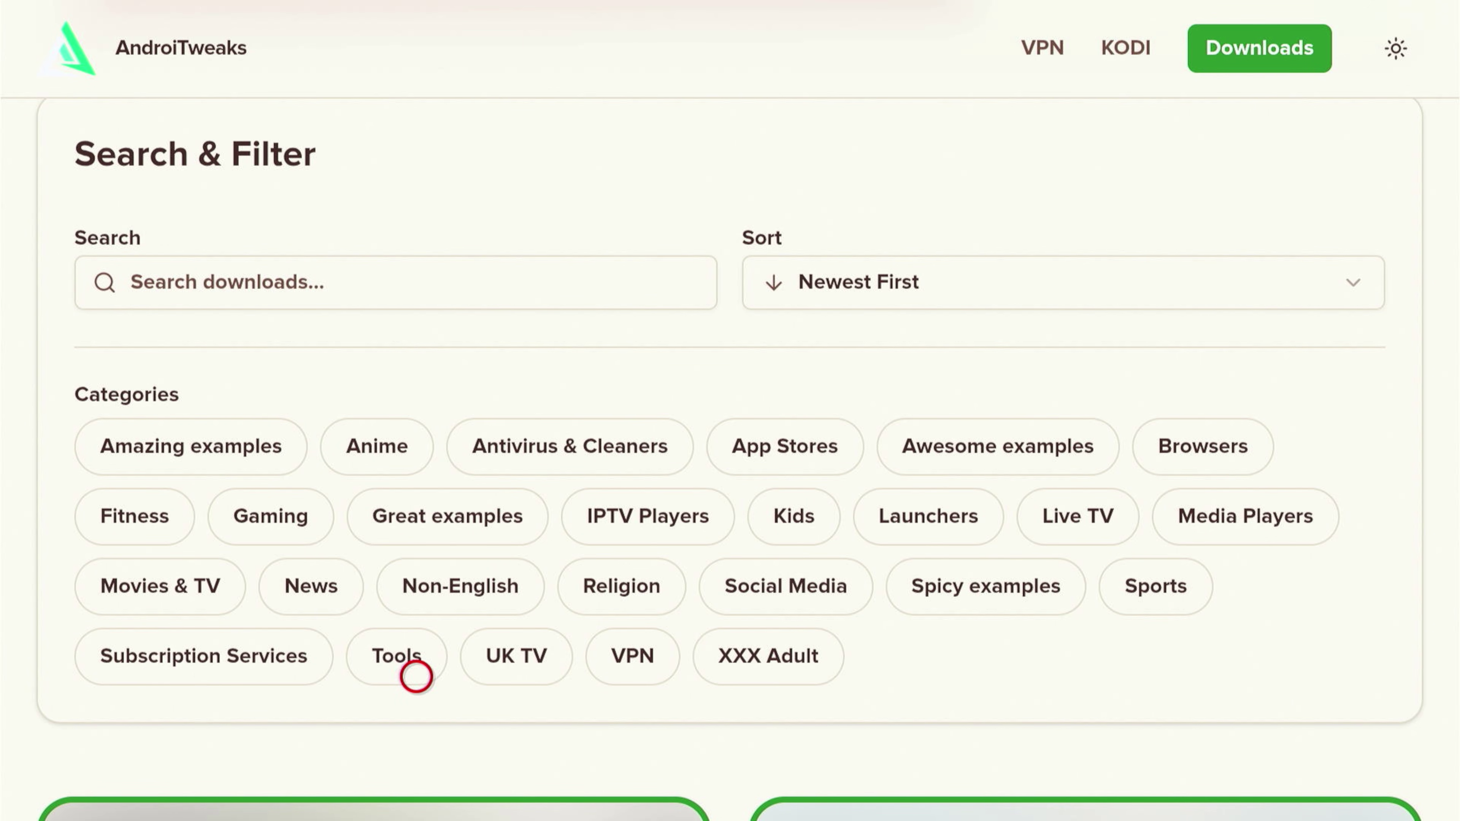
mouse_move(1037, 607)
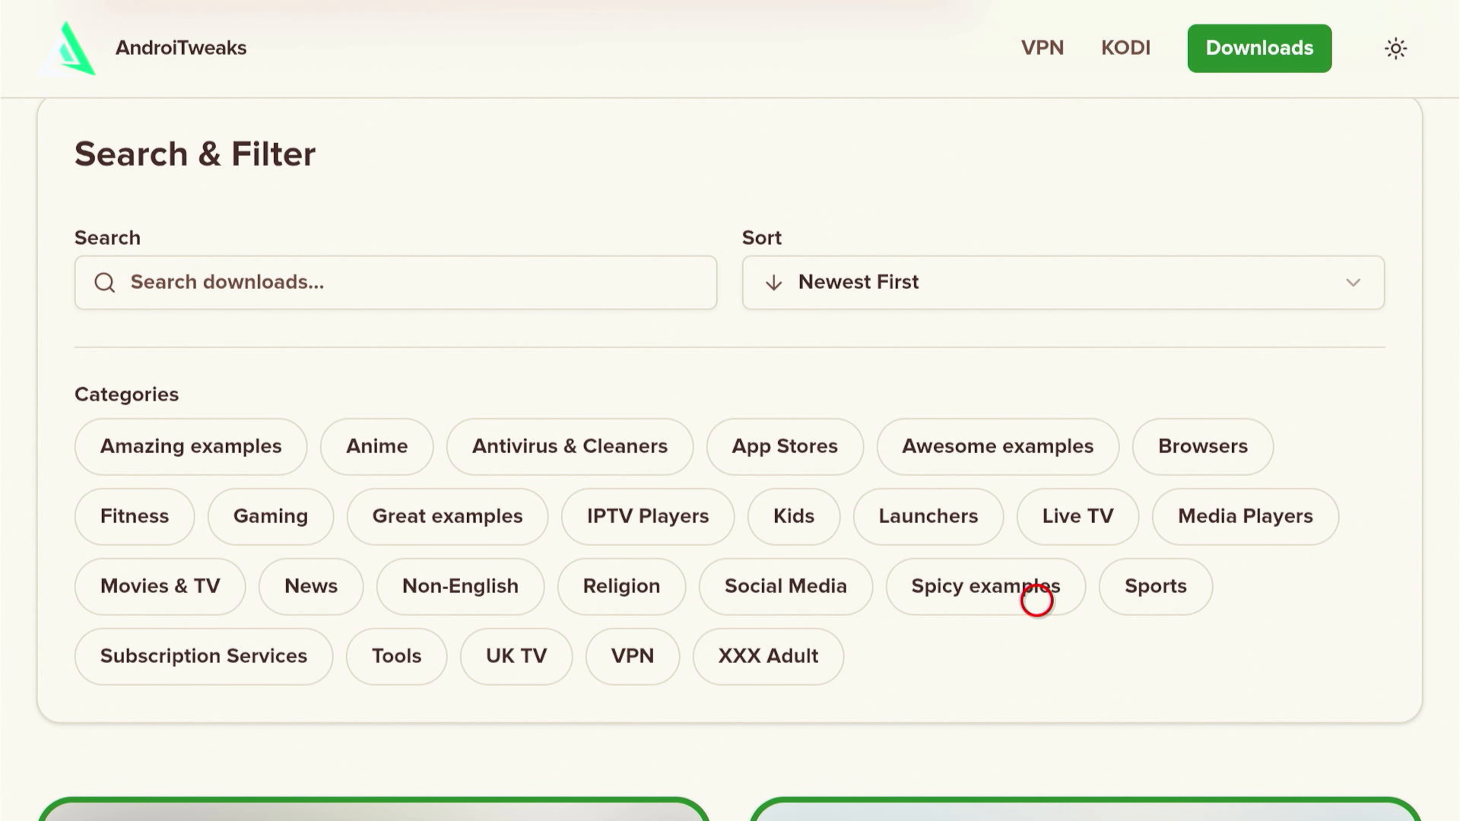
mouse_move(275, 493)
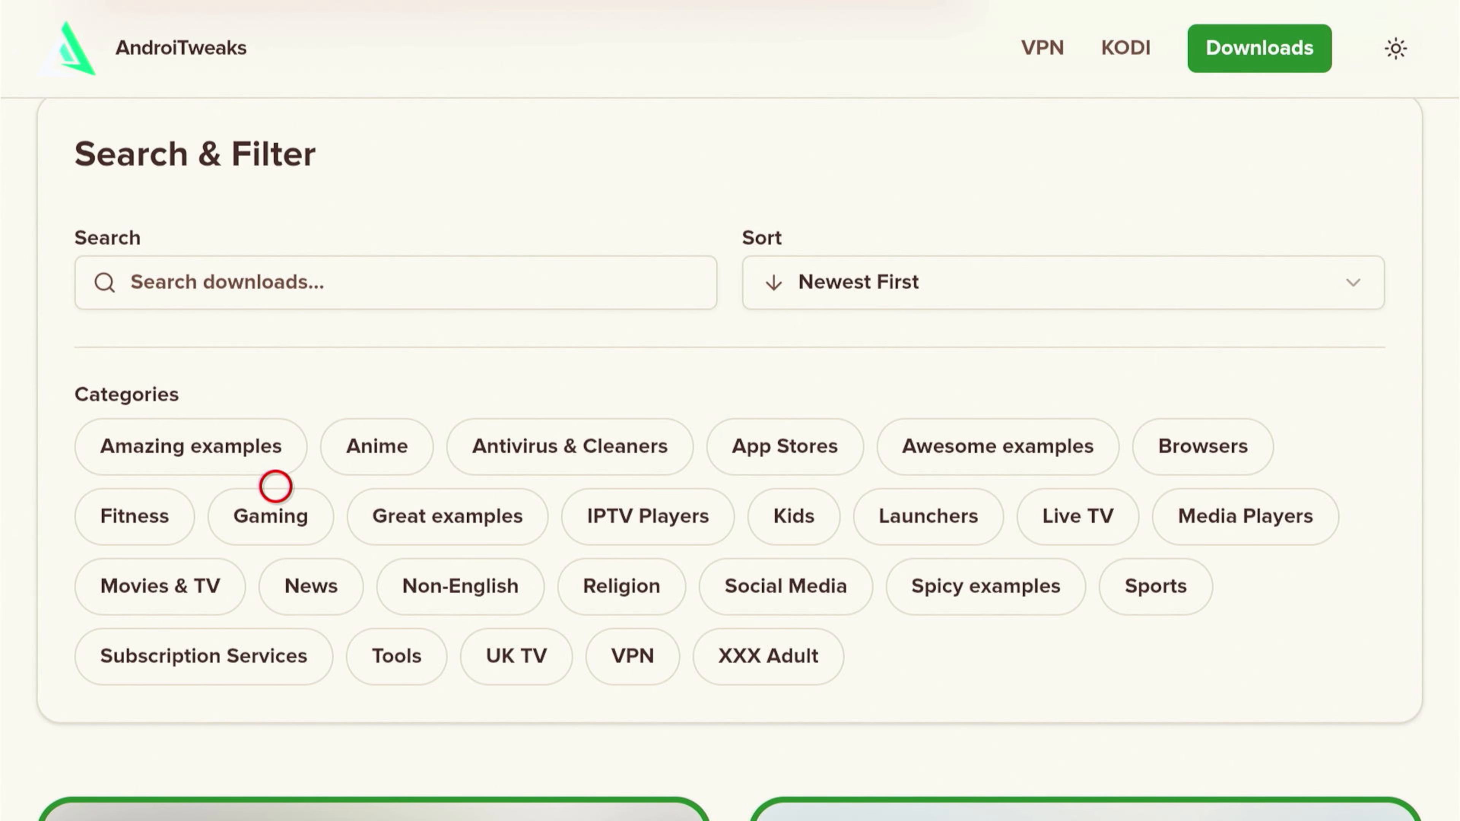
mouse_move(1251, 411)
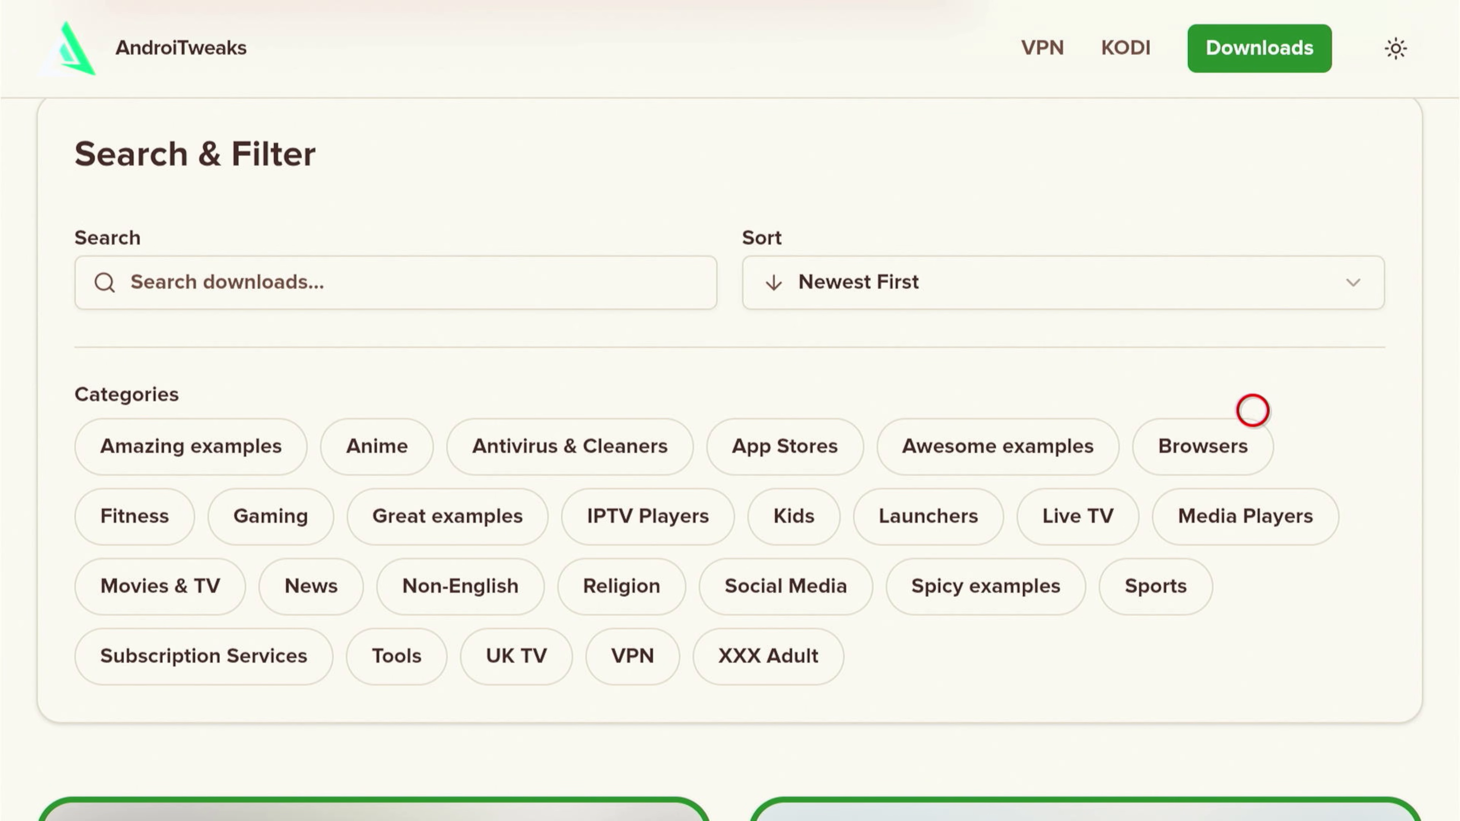
mouse_move(113, 555)
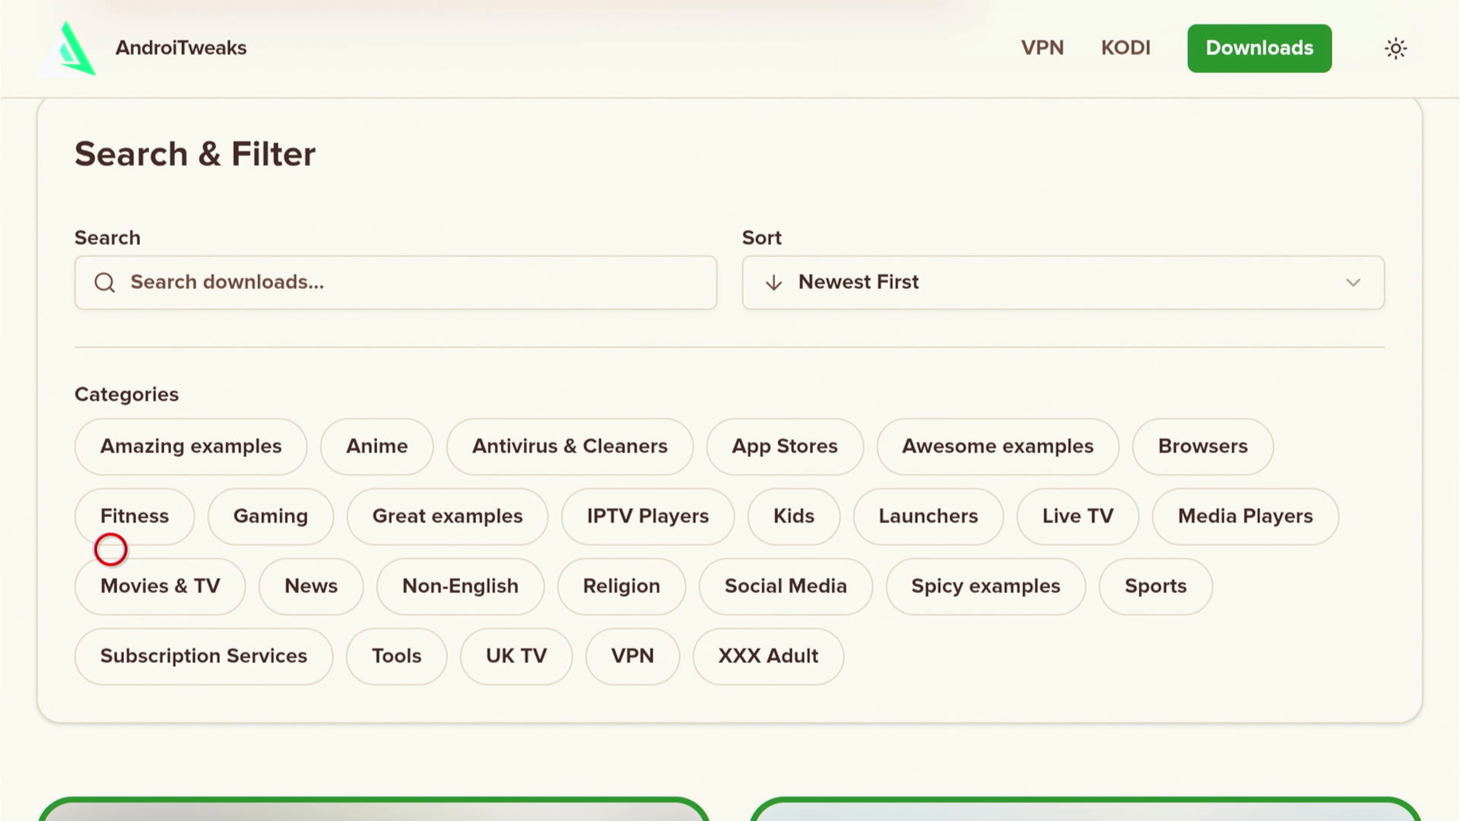
mouse_move(1138, 552)
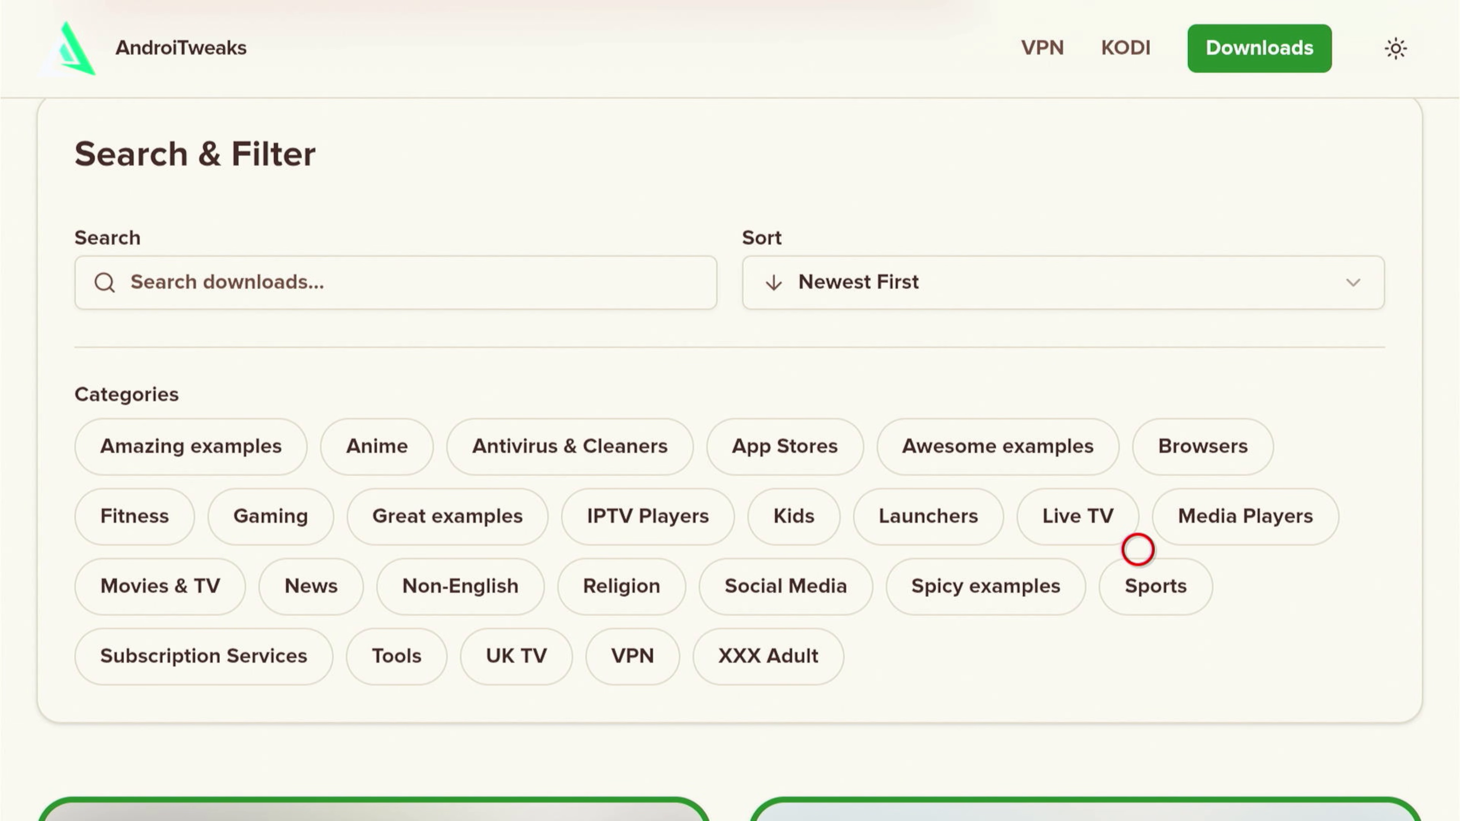
mouse_move(235, 639)
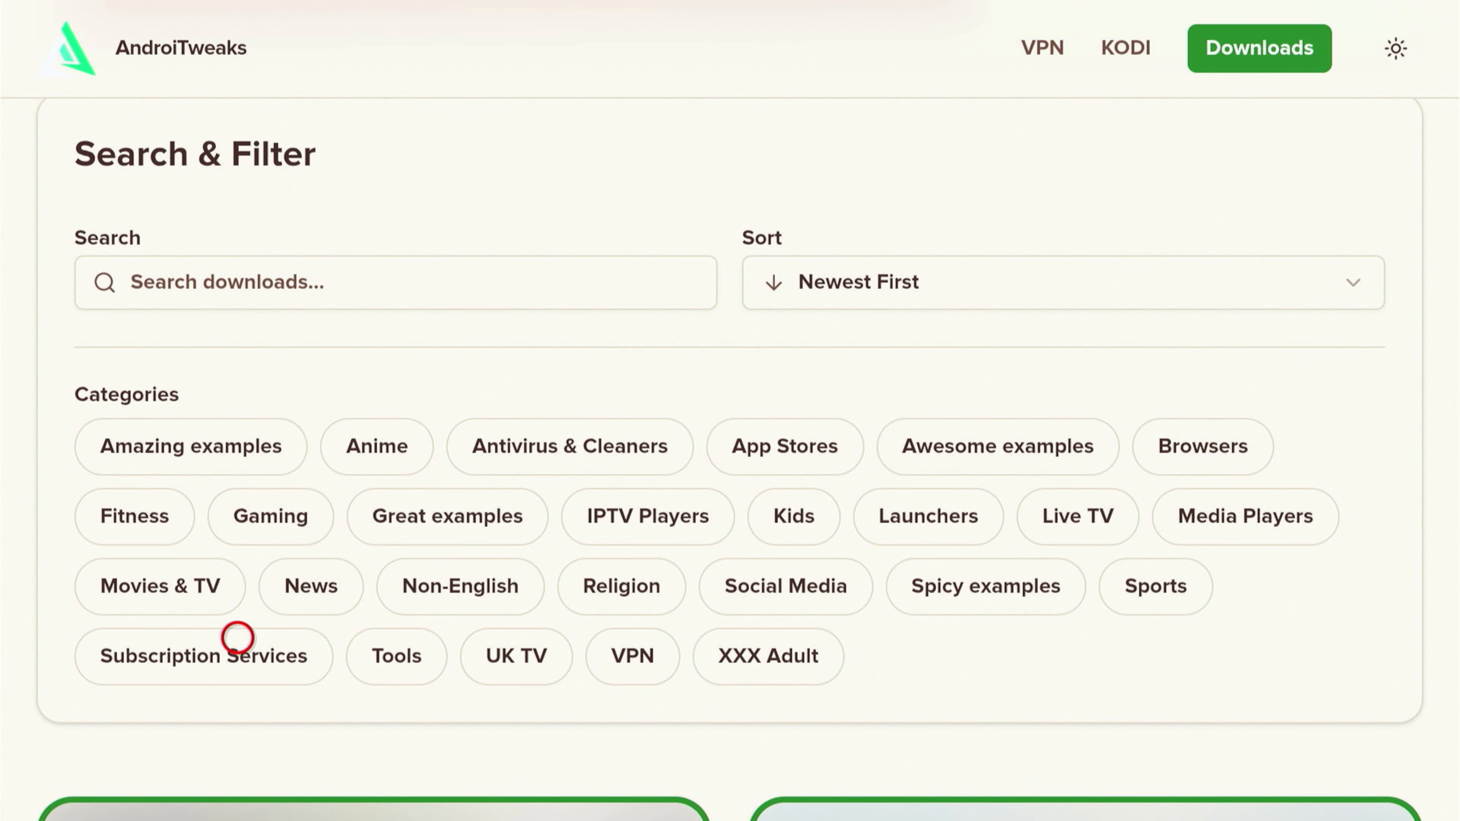
mouse_move(897, 550)
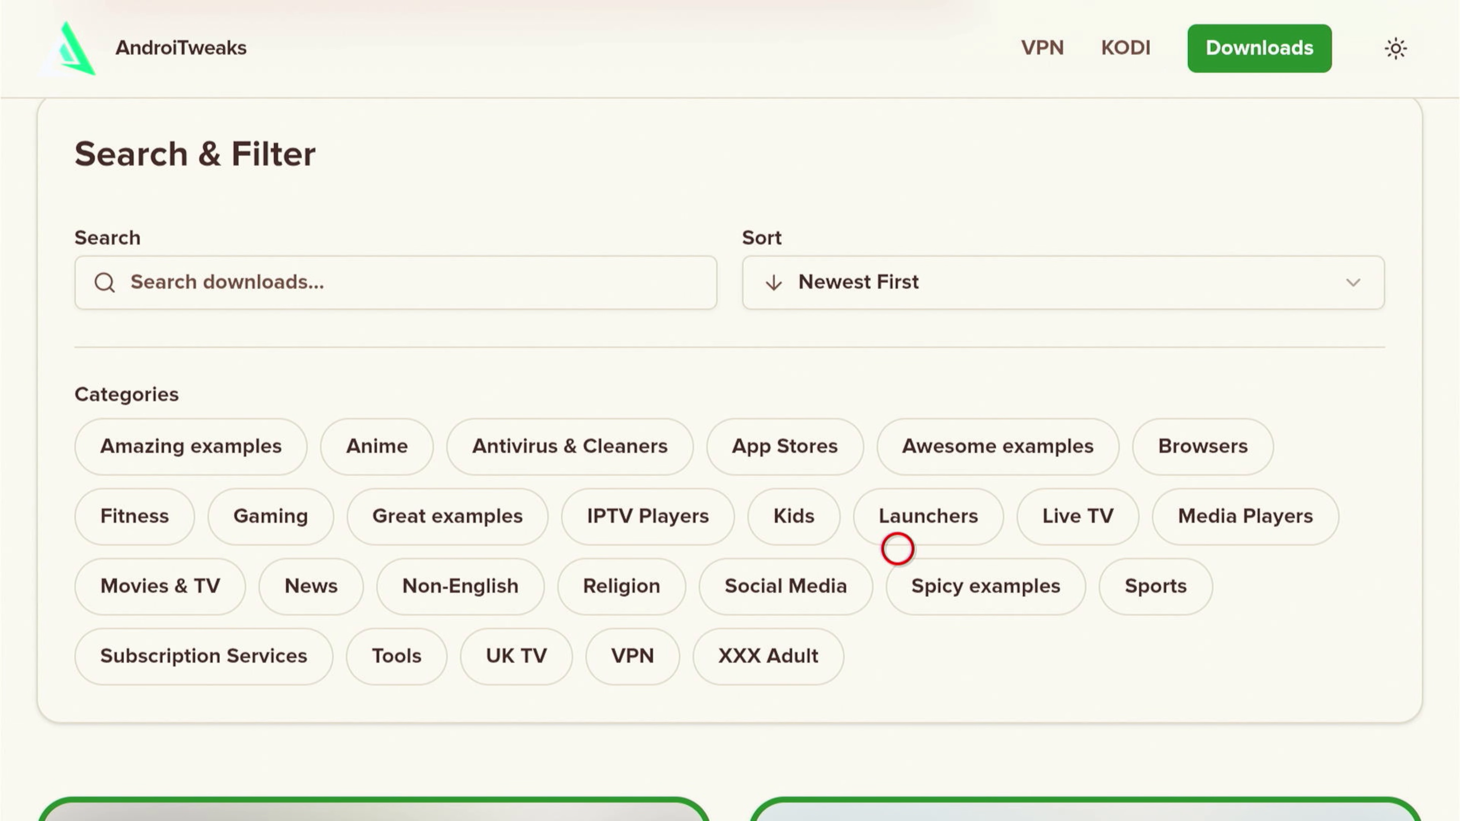
mouse_move(932, 575)
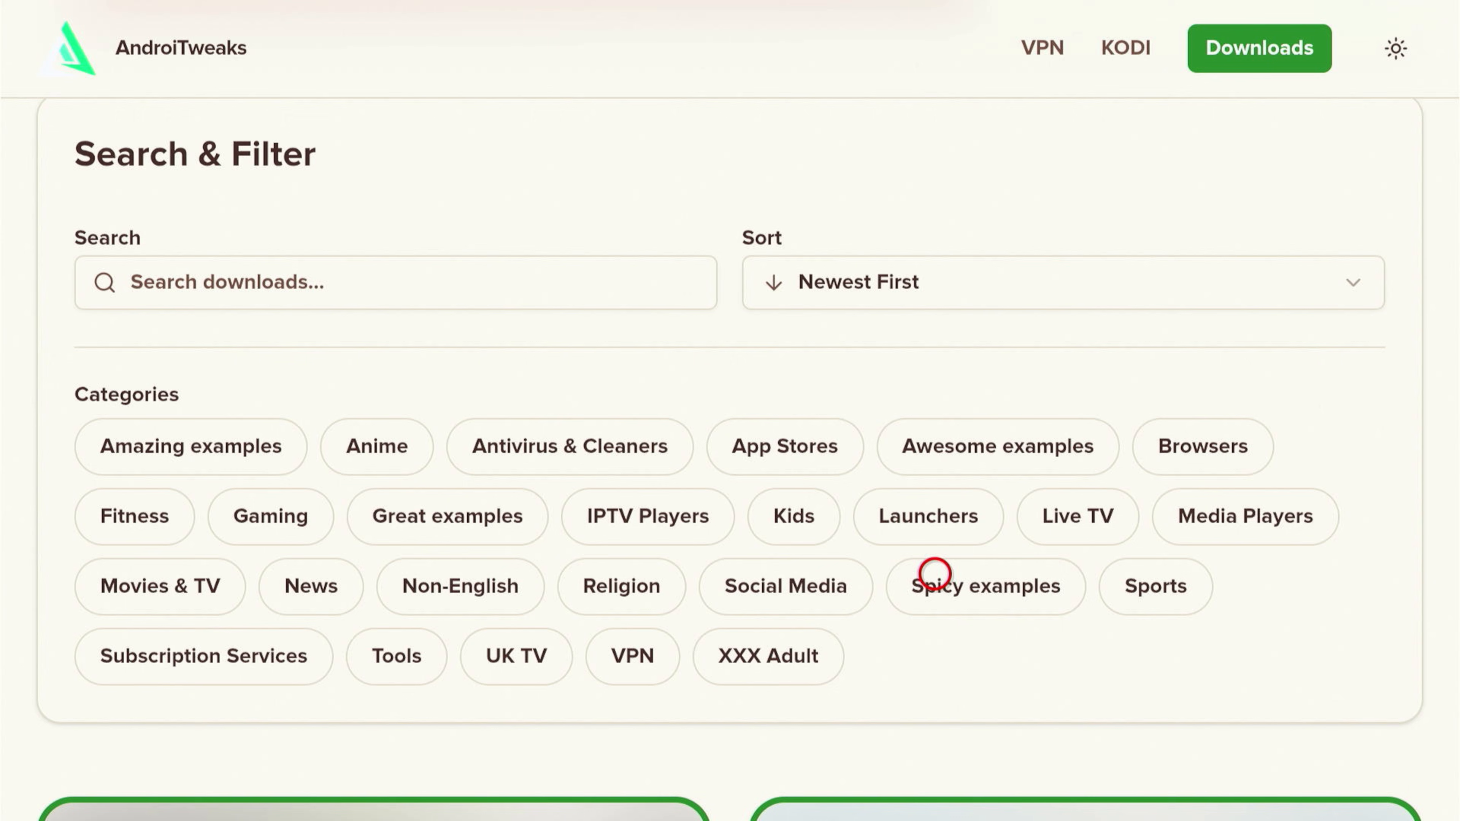
mouse_move(933, 628)
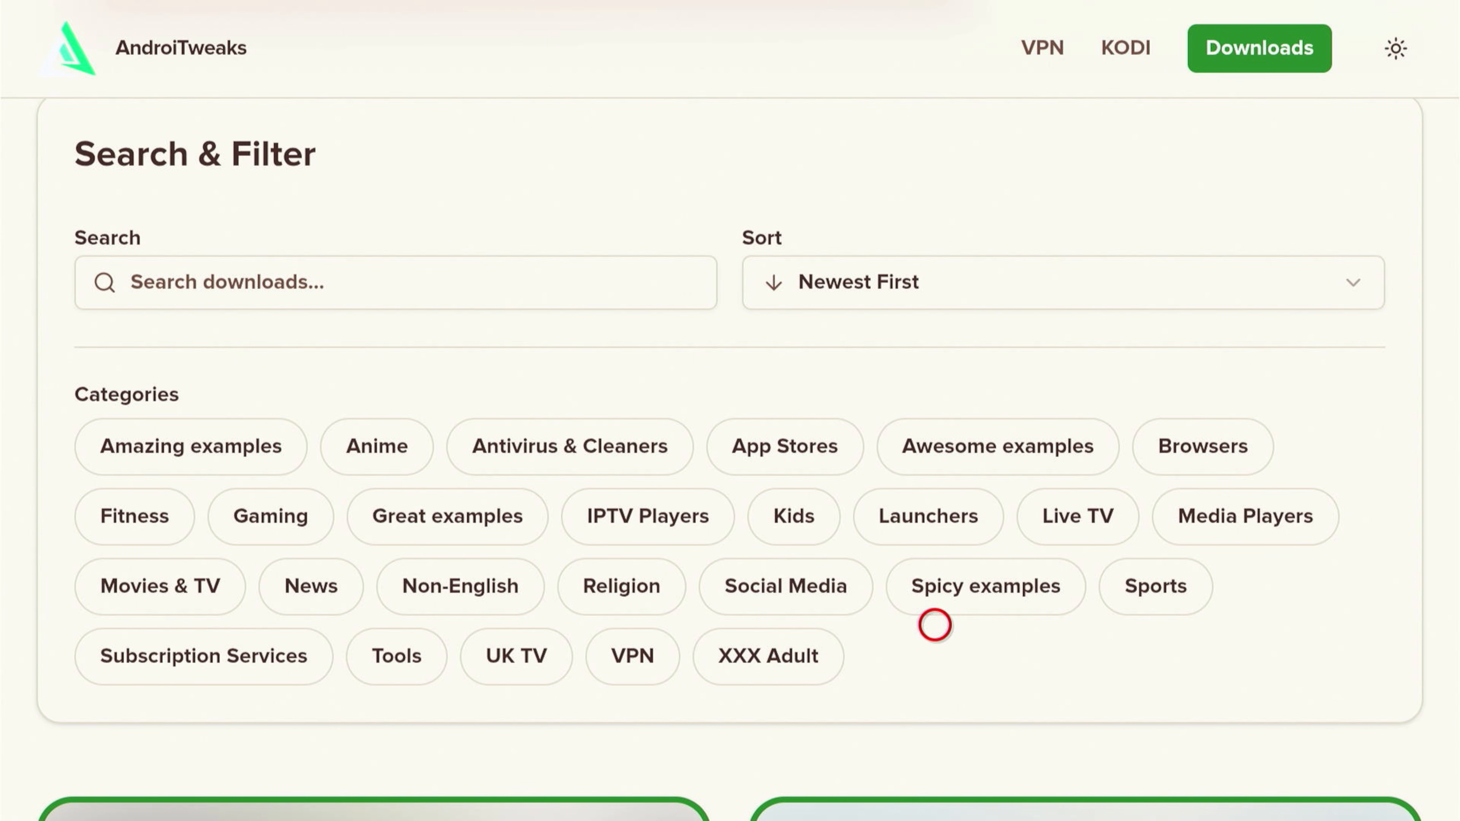
click(983, 586)
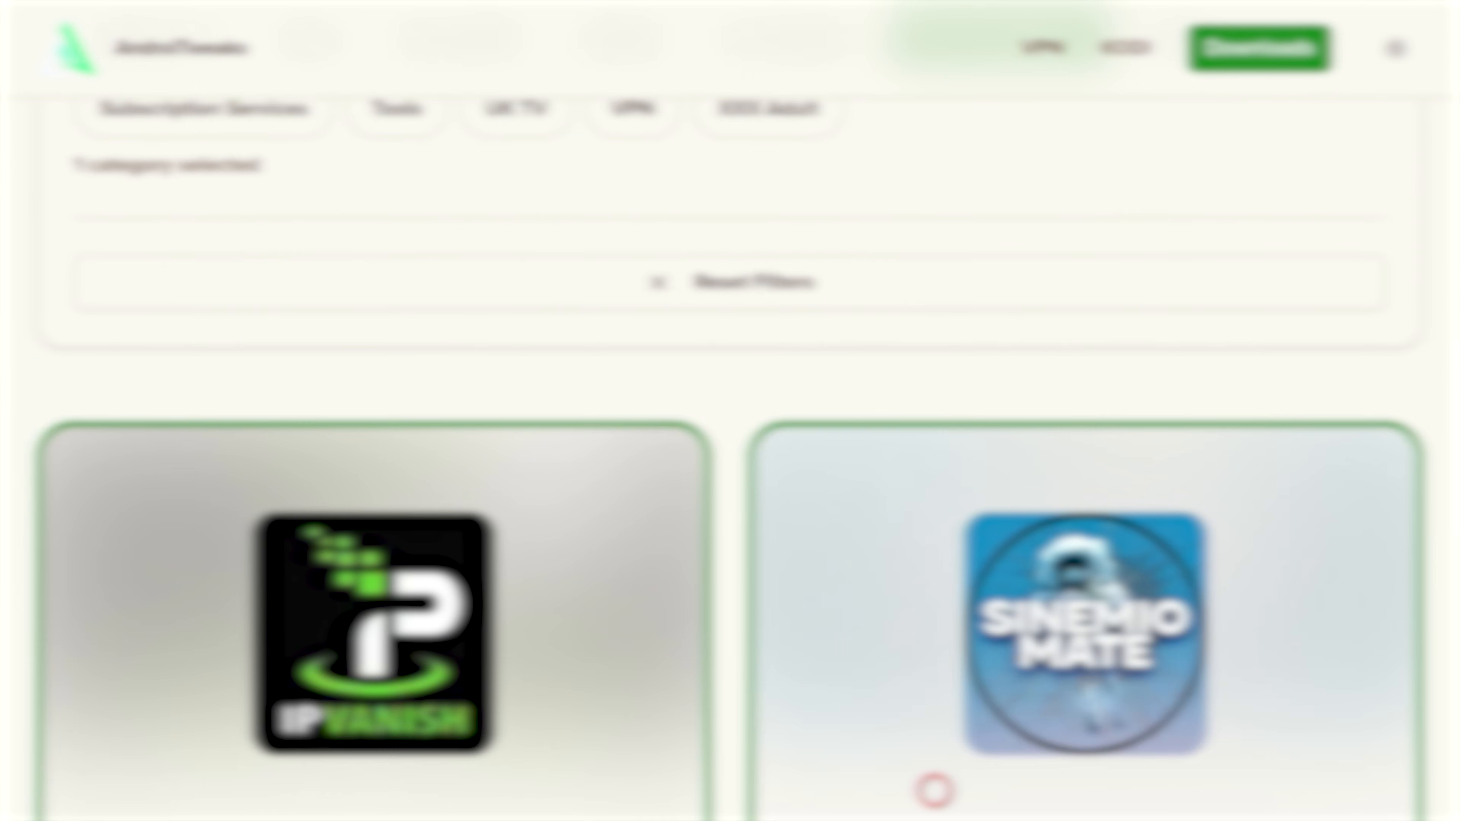
Scroll down to the filtered IPVanish and Sinemio Mate app cards
scroll(down, 3)
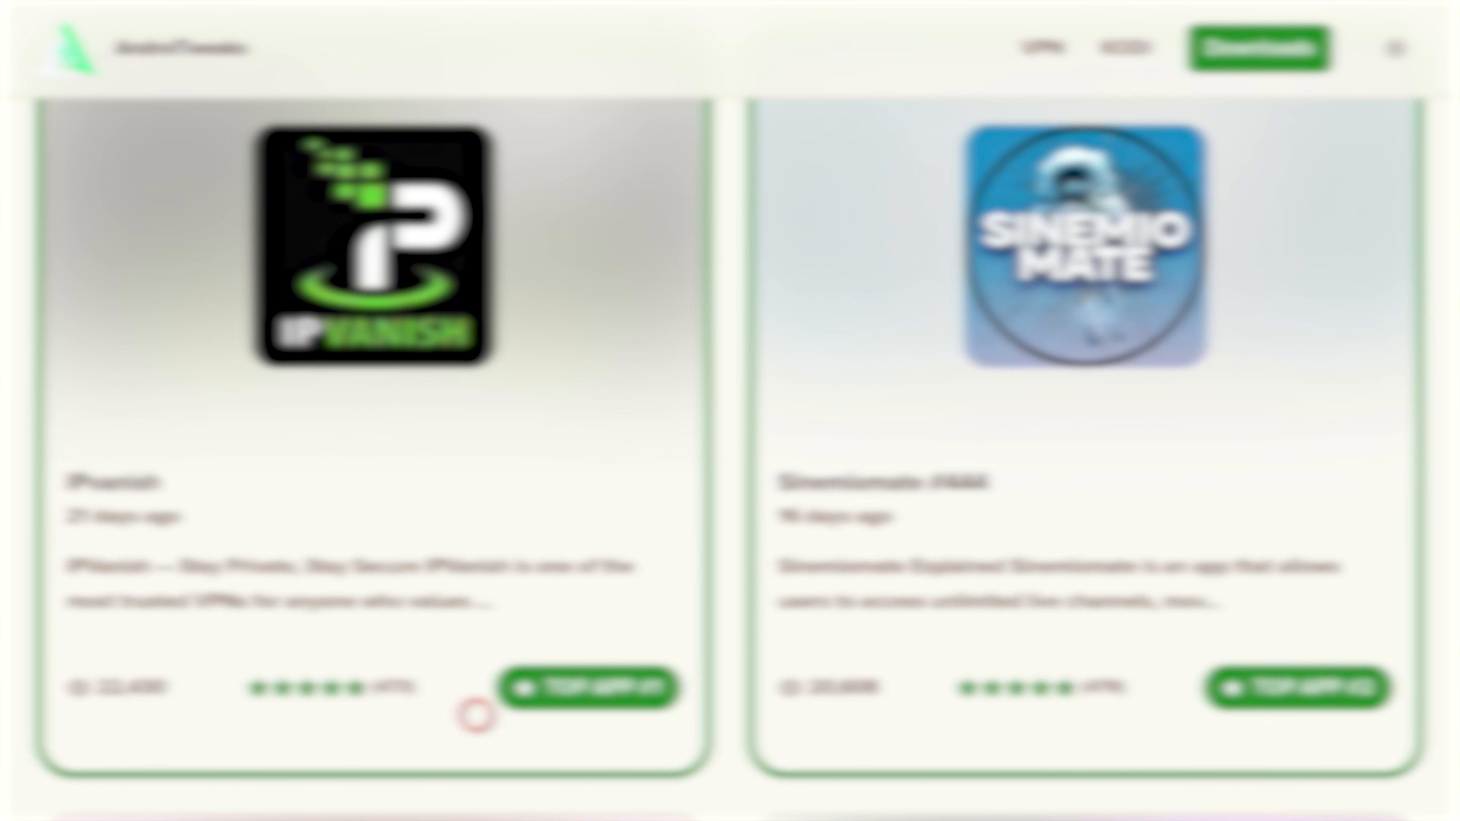
mouse_move(434, 771)
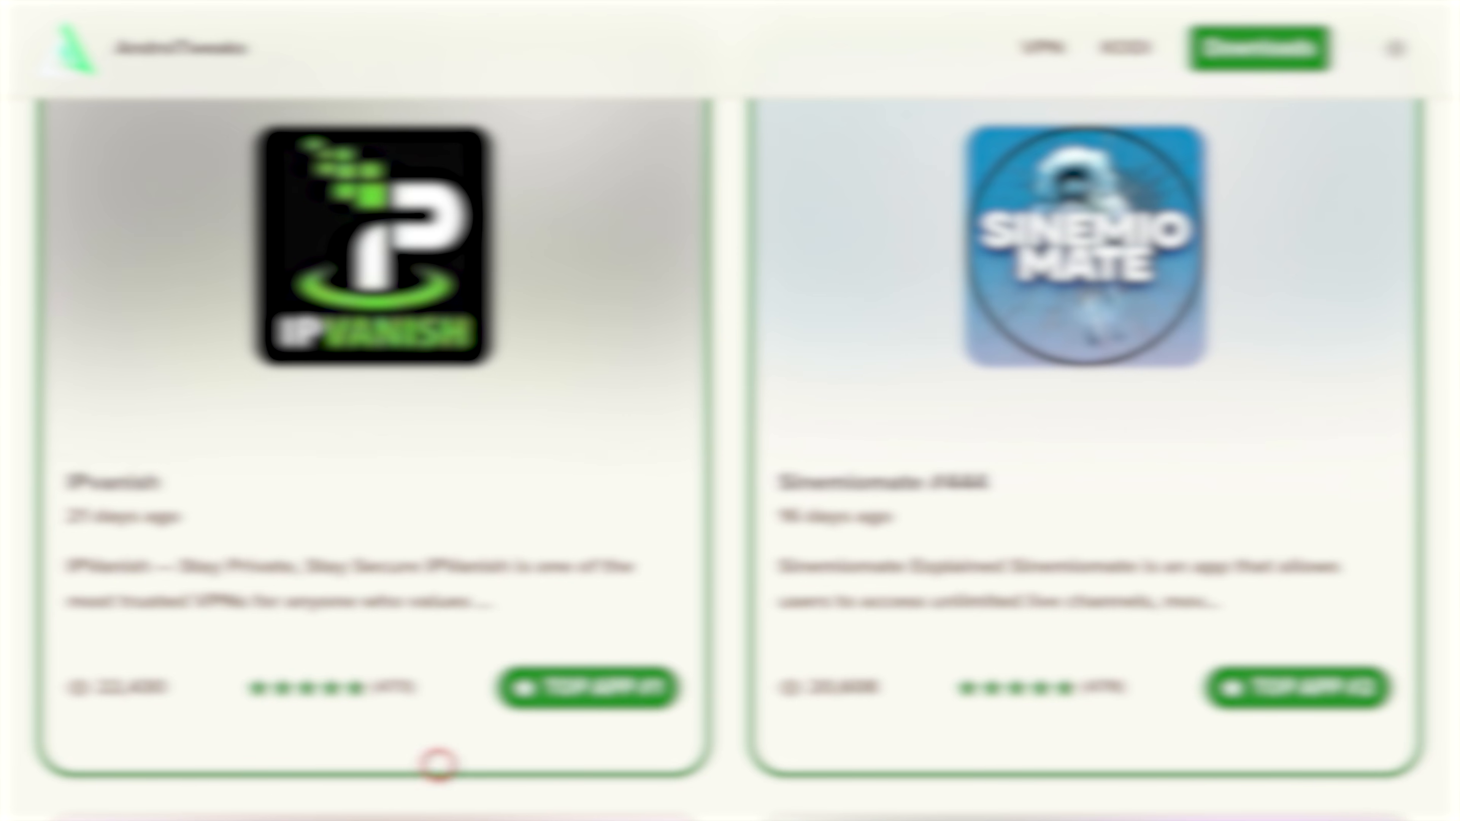
mouse_move(447, 569)
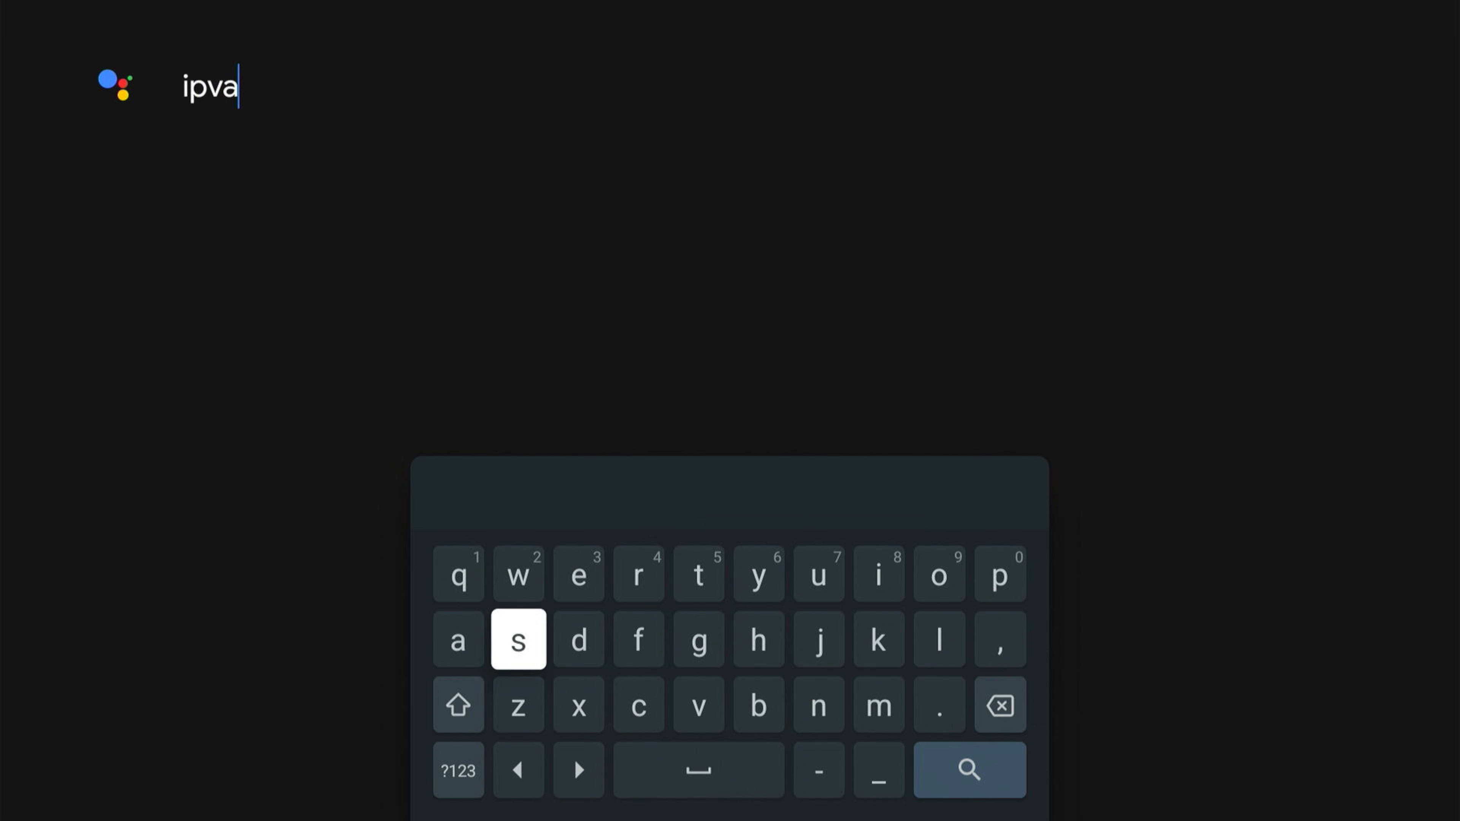
Finish spelling 'ipvanish' on the on-screen keyboard and run the search
click(819, 640)
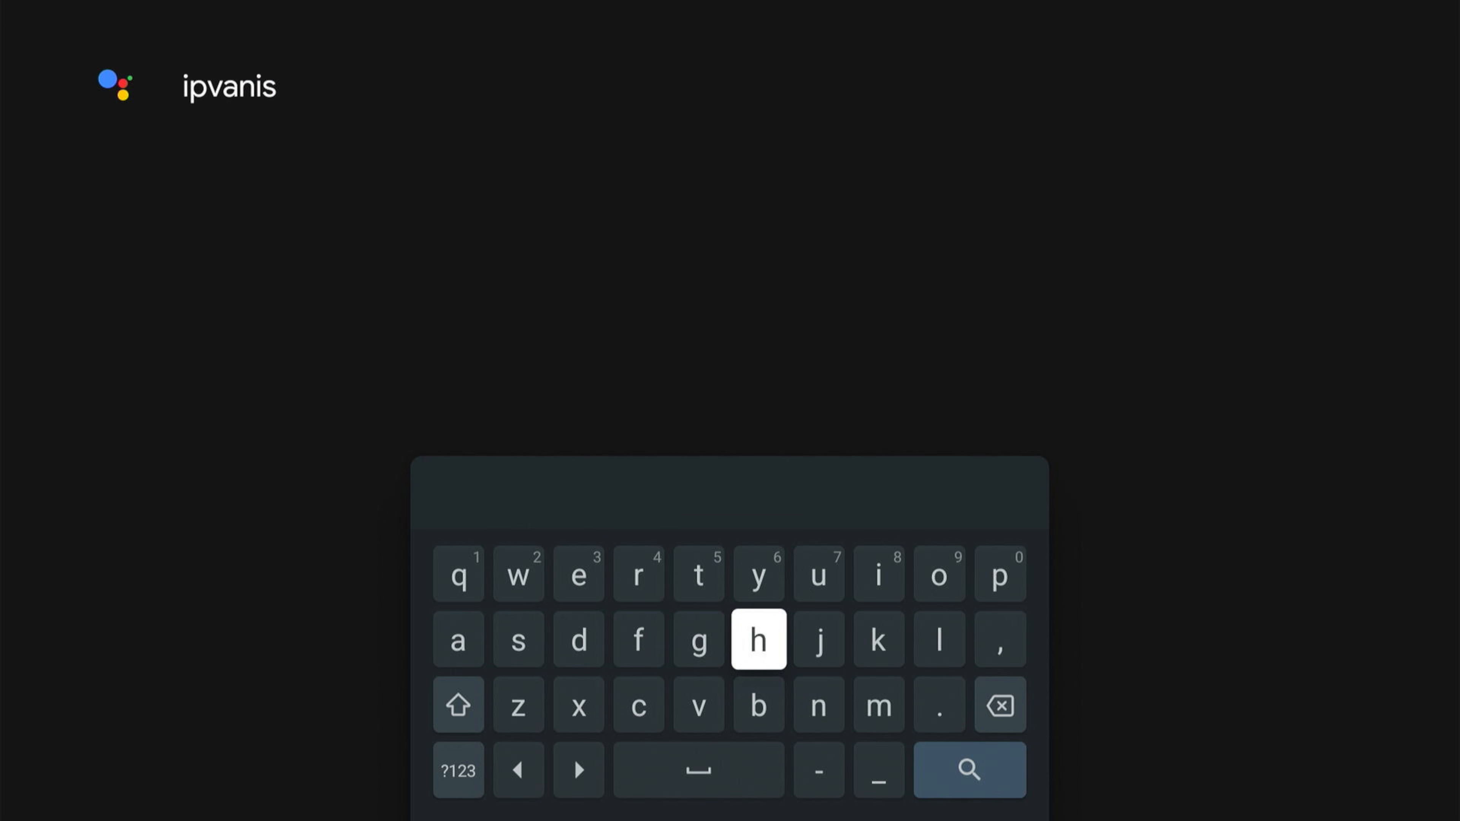
click(760, 640)
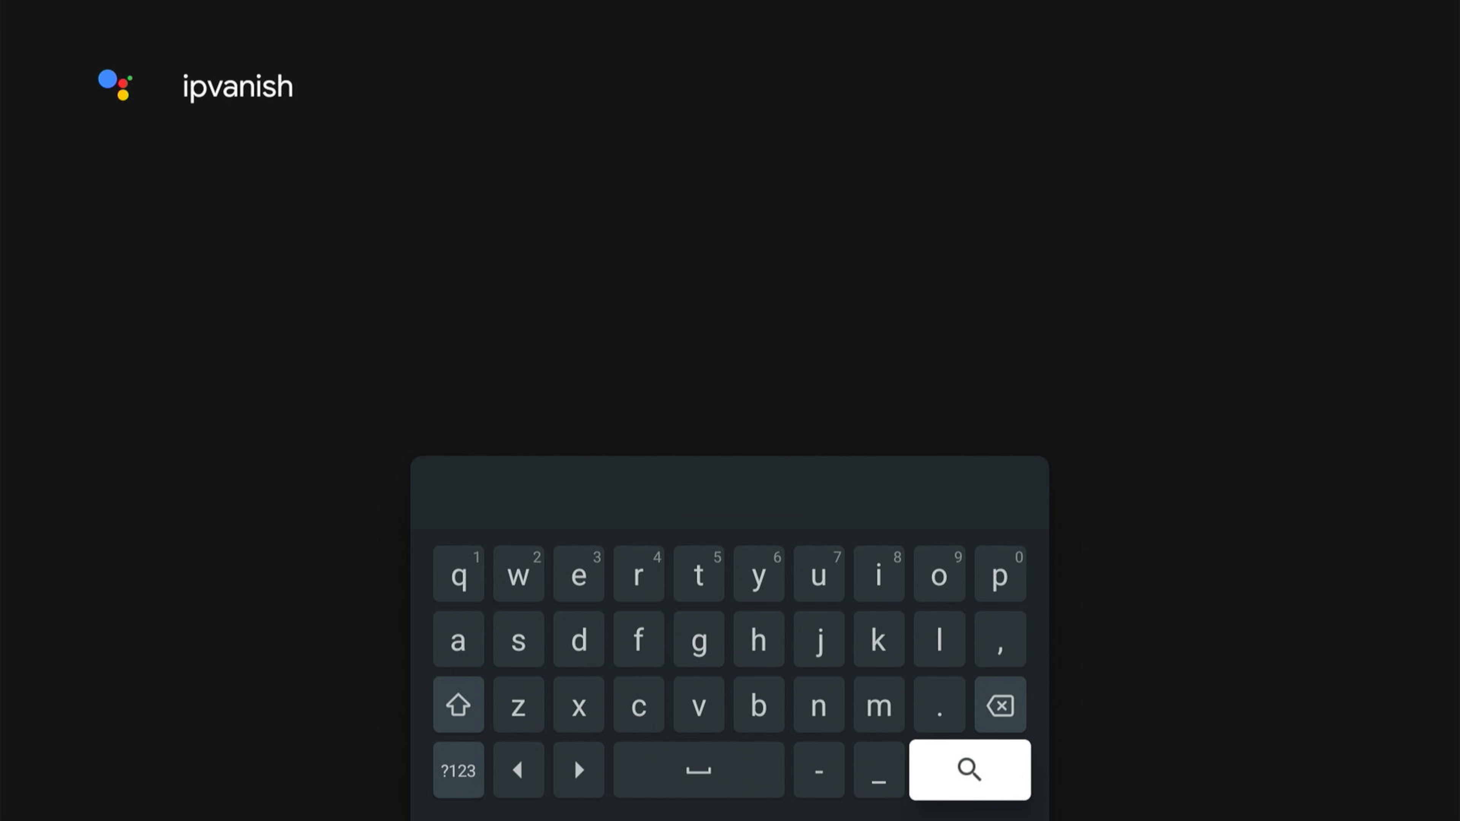
click(968, 771)
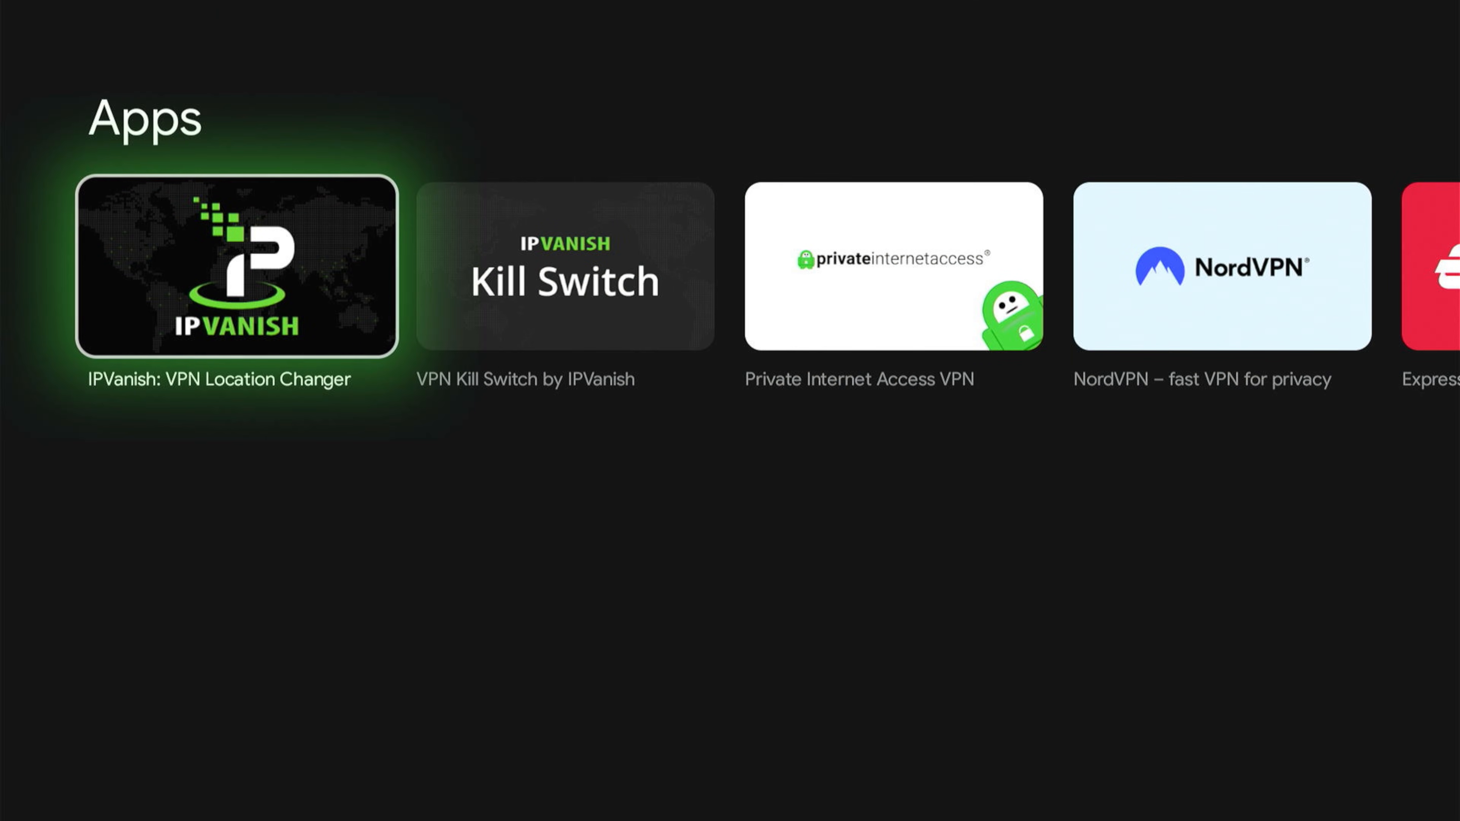
Install IPVanish: VPN Location Changer from its Play Store page and launch it
click(237, 272)
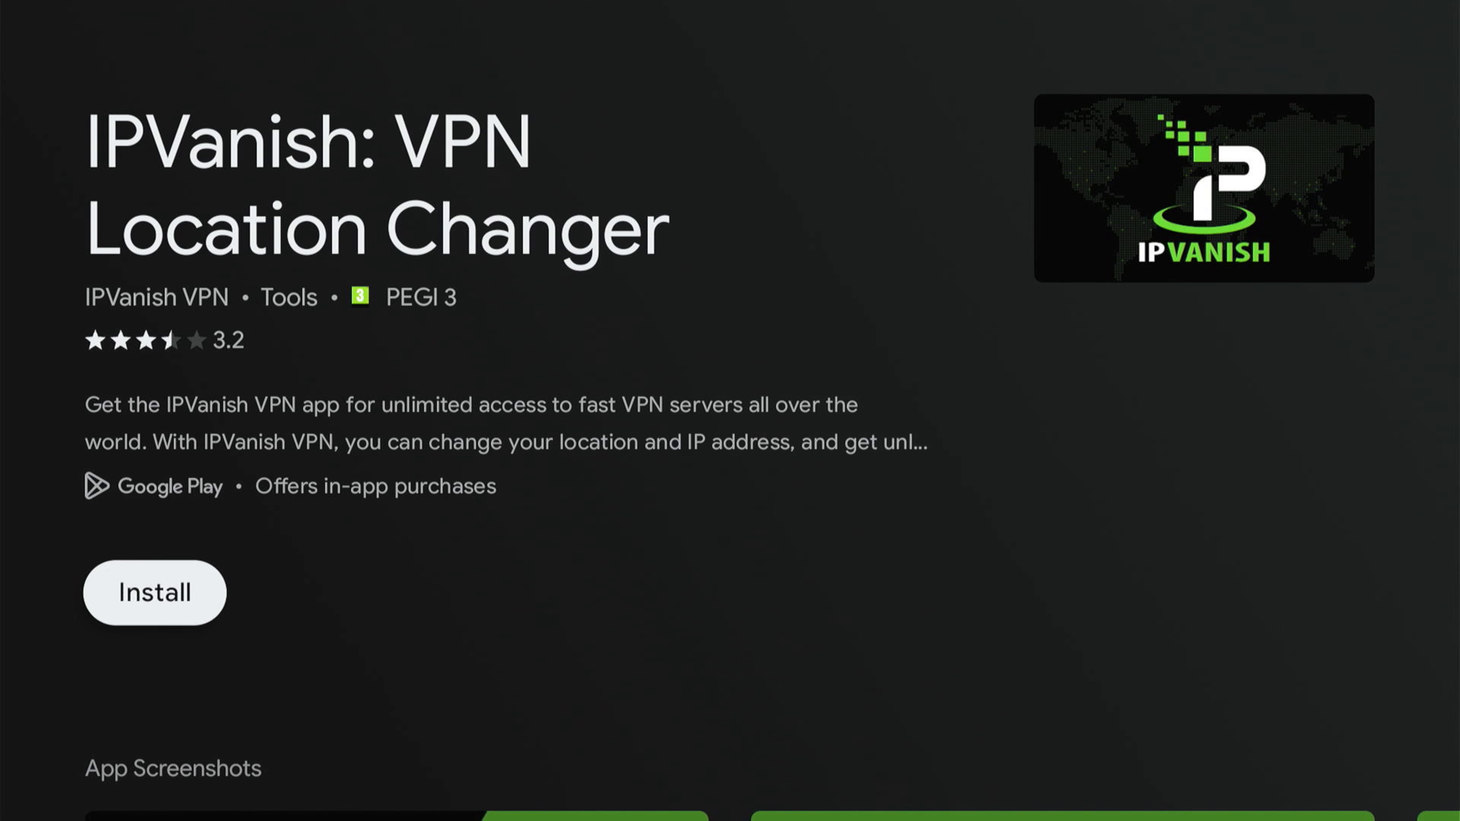
click(154, 594)
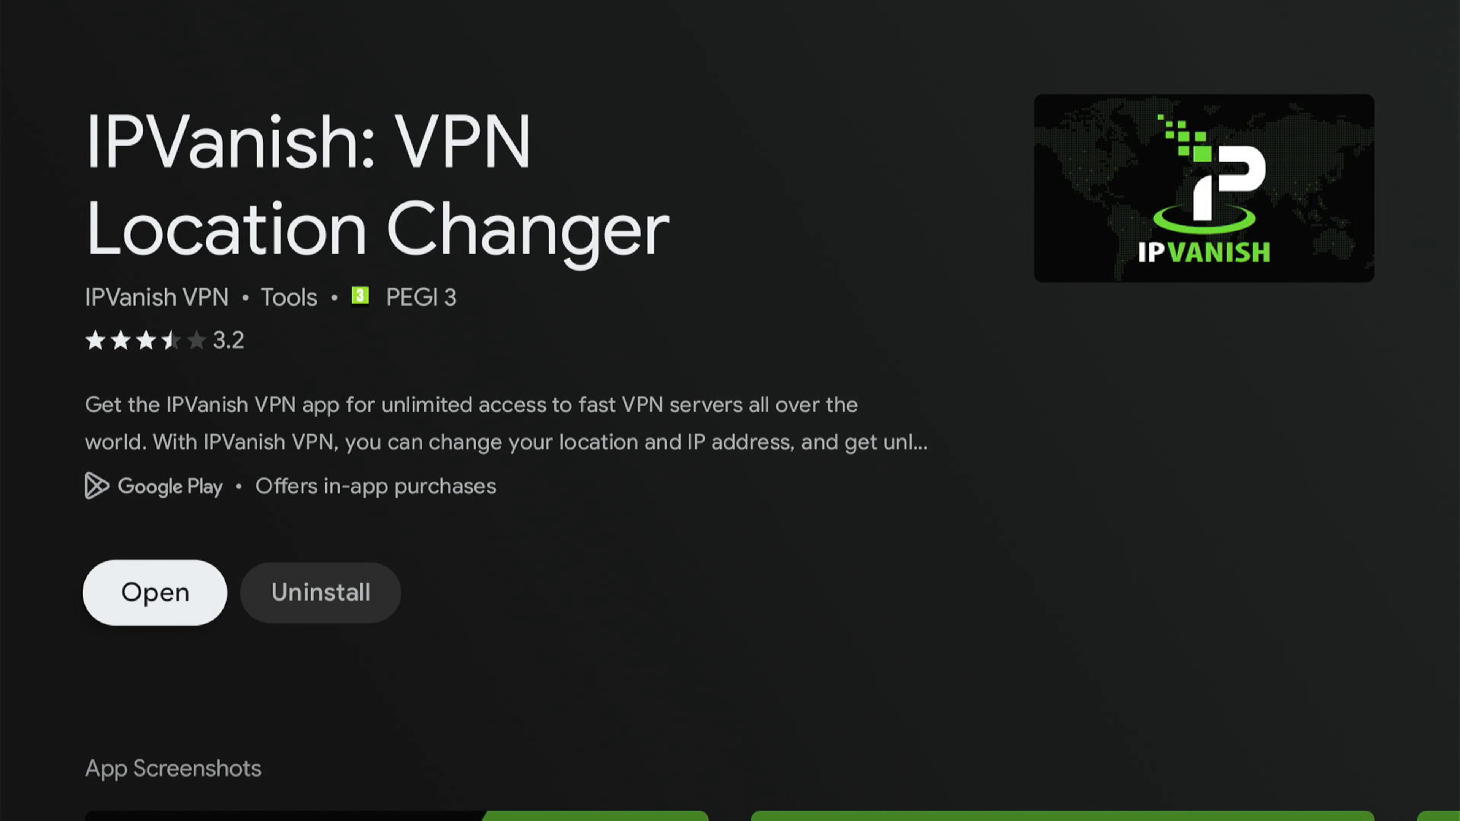
click(153, 596)
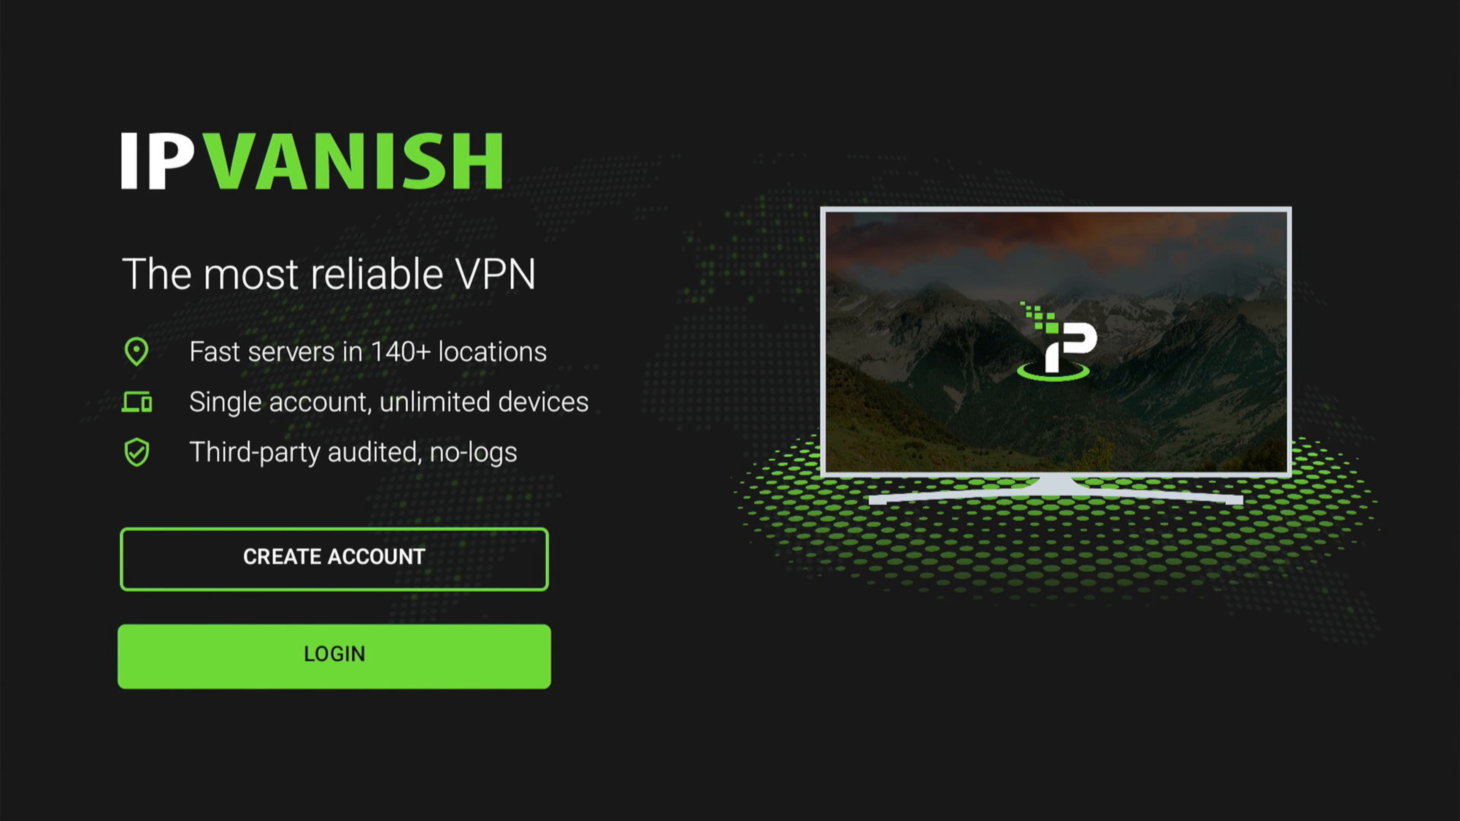
Sign in to the IPVanish account to reach its main Not connected screen
click(333, 653)
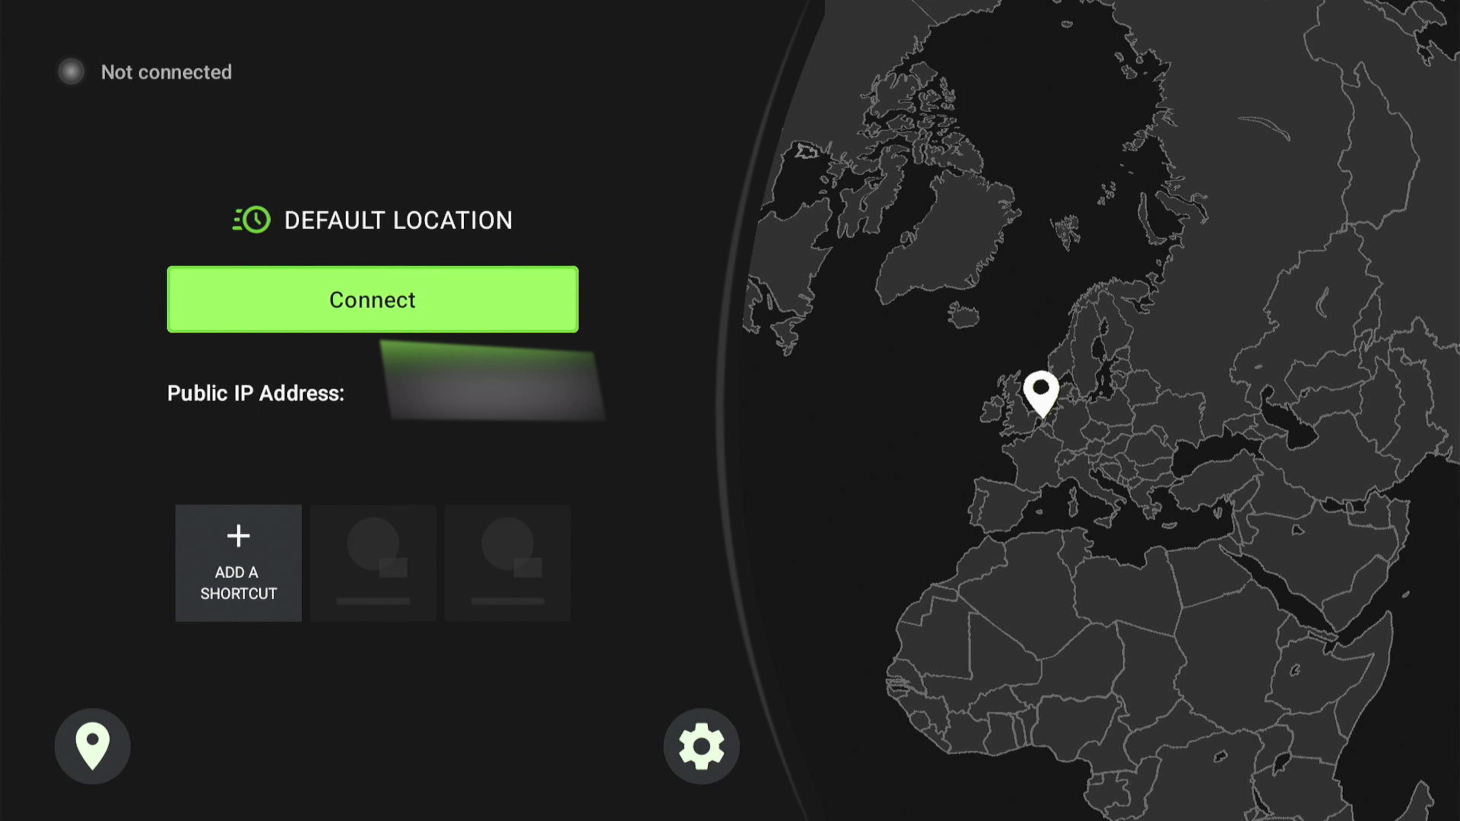
Connect IPVanish to the default United States server, accepting the connection request
click(371, 300)
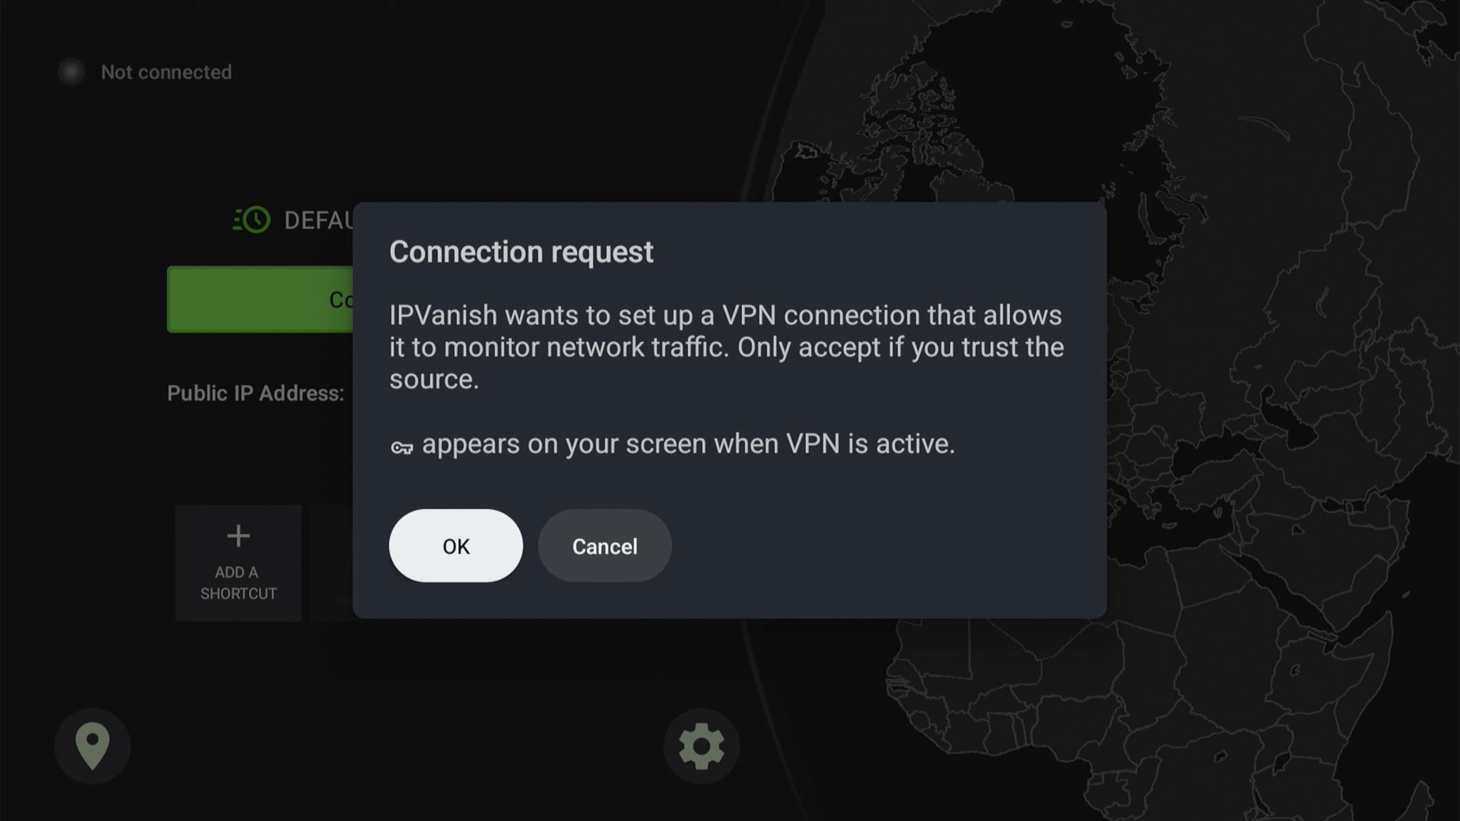
click(456, 547)
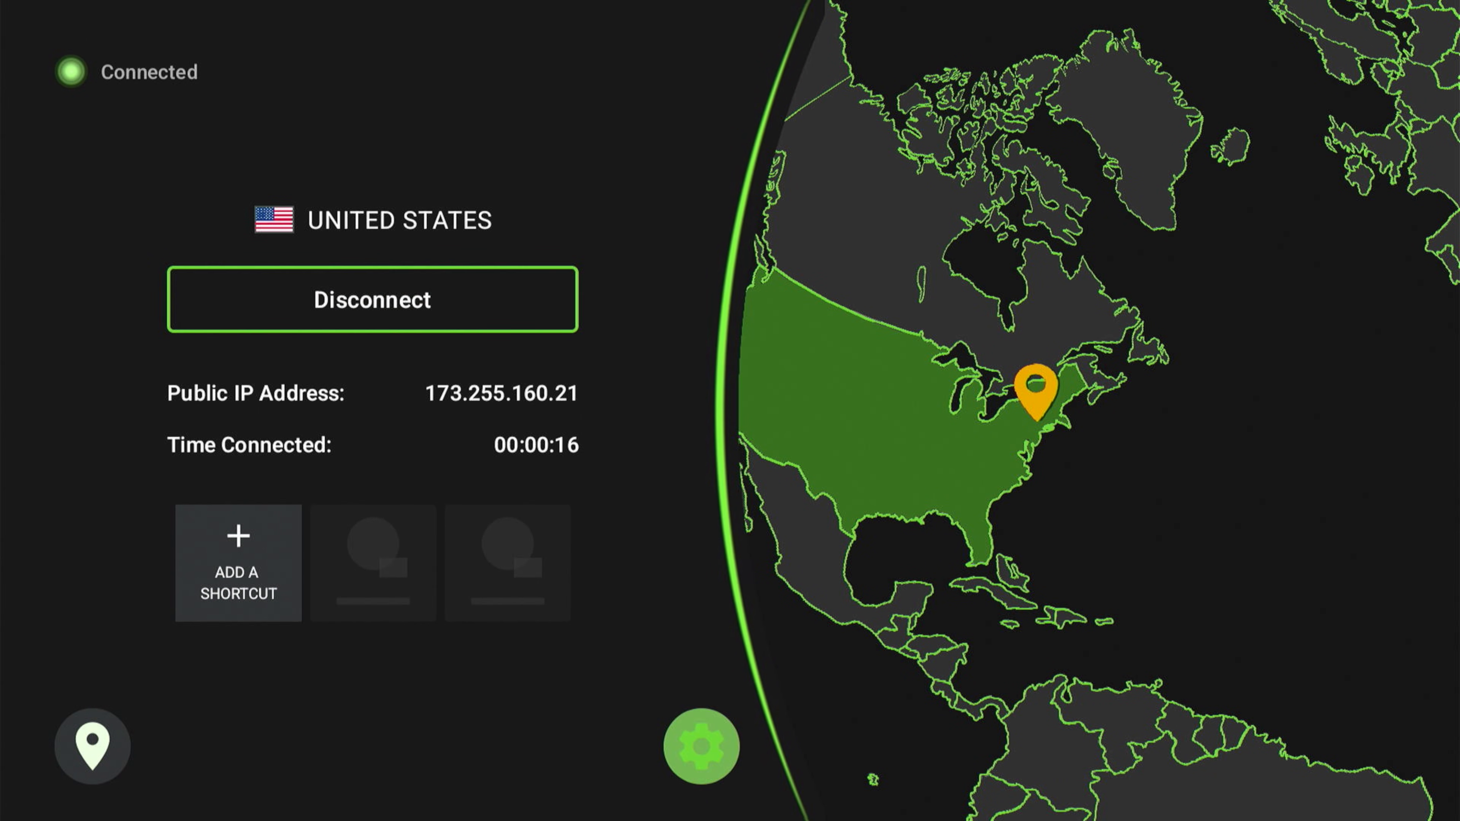
click(700, 746)
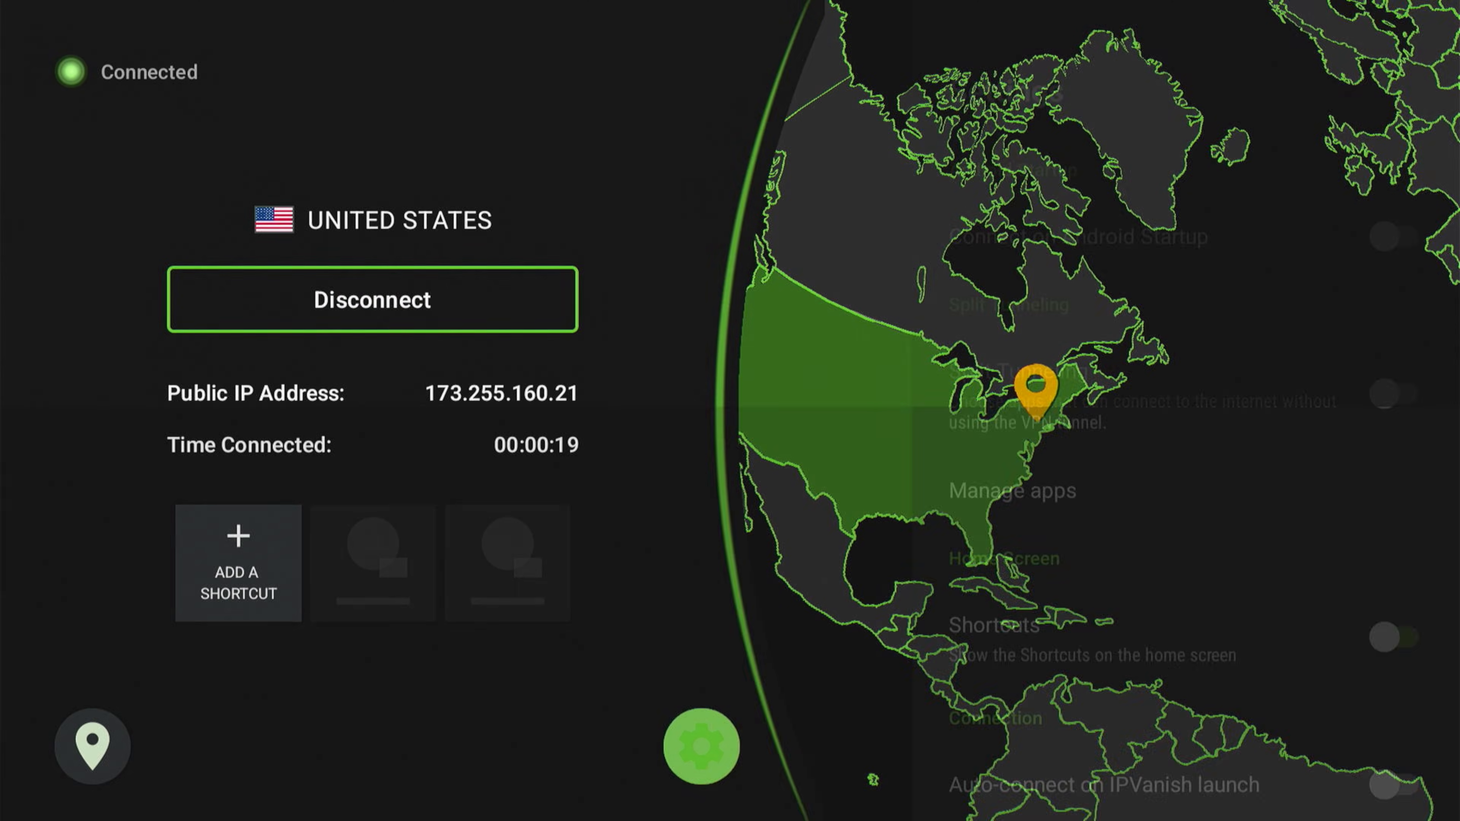
Switch on Connect on Android Startup in IPVanish settings and return to the home screen
click(699, 748)
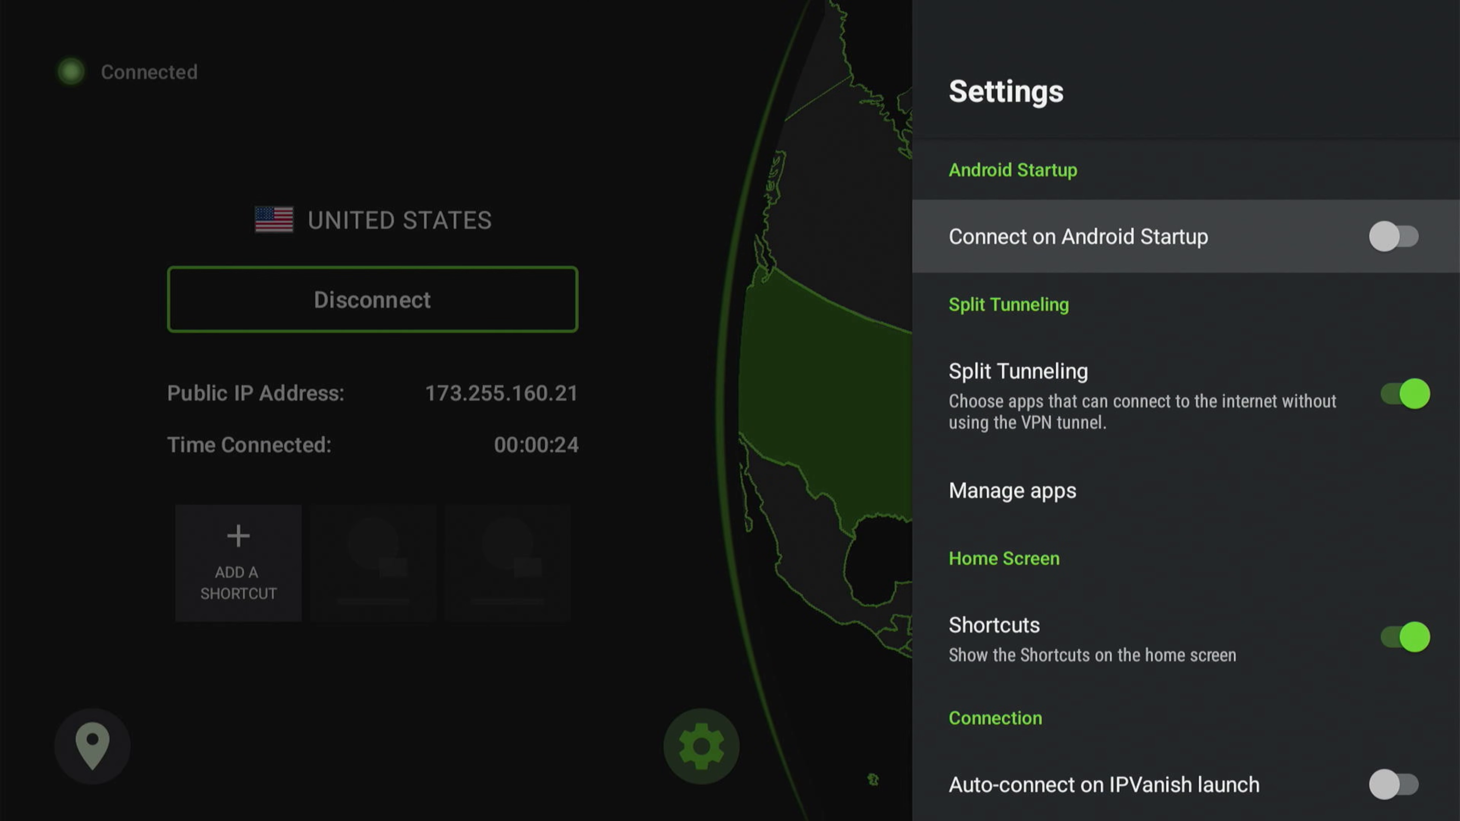
click(1394, 238)
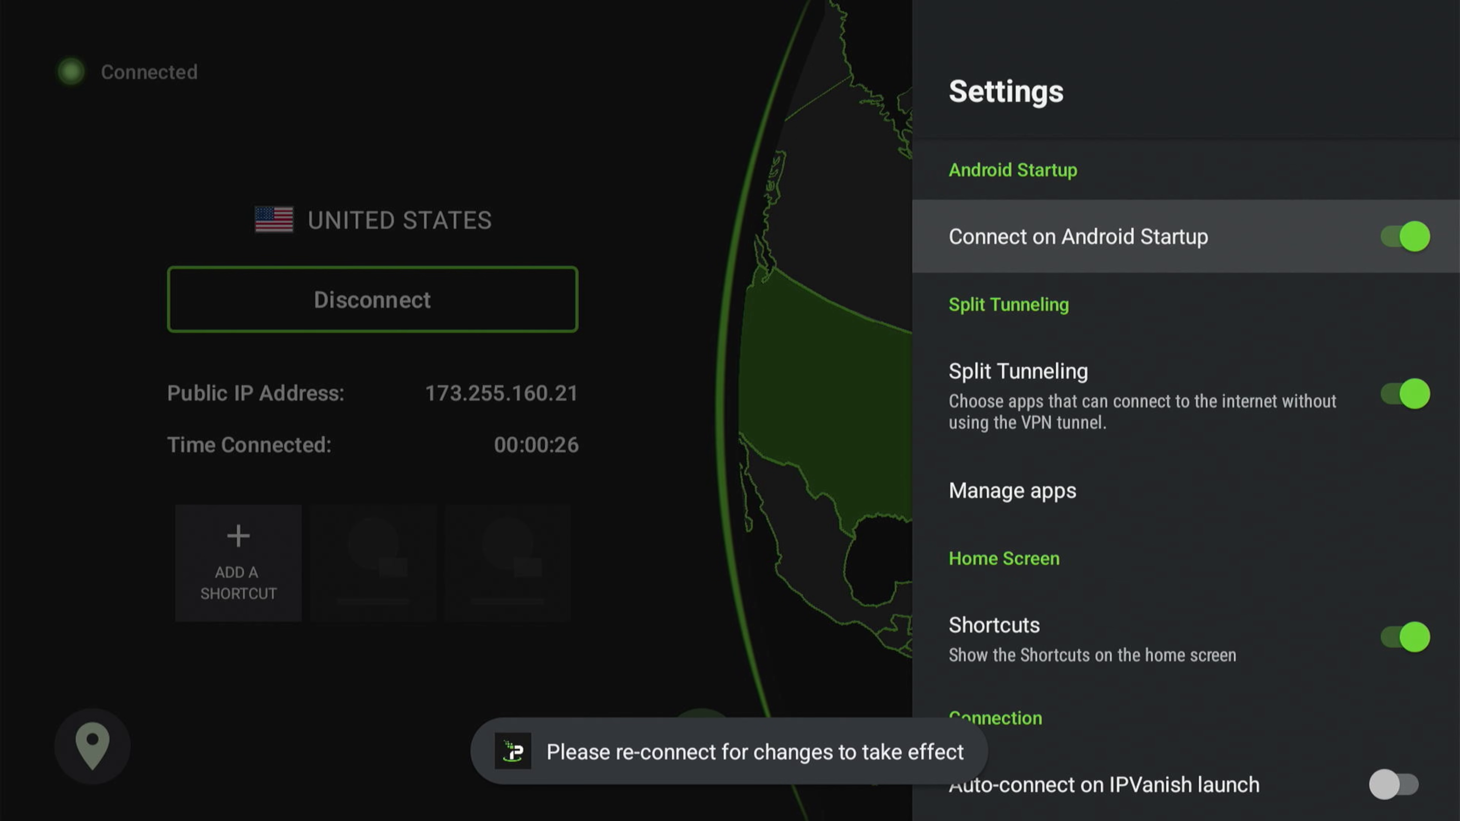
scroll(down, 3)
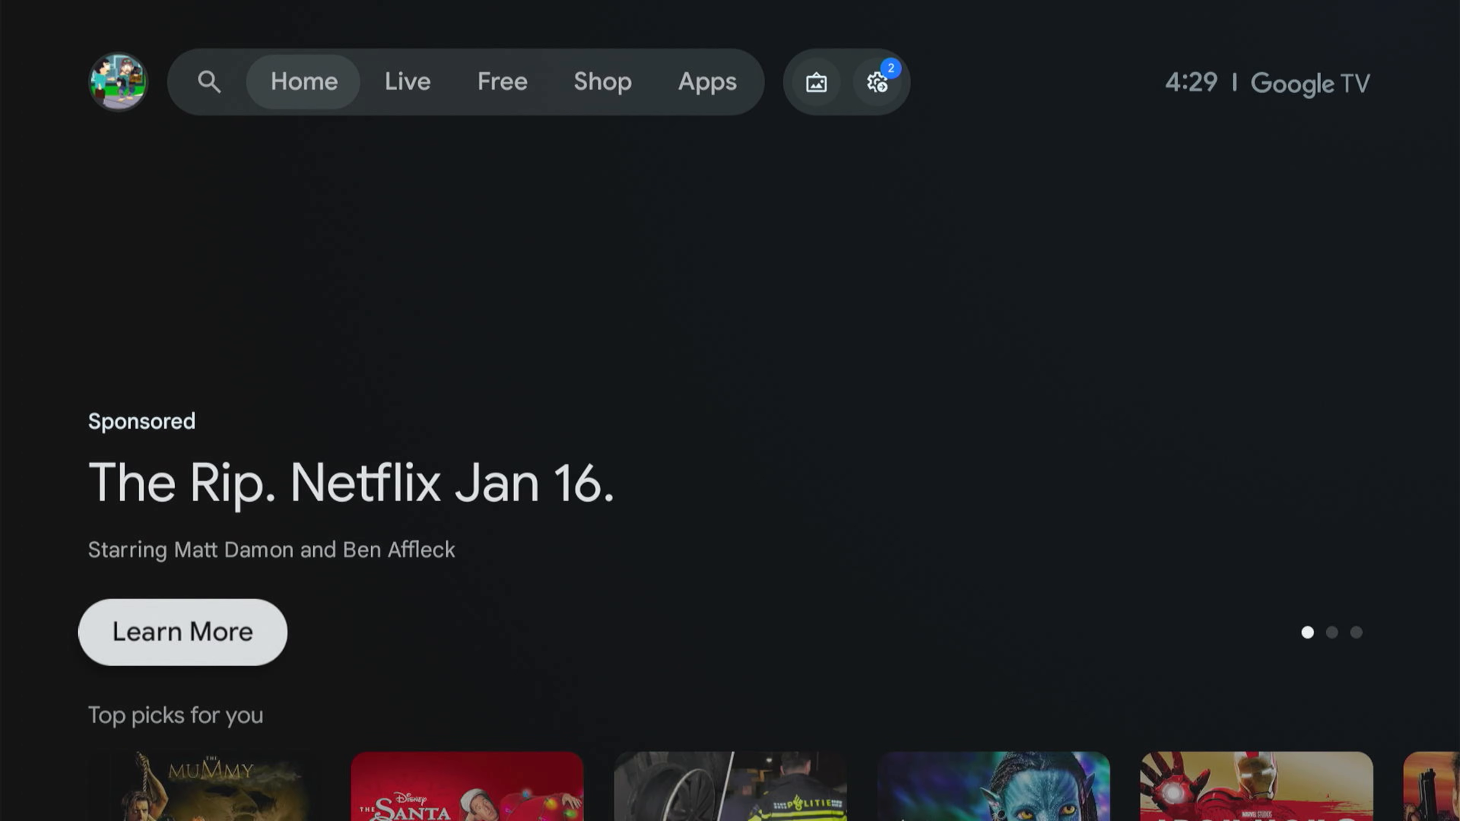
Go to the Apps tab and launch Downloader from the Your apps row
click(600, 81)
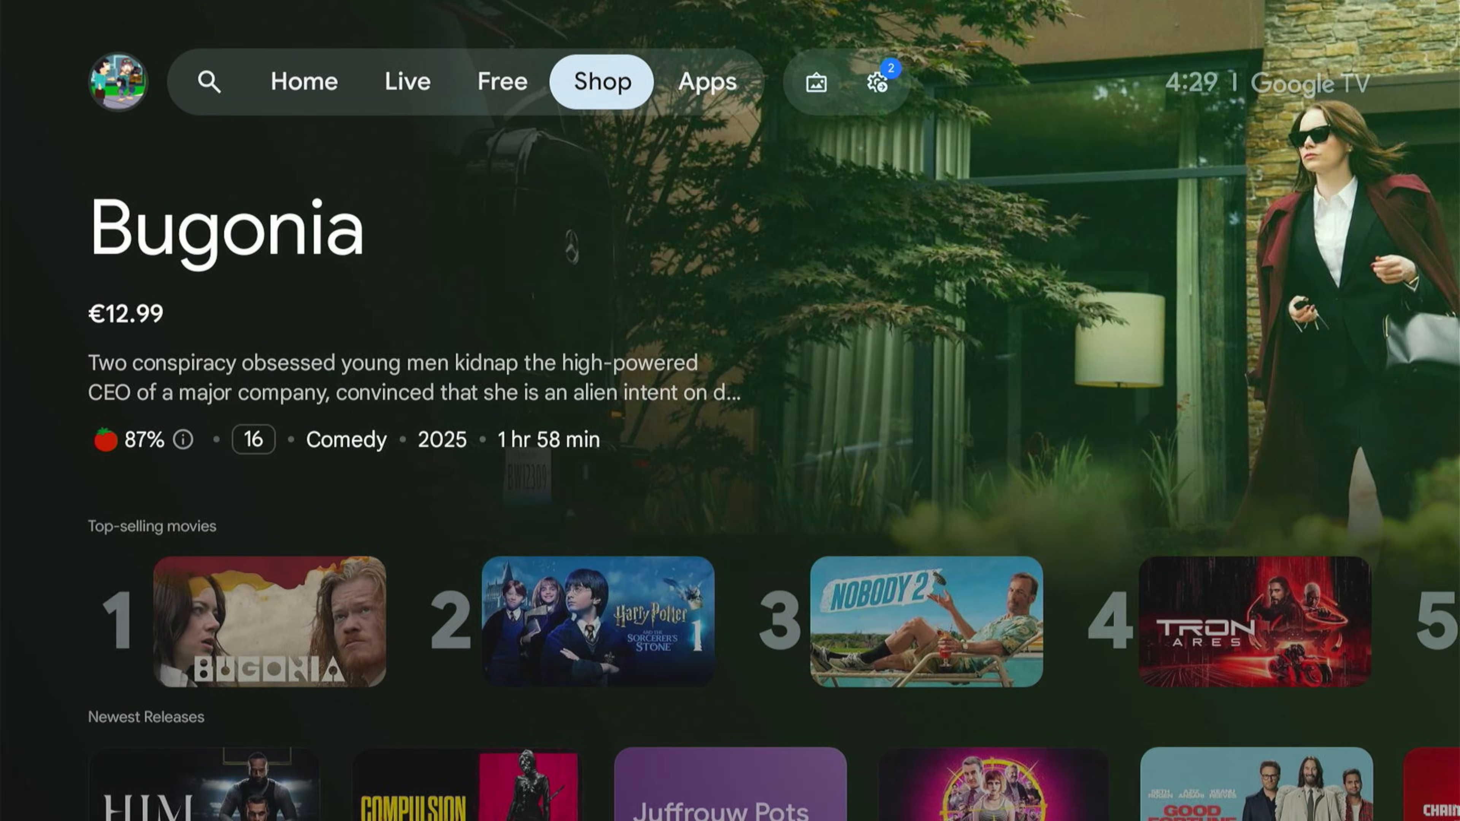
click(707, 81)
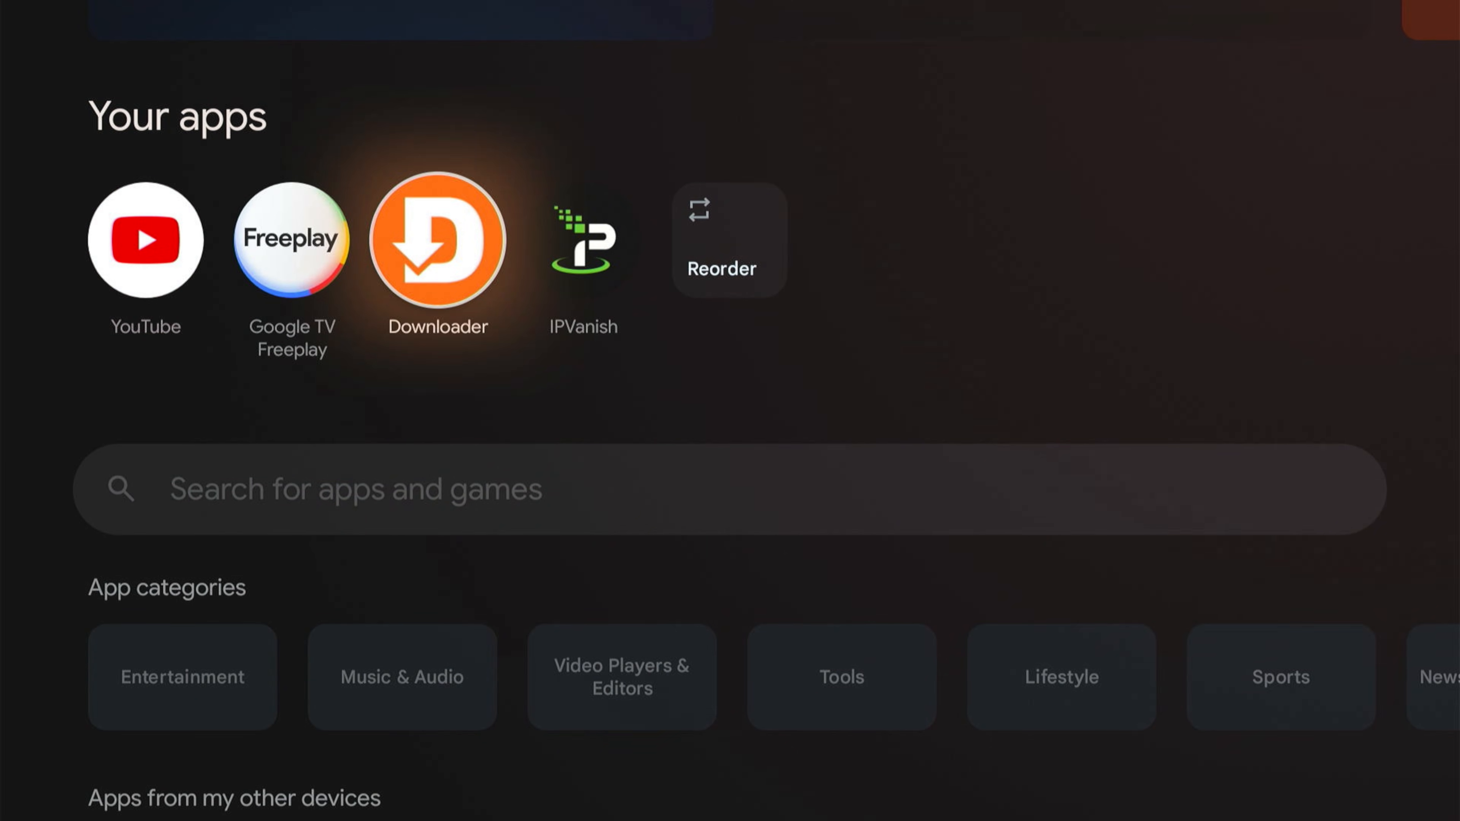
click(437, 243)
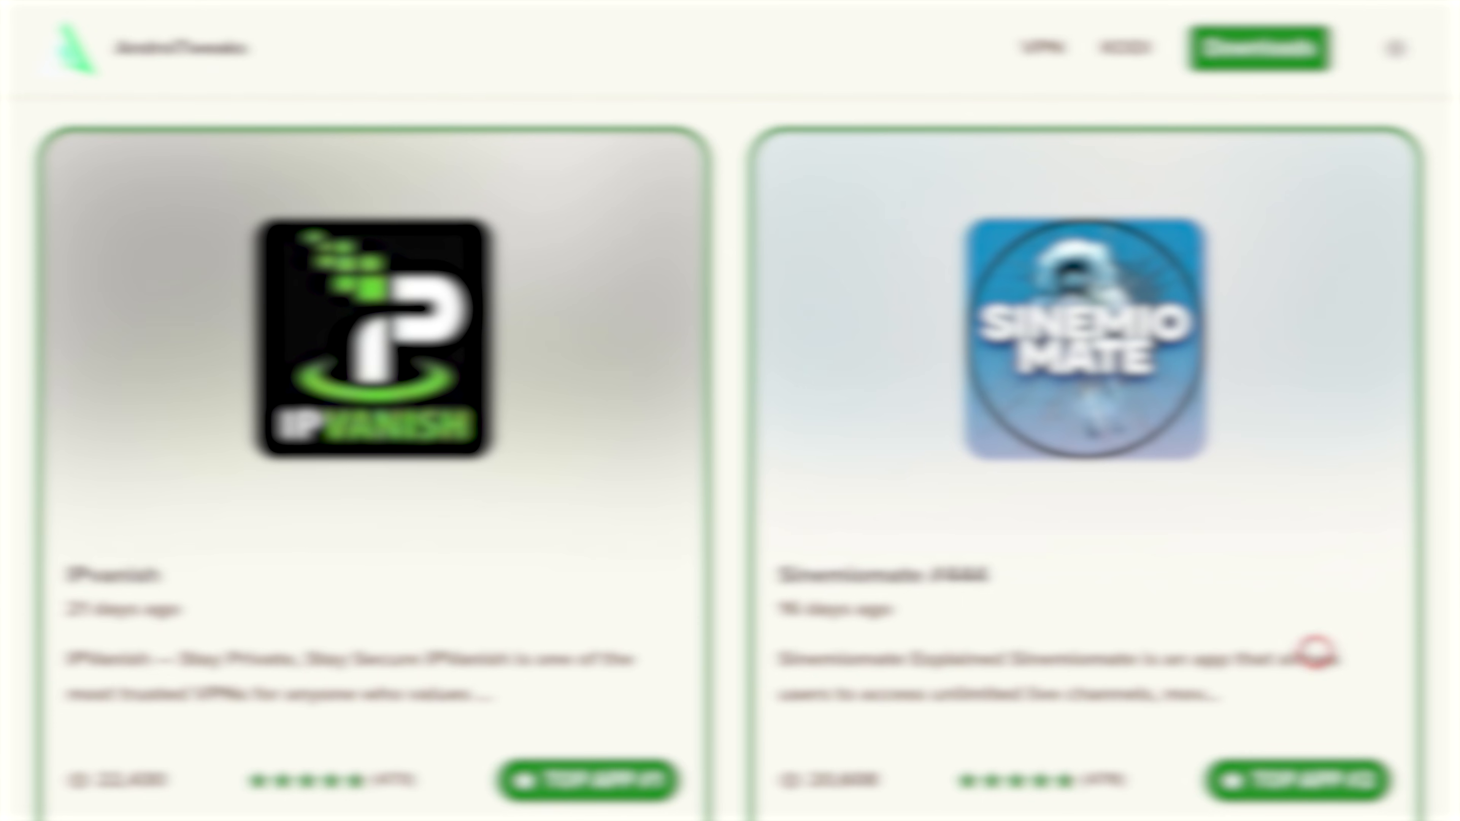
mouse_move(1124, 482)
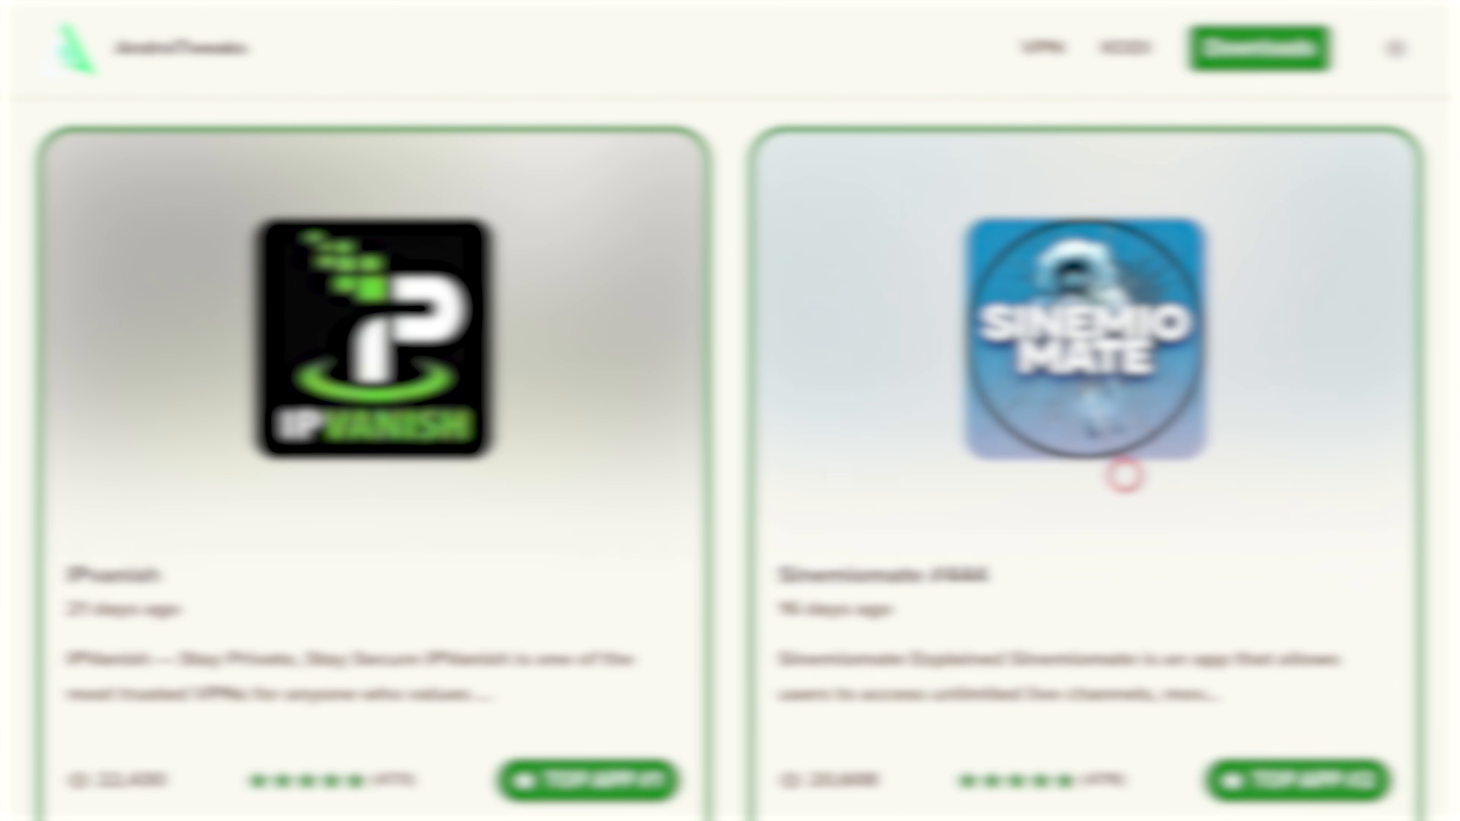
mouse_move(1187, 519)
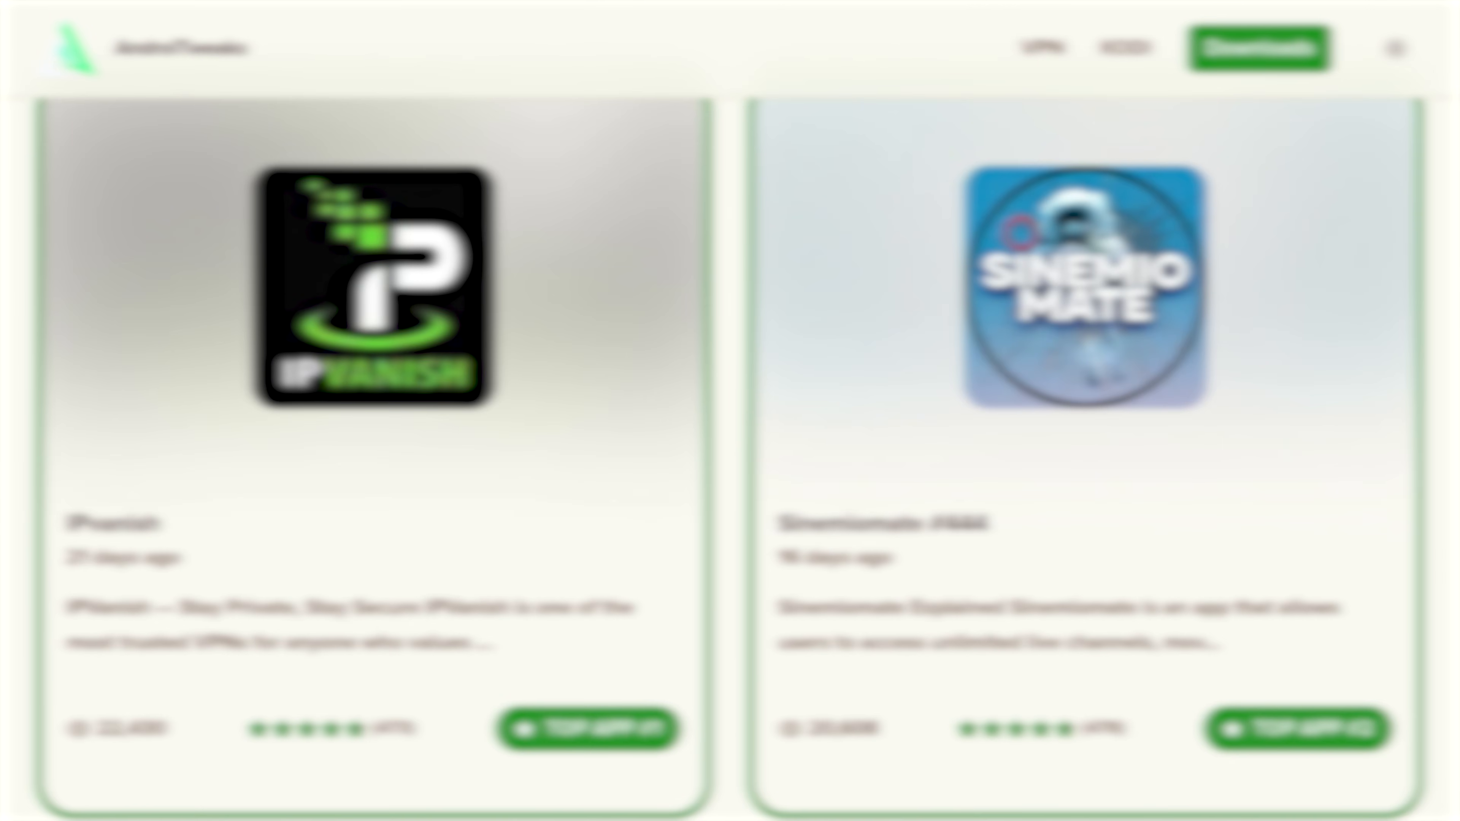
Scroll the AndroiTweaks downloads page down to the Incognito Play and Porn Total cards
scroll(down, 3)
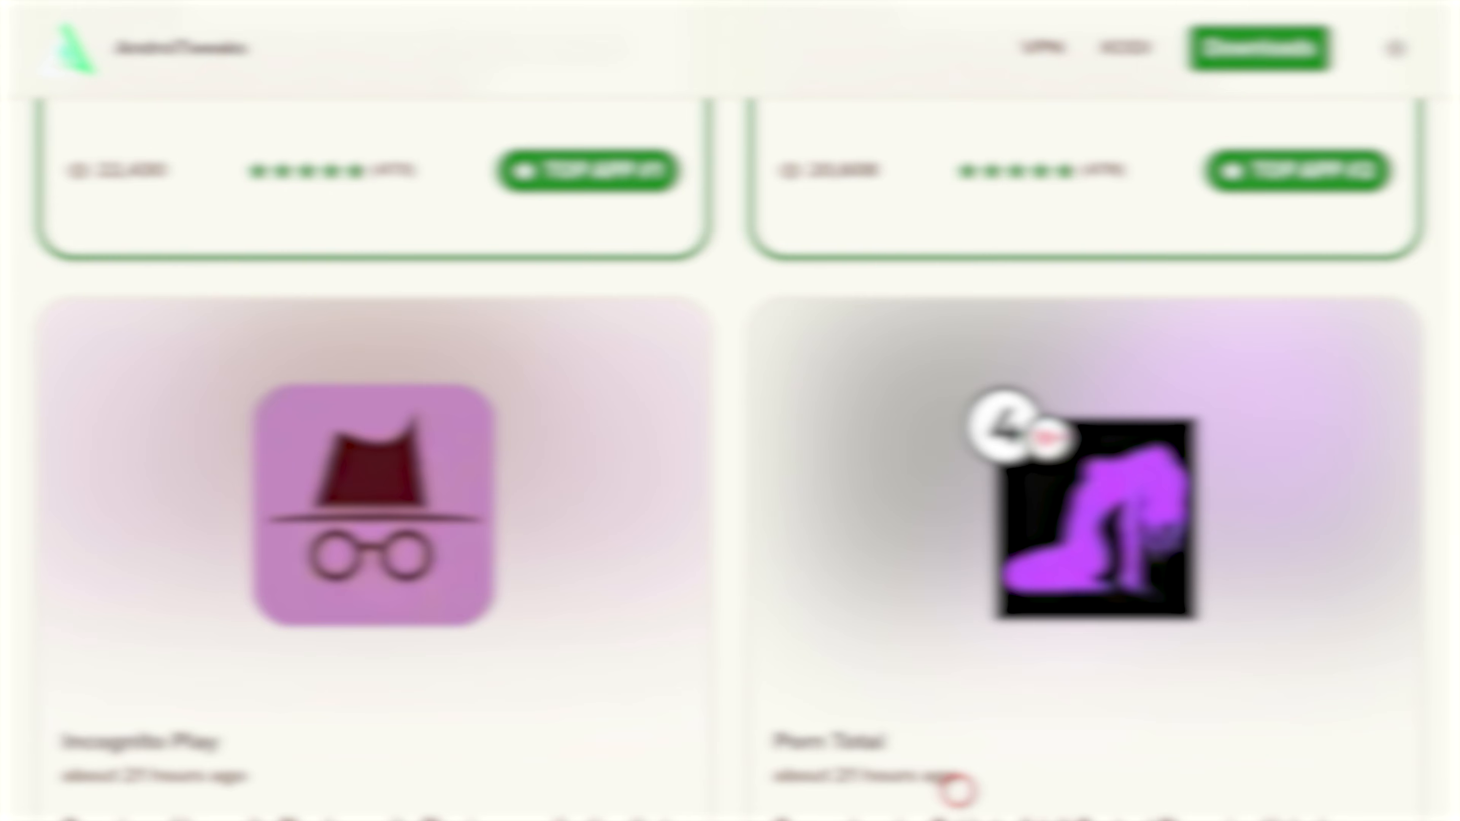
scroll(down, 3)
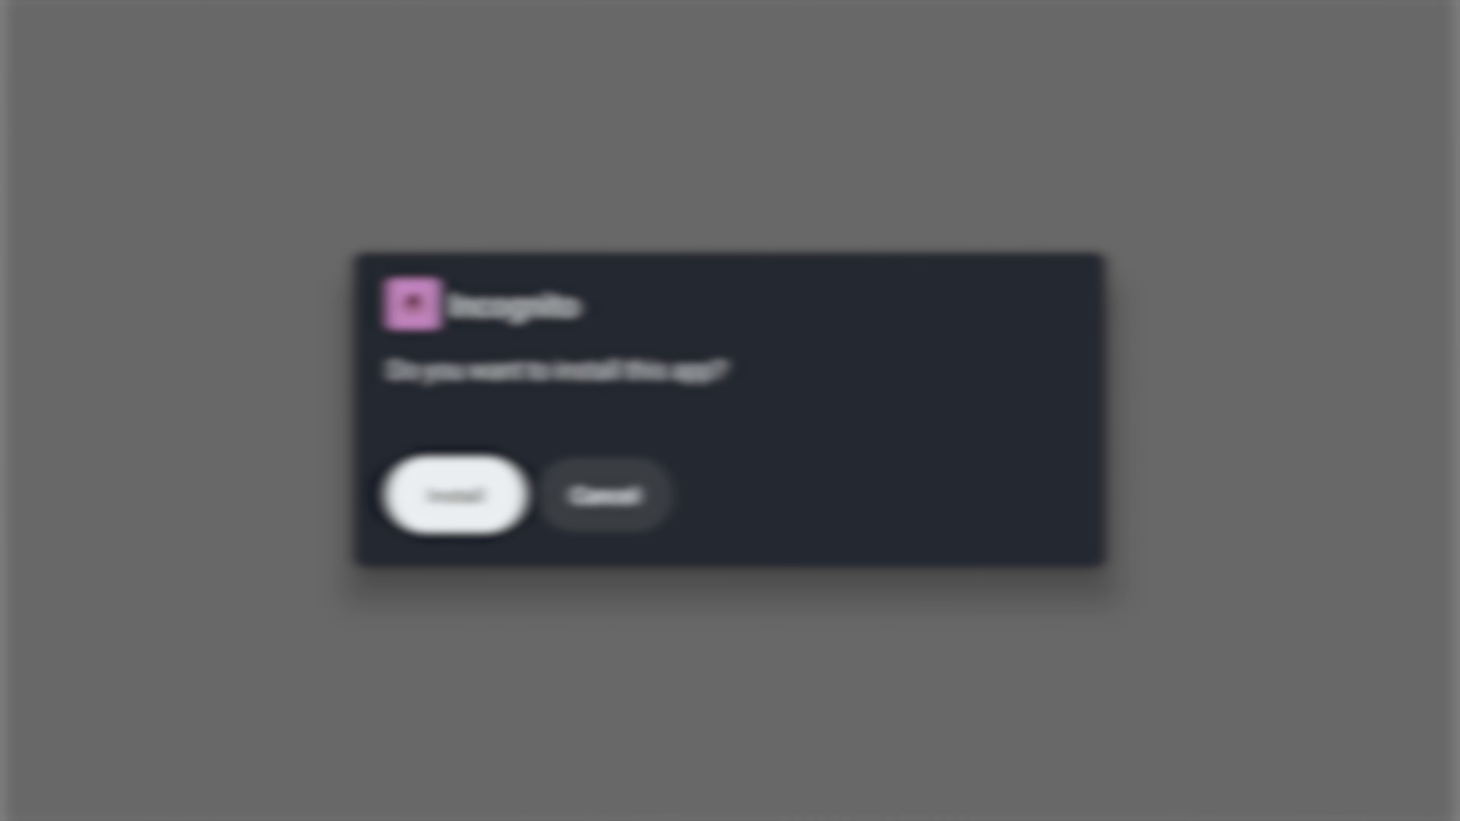
Confirm installing the downloaded Incognito Play APK on the system prompt
click(456, 497)
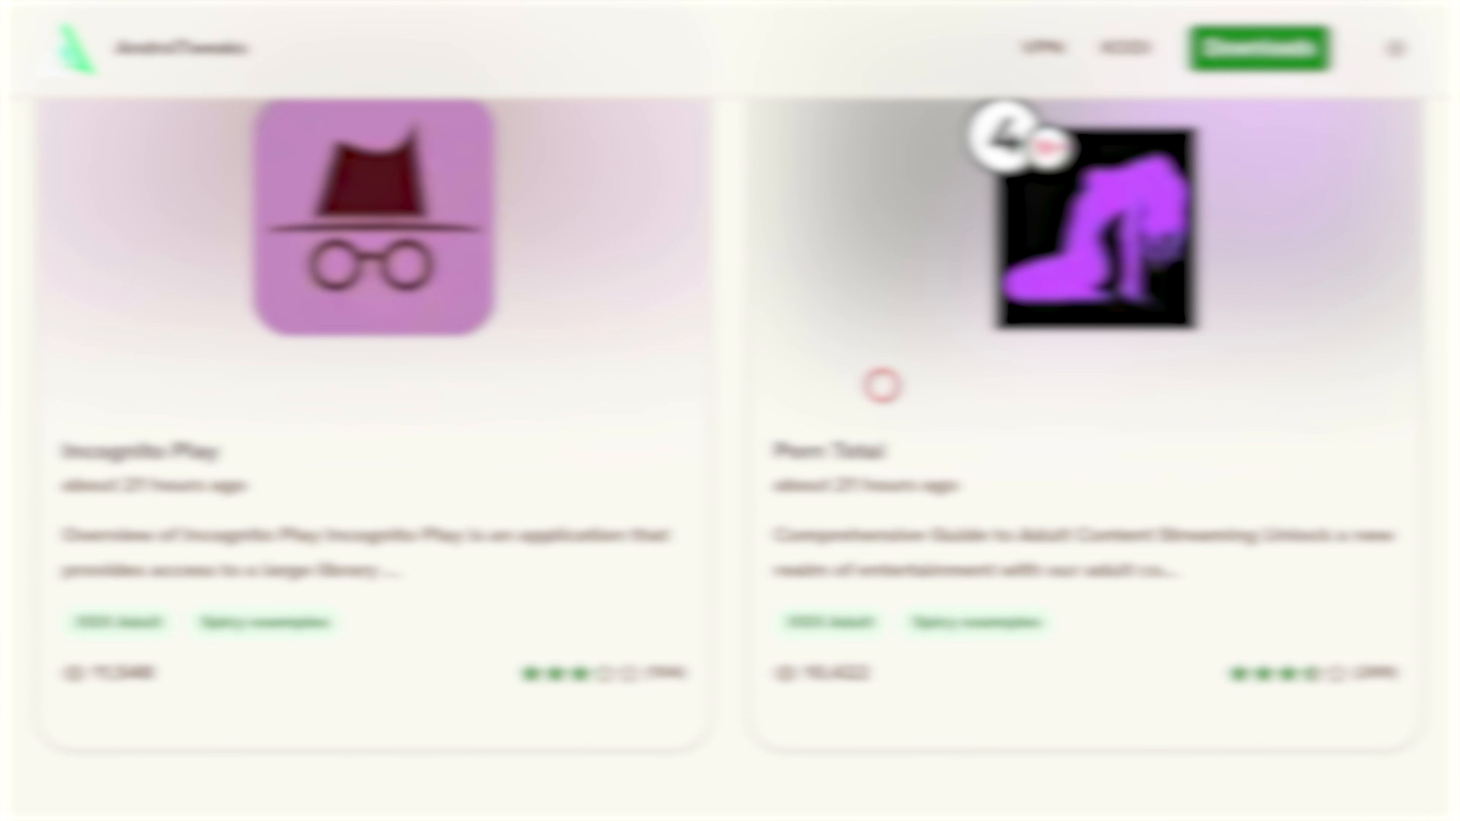
View the Porn Total app page and scroll through its adult streaming guide
click(1093, 226)
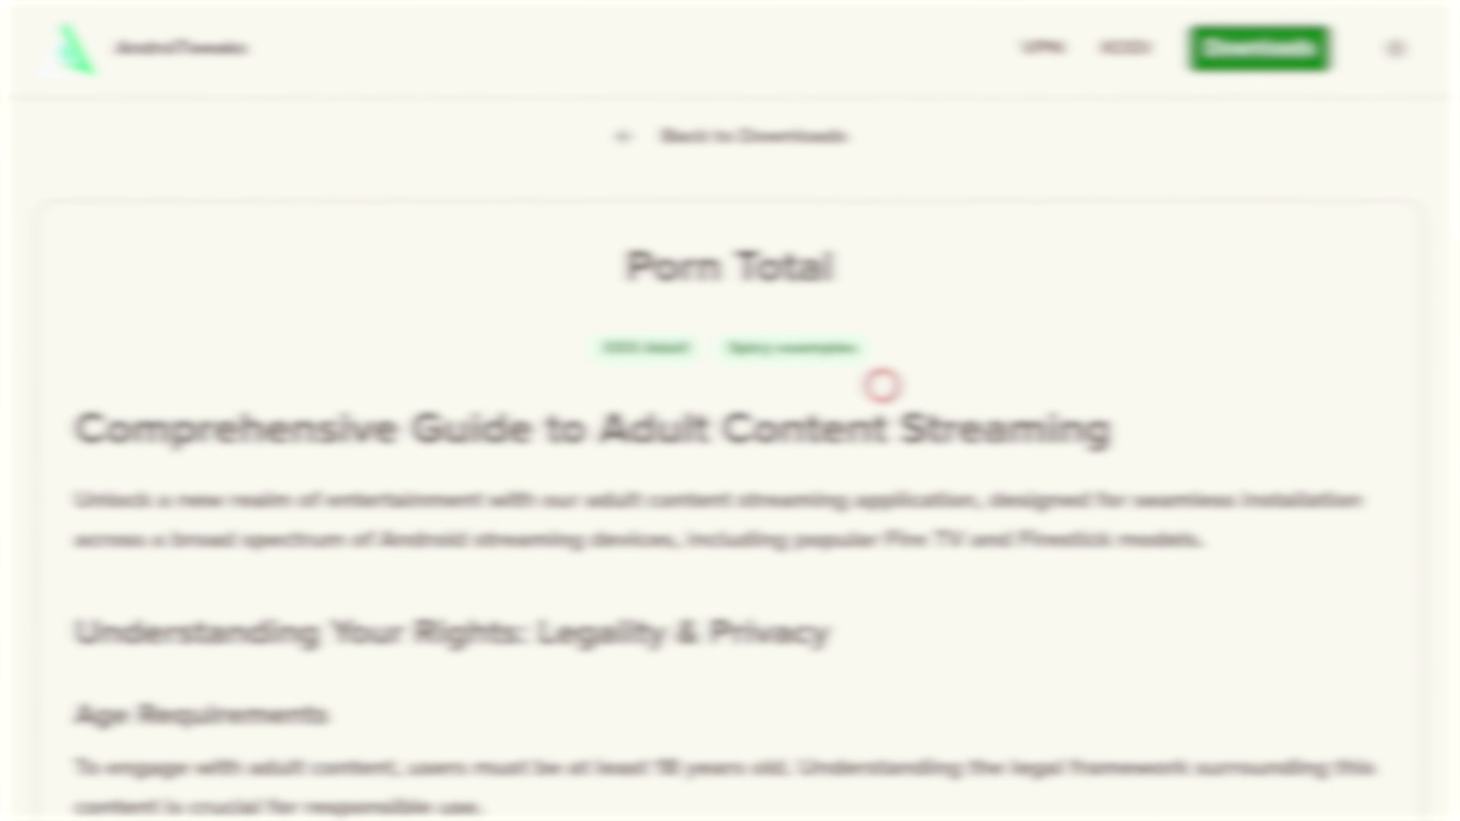
scroll(down, 3)
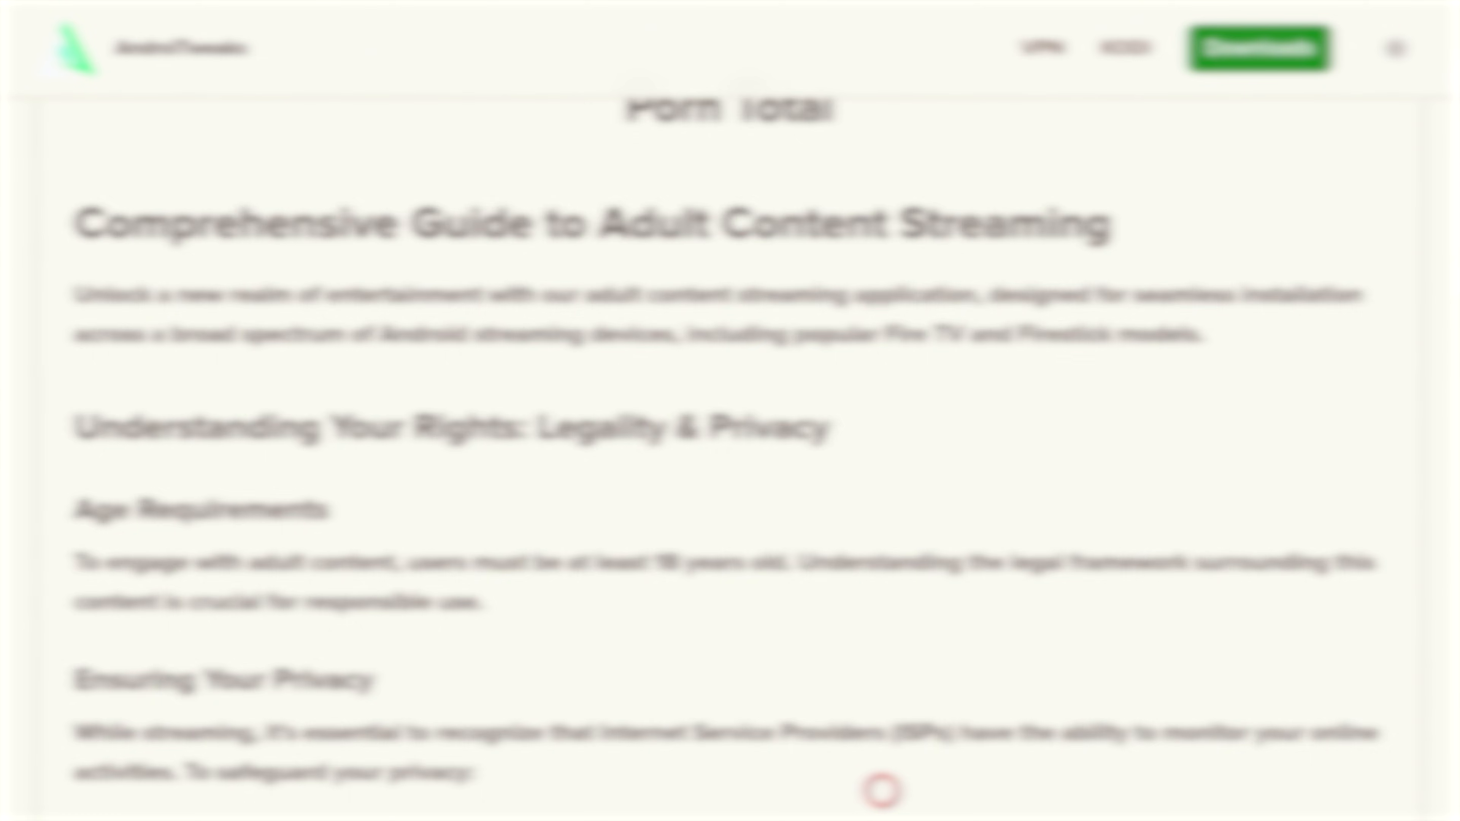
scroll(down, 3)
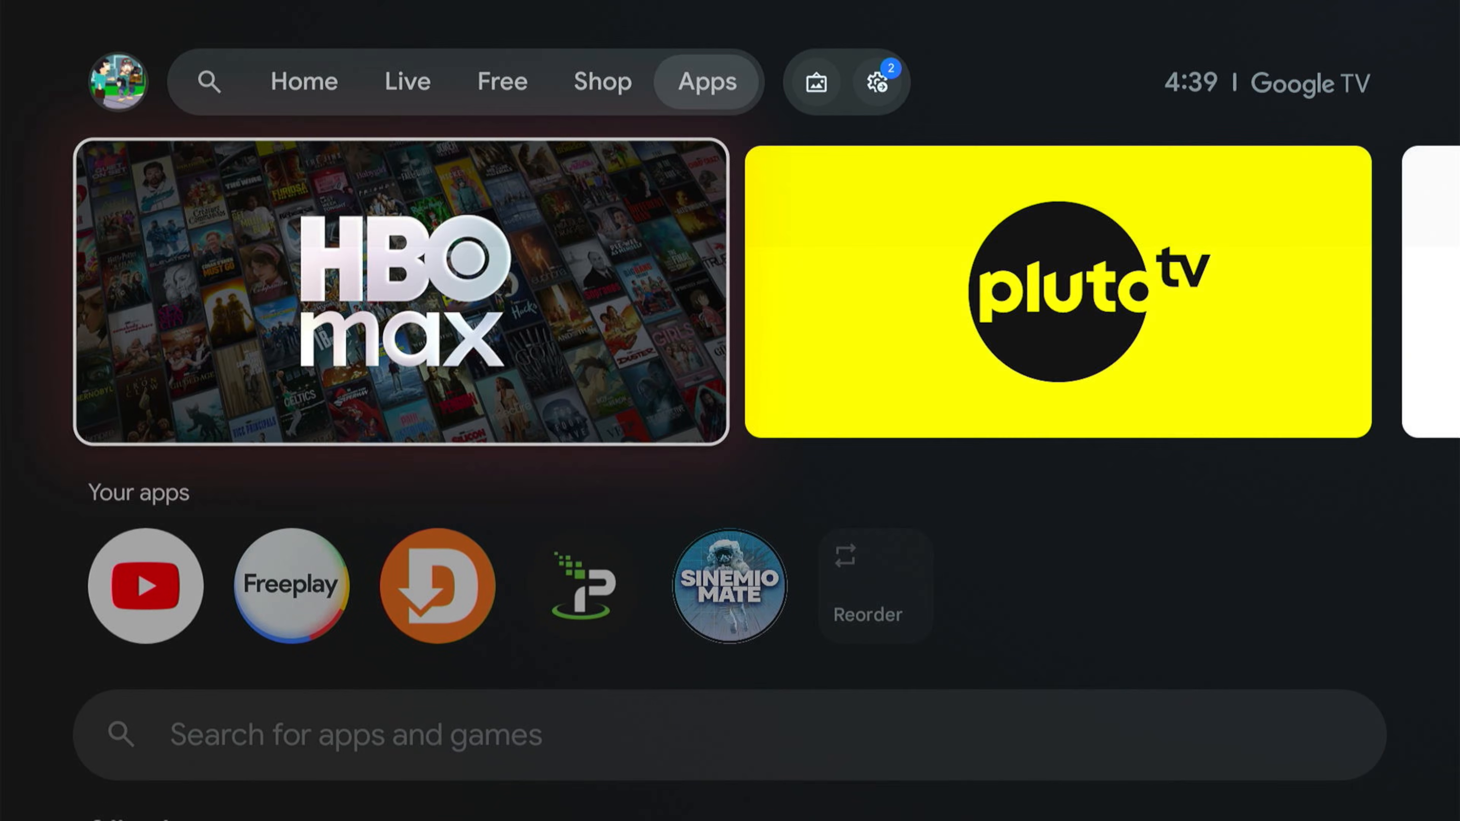
Scroll to Your apps and enter Arrange your apps mode with IPVanish picked up
scroll(down, 3)
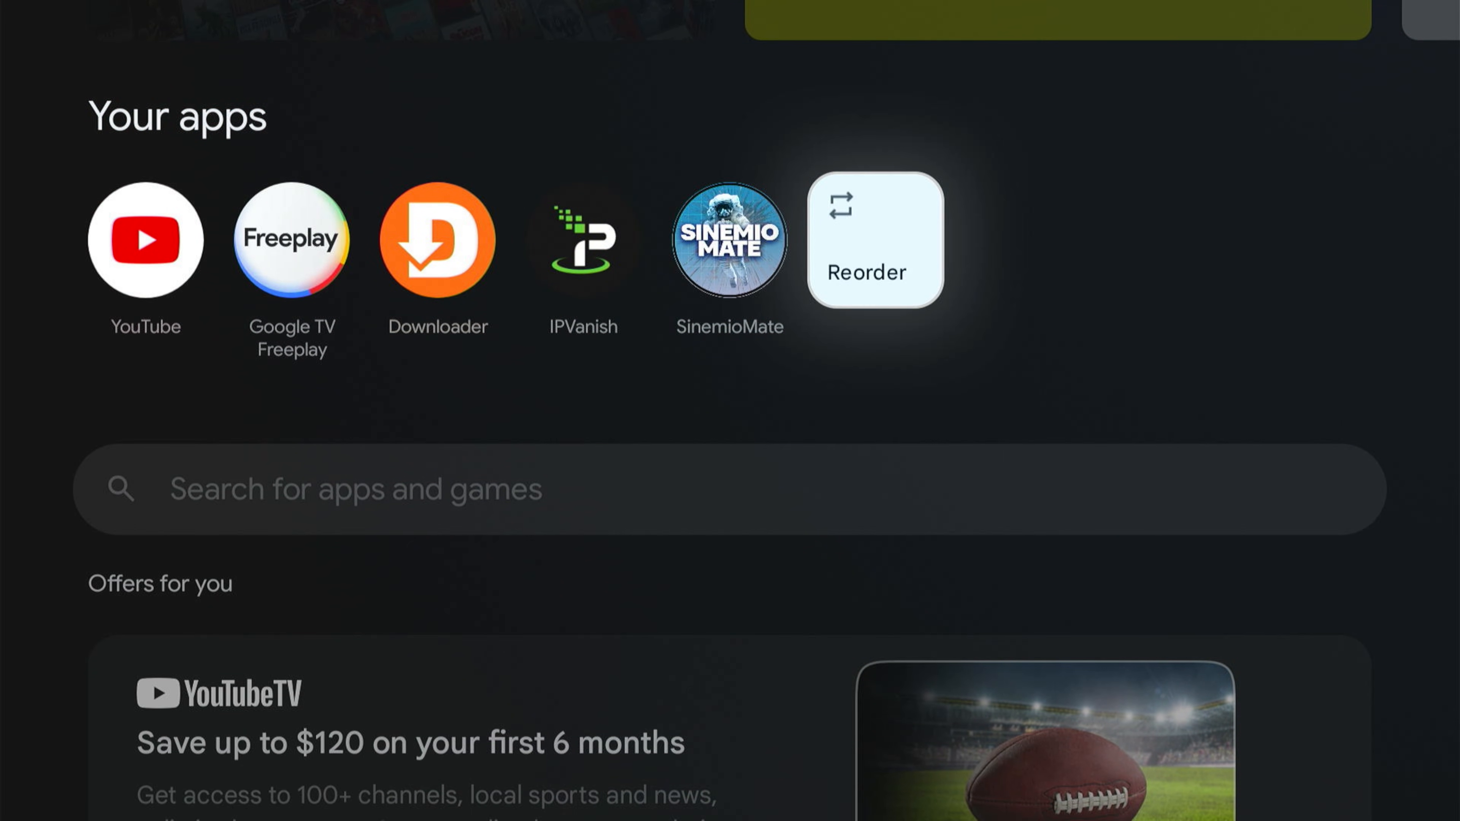
click(876, 239)
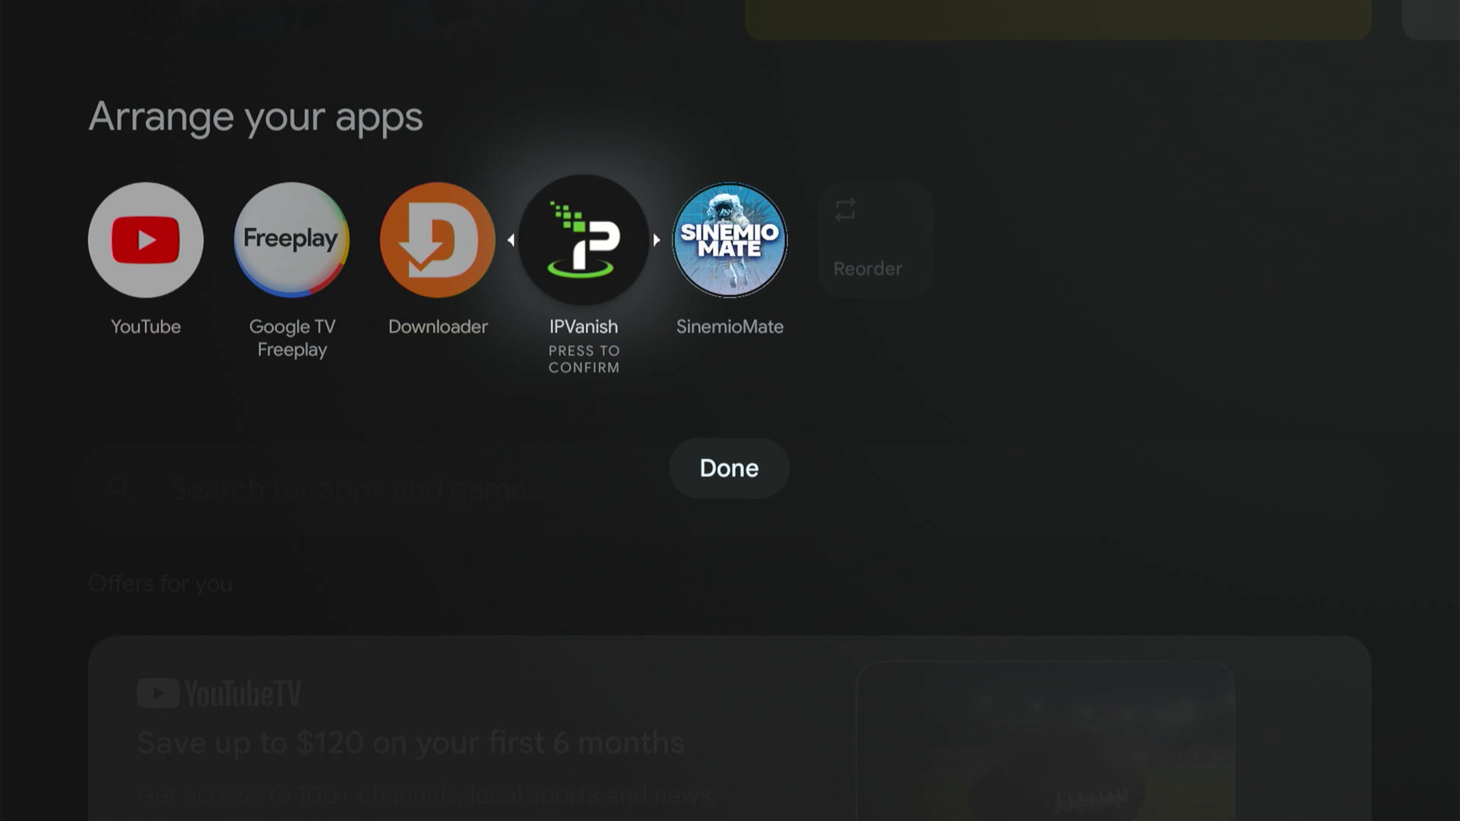